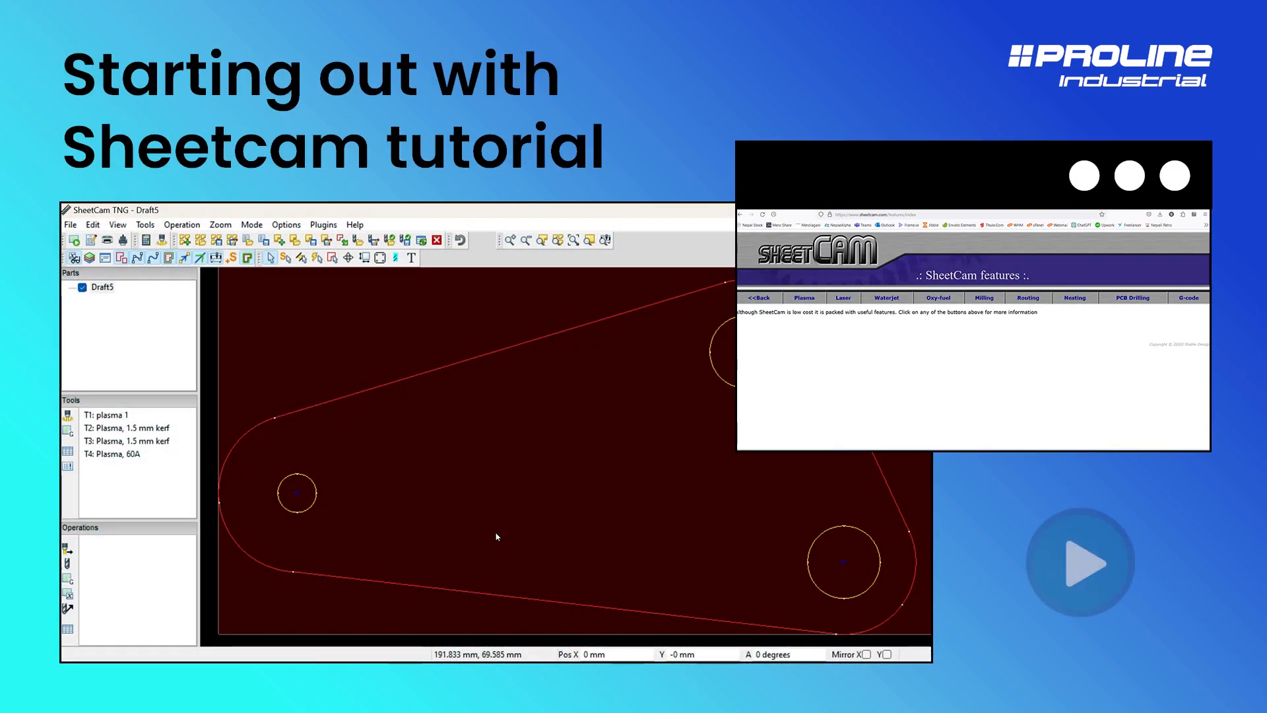
pyautogui.moveTo(1079, 562)
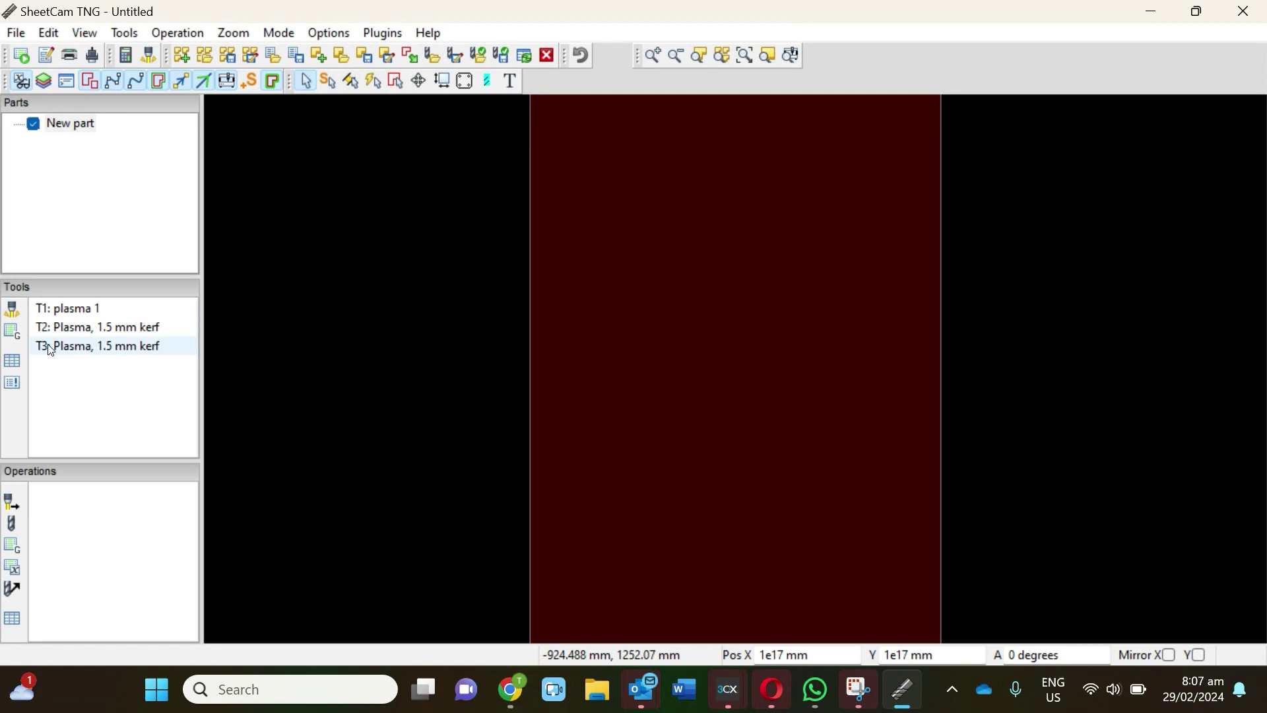
# - Create a new jet tool of type Plasma and name it 'Plasma, 60A'
pyautogui.click(66, 308)
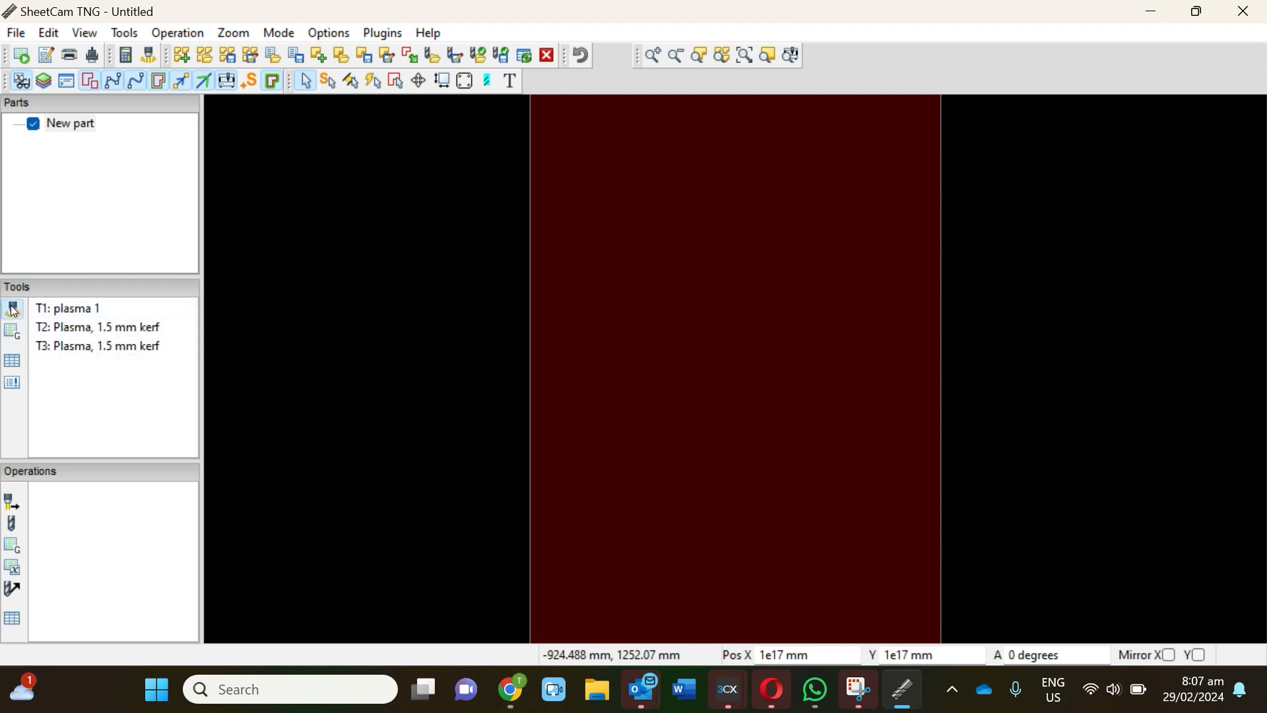
pyautogui.doubleClick(95, 326)
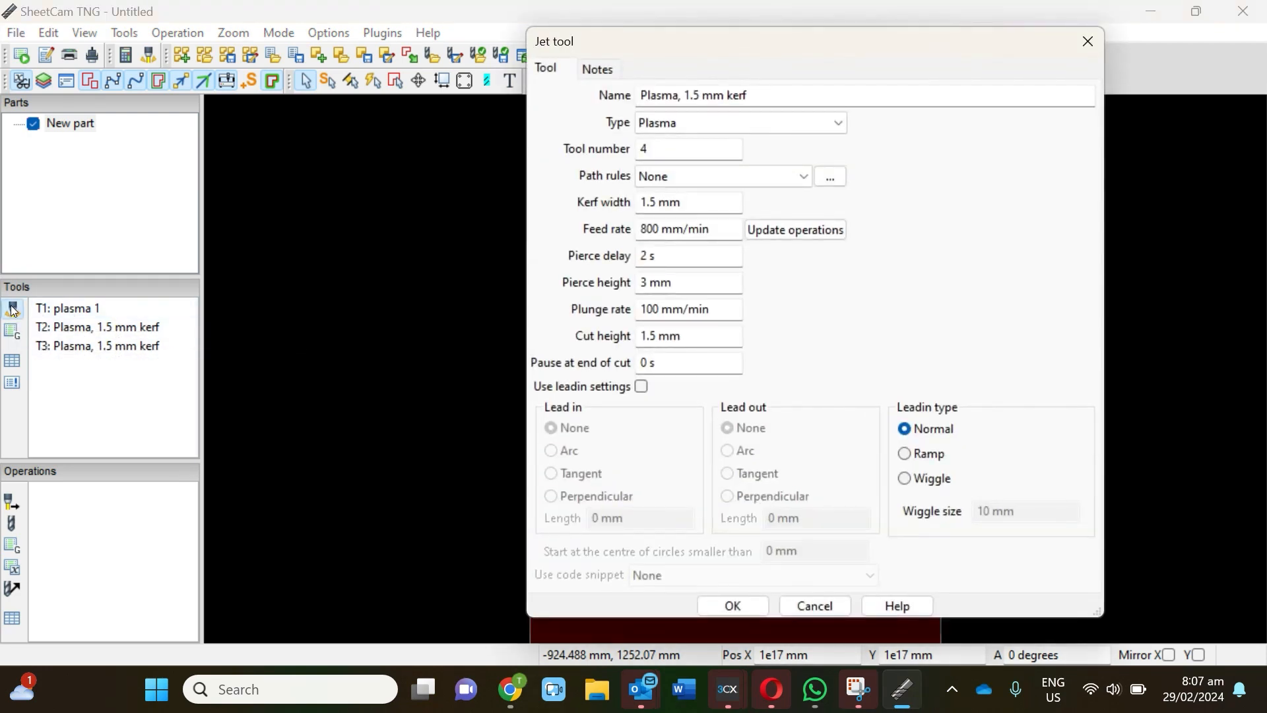
pyautogui.click(739, 123)
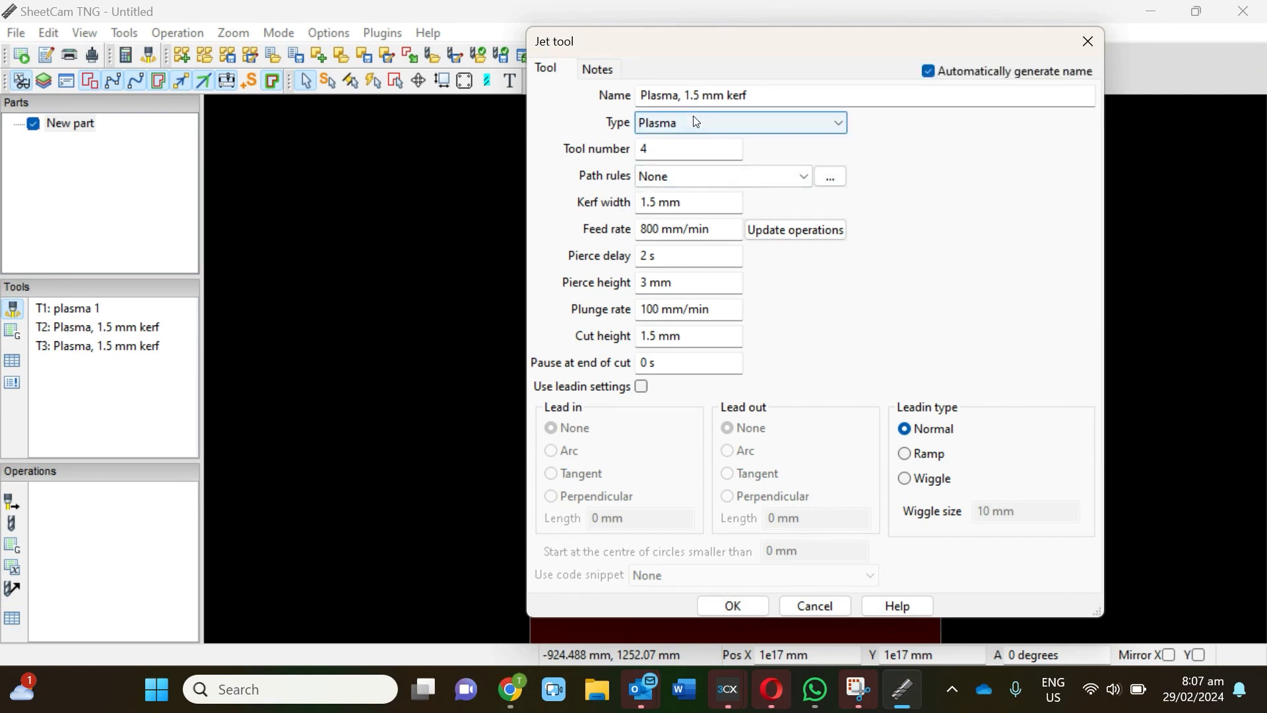
pyautogui.click(737, 122)
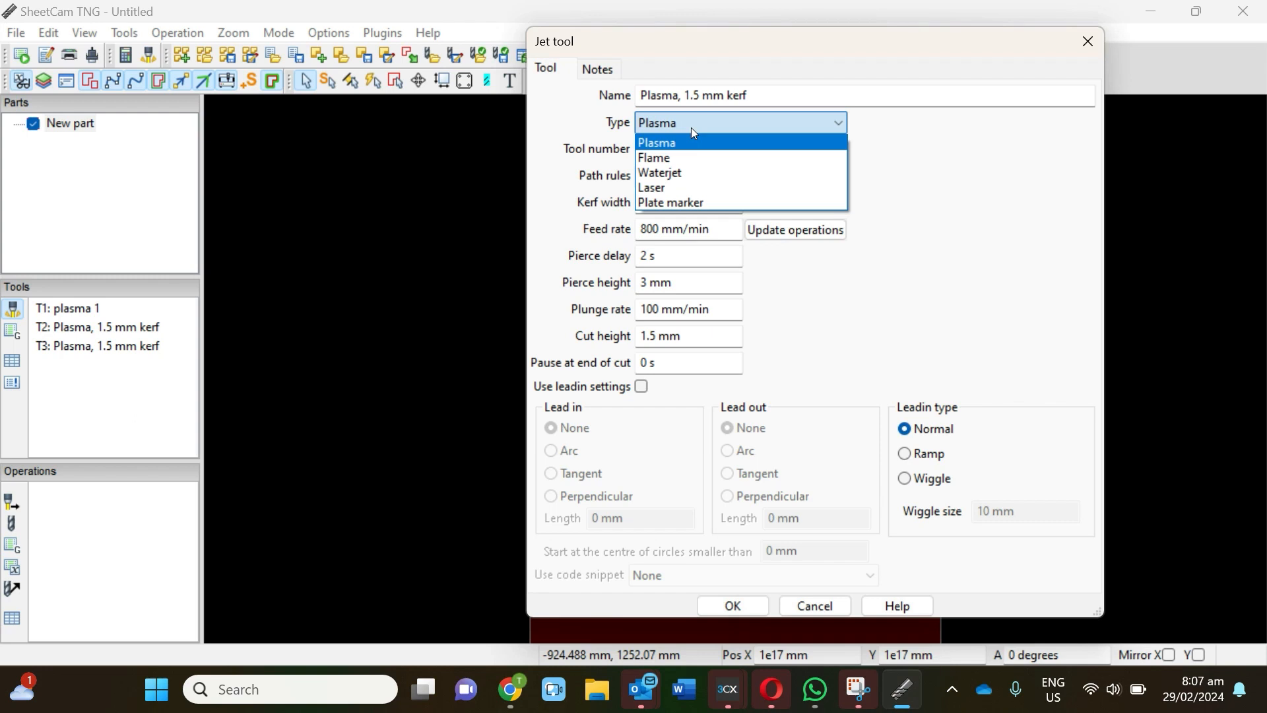
pyautogui.click(655, 143)
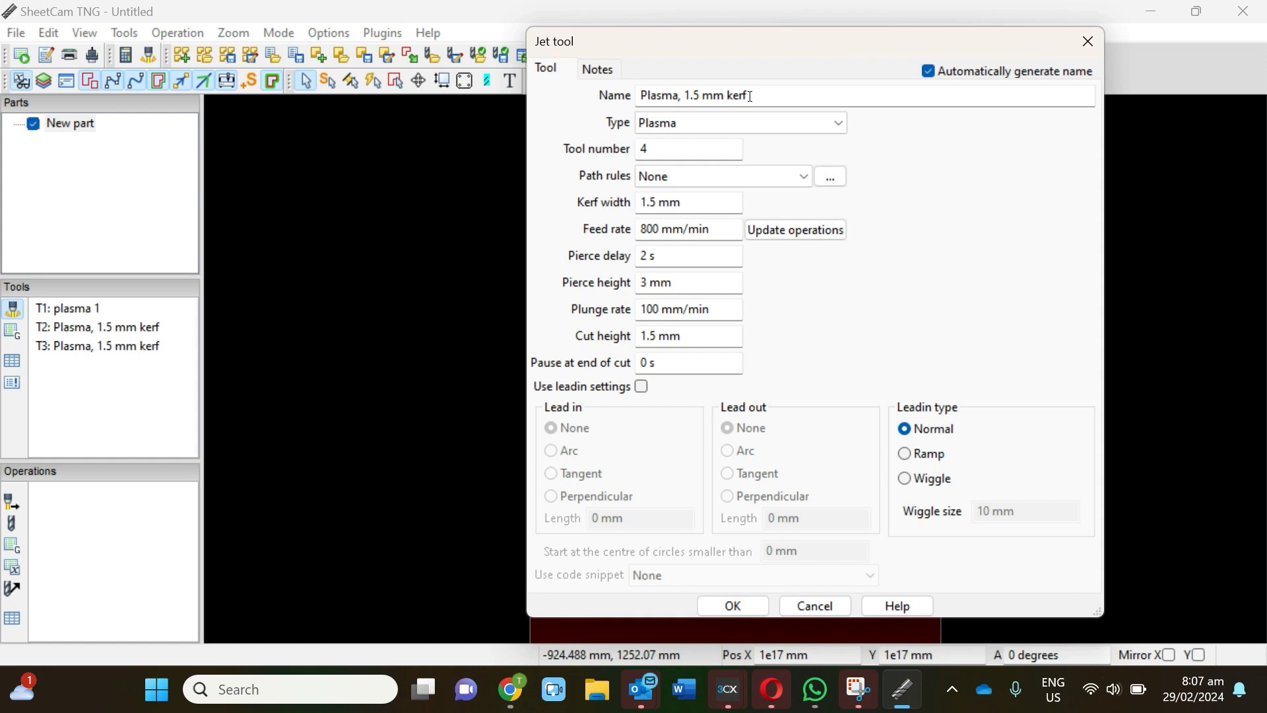
pyautogui.doubleClick(736, 95)
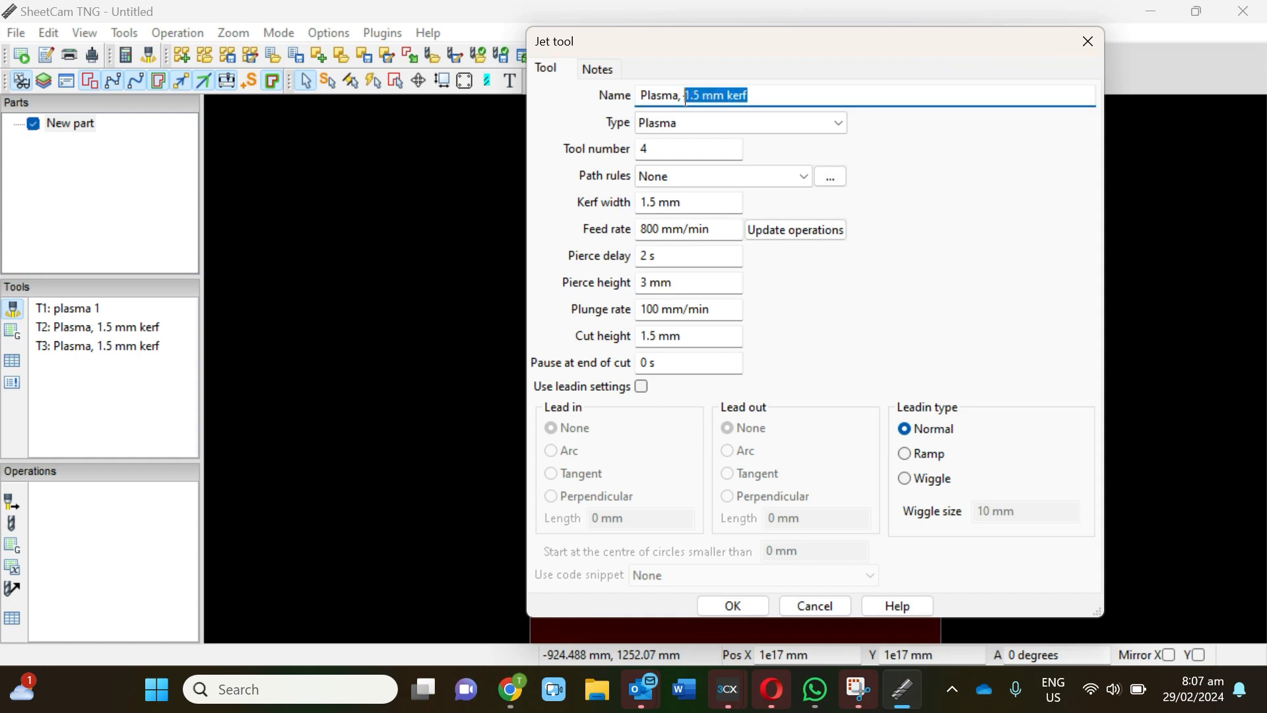
pyautogui.write('60')
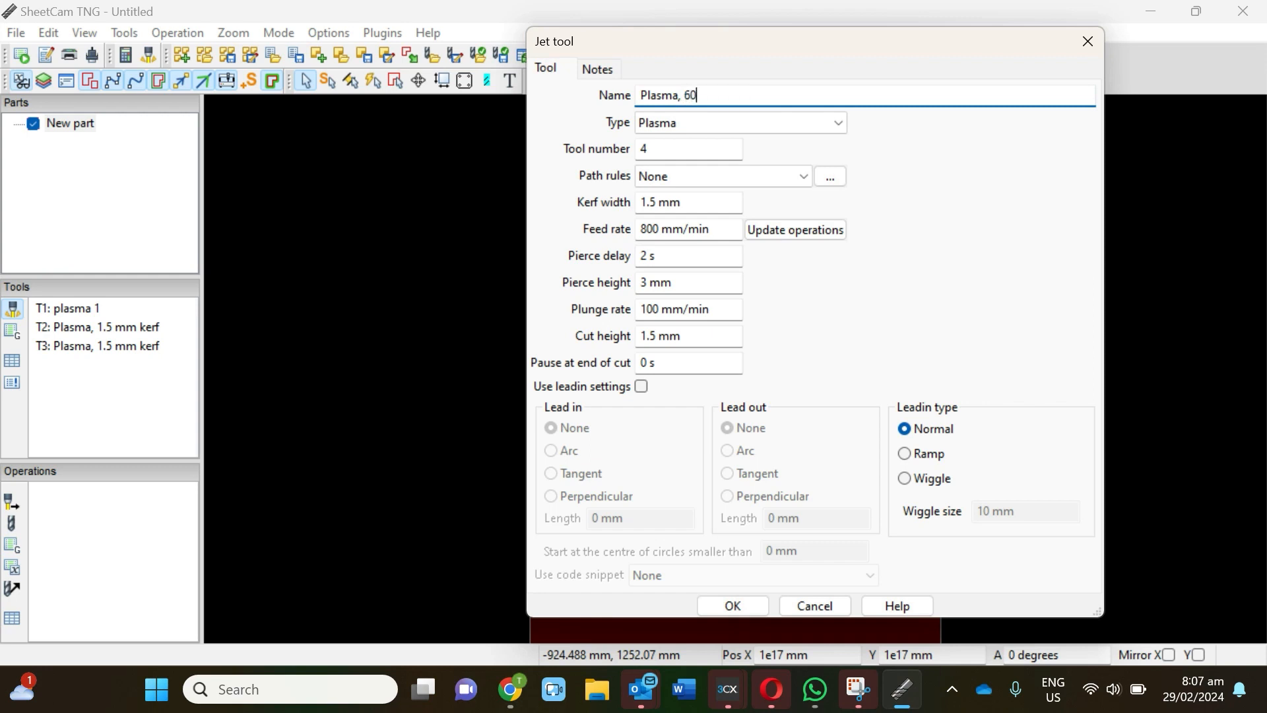
pyautogui.write('A')
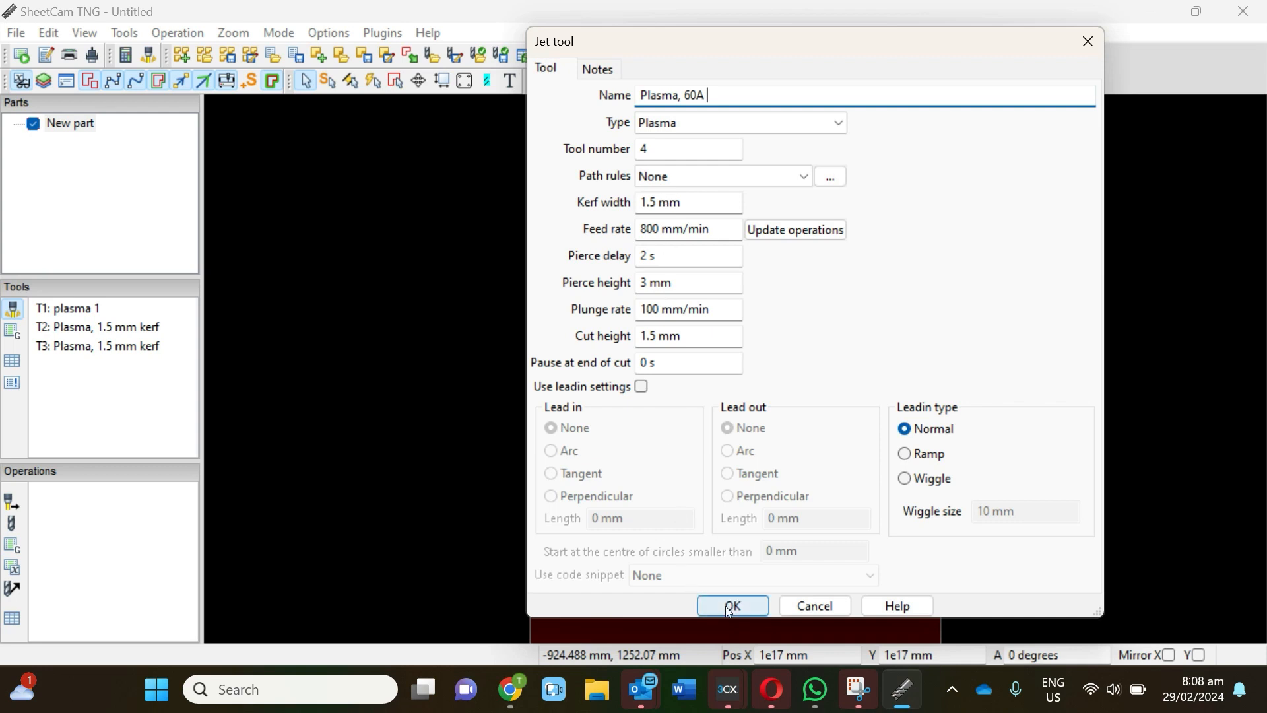
pyautogui.click(730, 605)
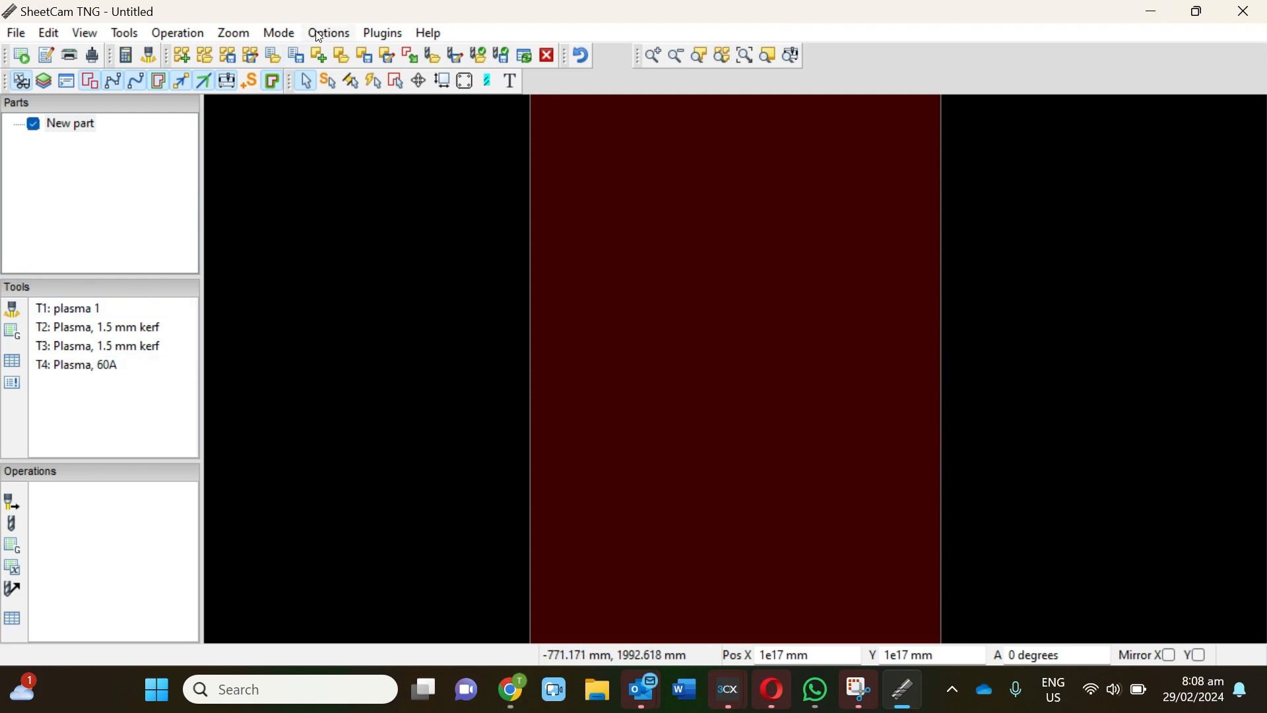
pyautogui.click(328, 32)
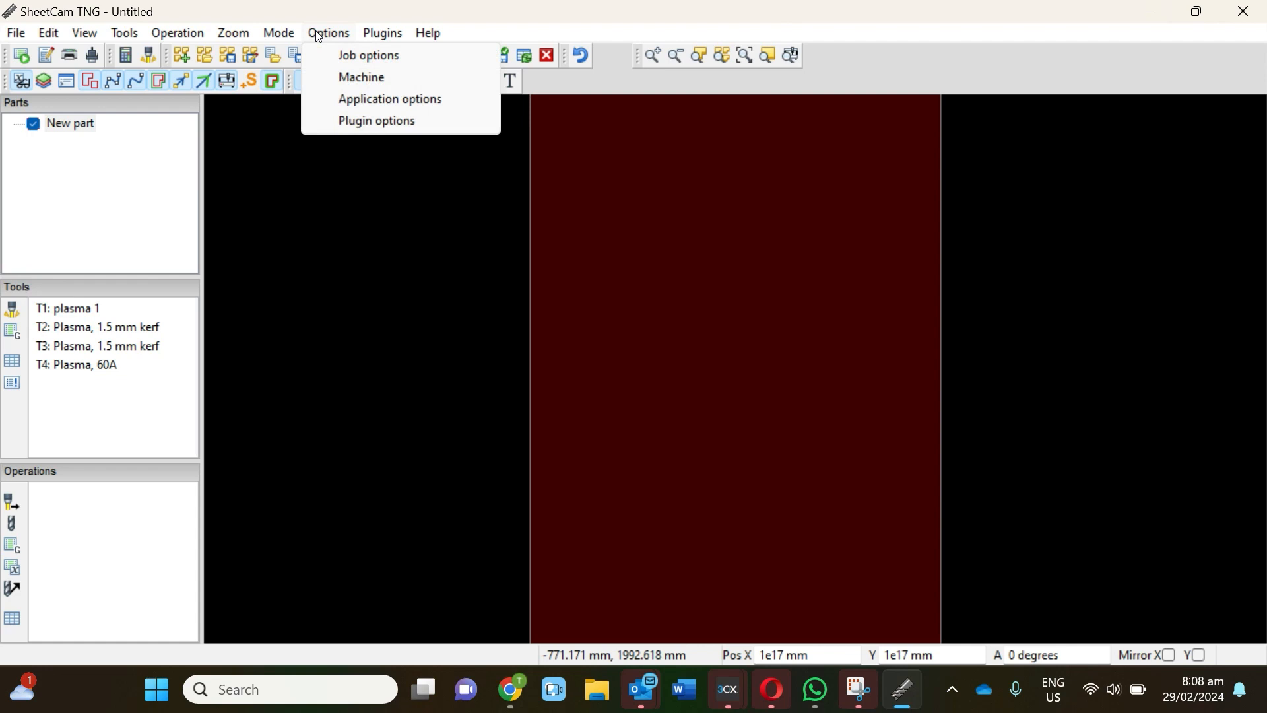
pyautogui.moveTo(325, 55)
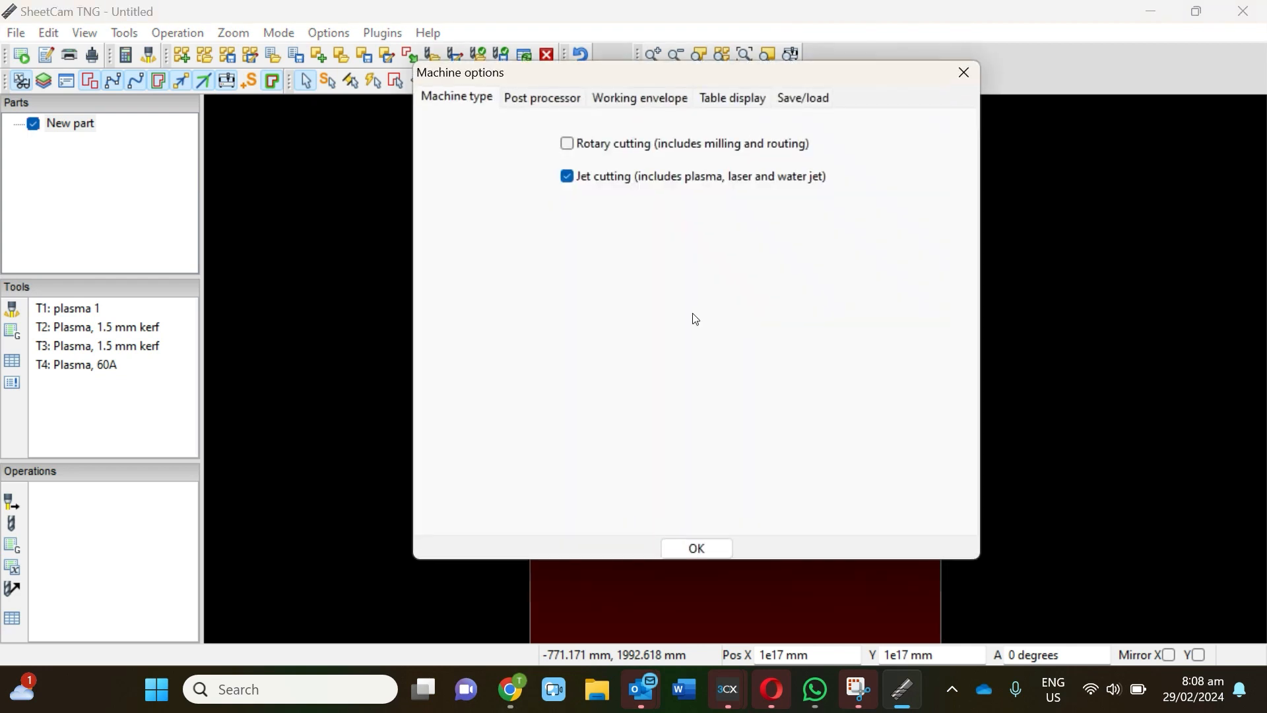
pyautogui.click(542, 98)
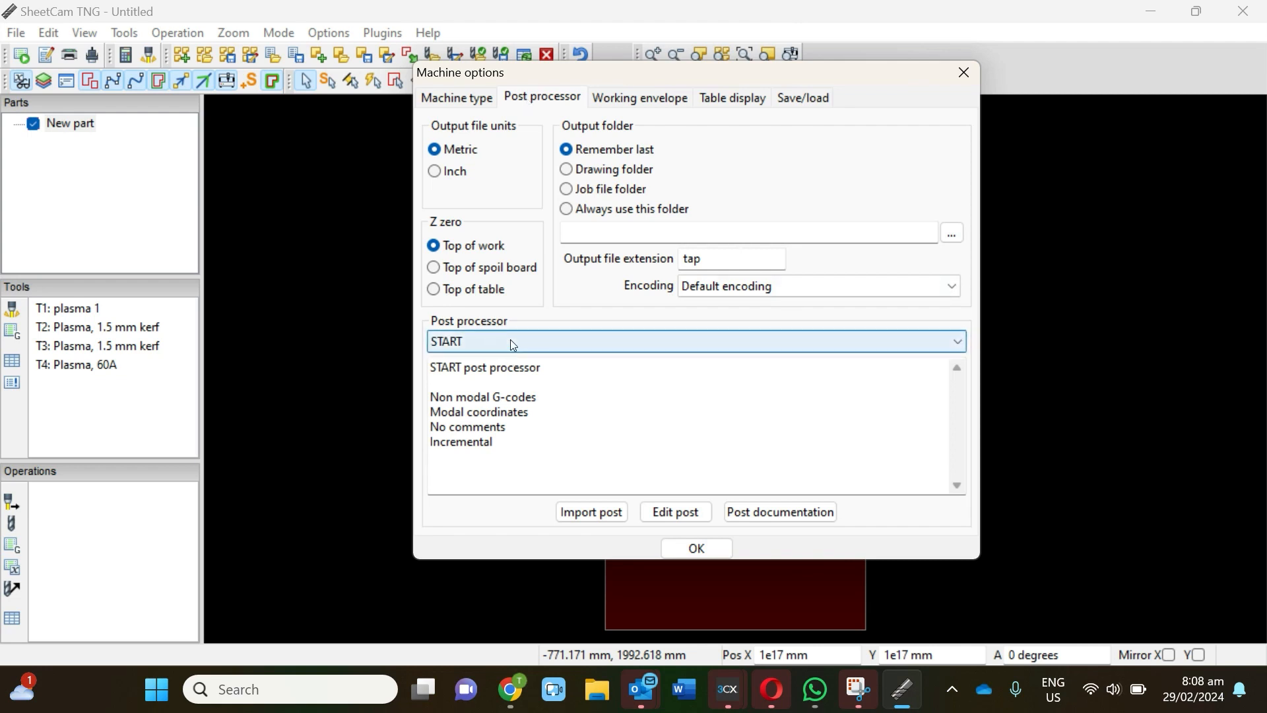
pyautogui.click(955, 341)
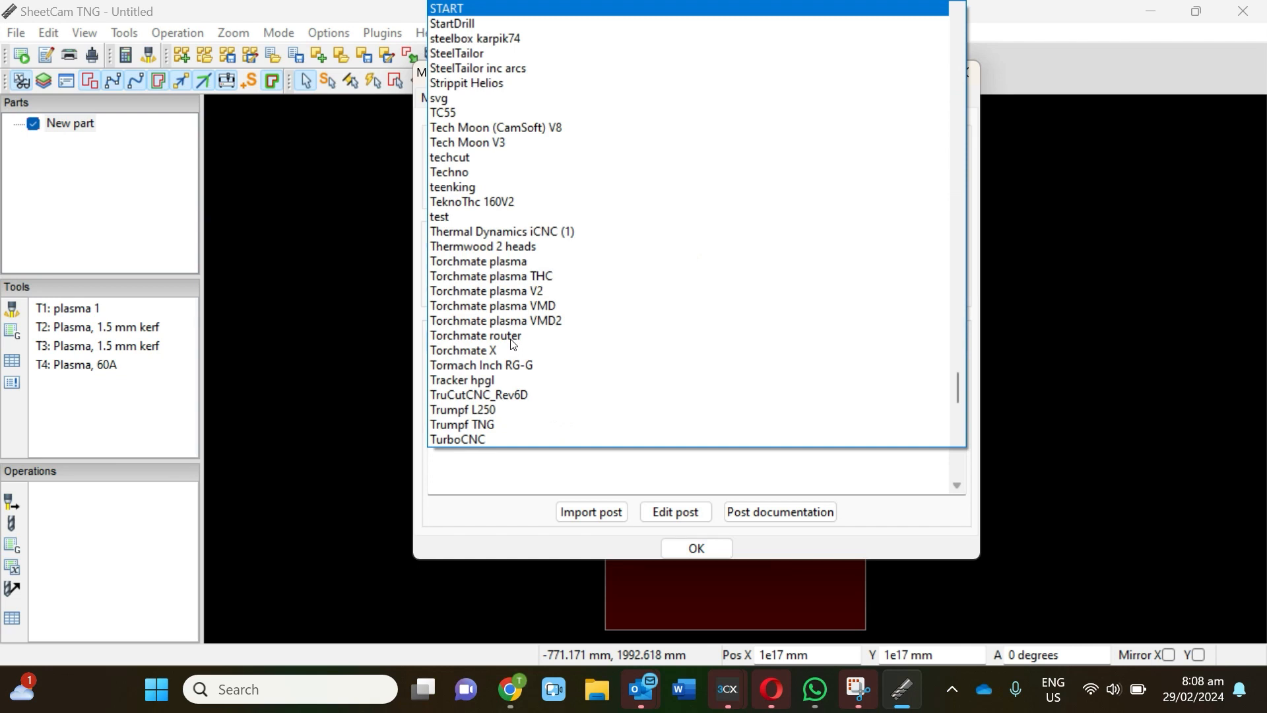
pyautogui.scroll(3)
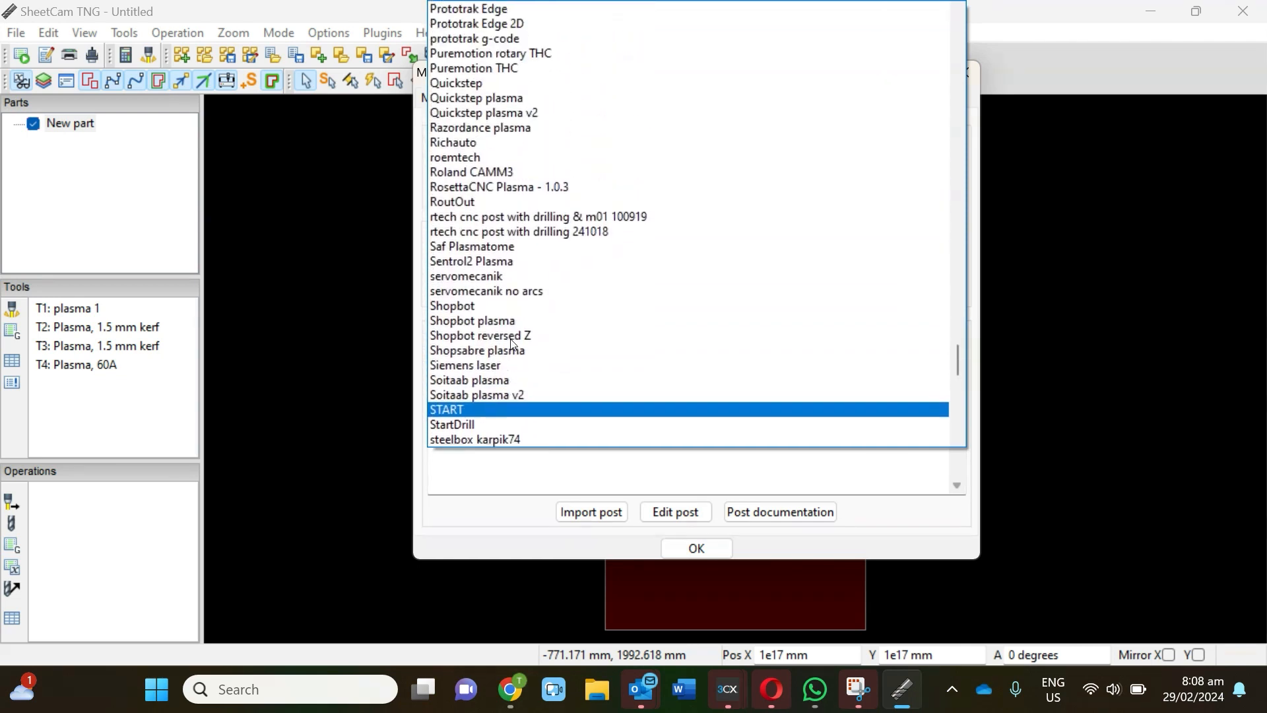
pyautogui.scroll(3)
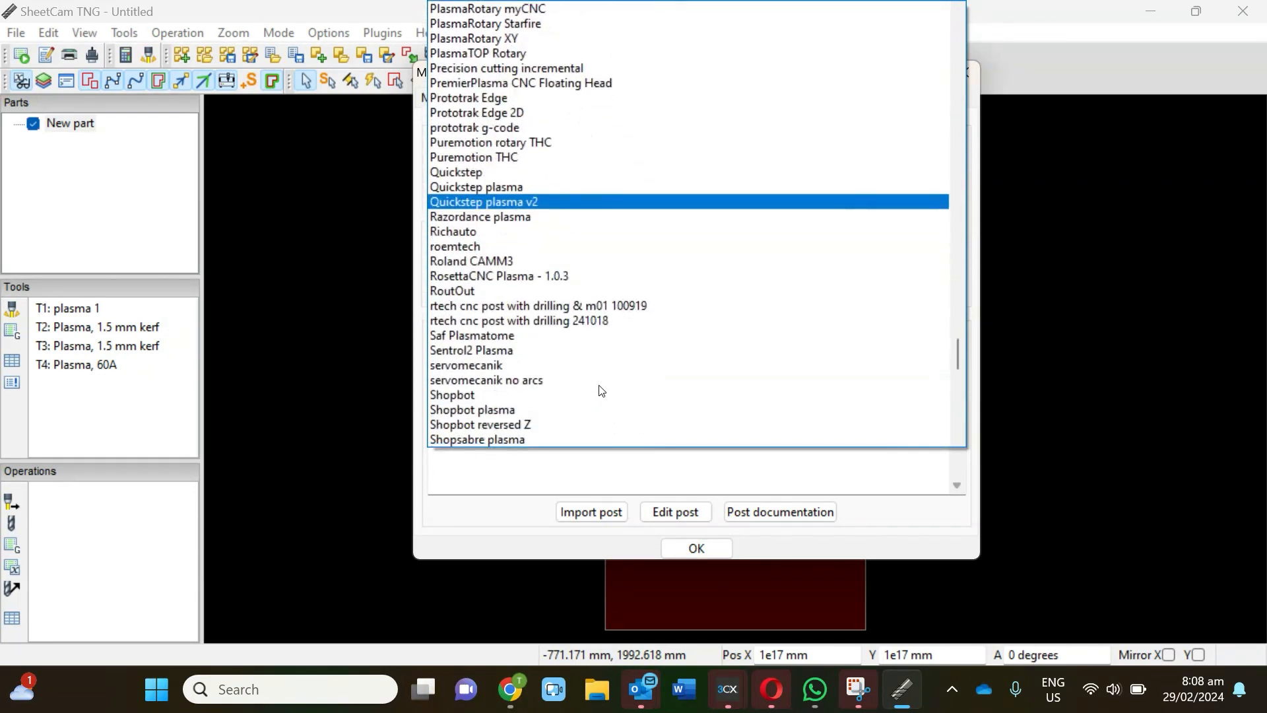
pyautogui.scroll(-3)
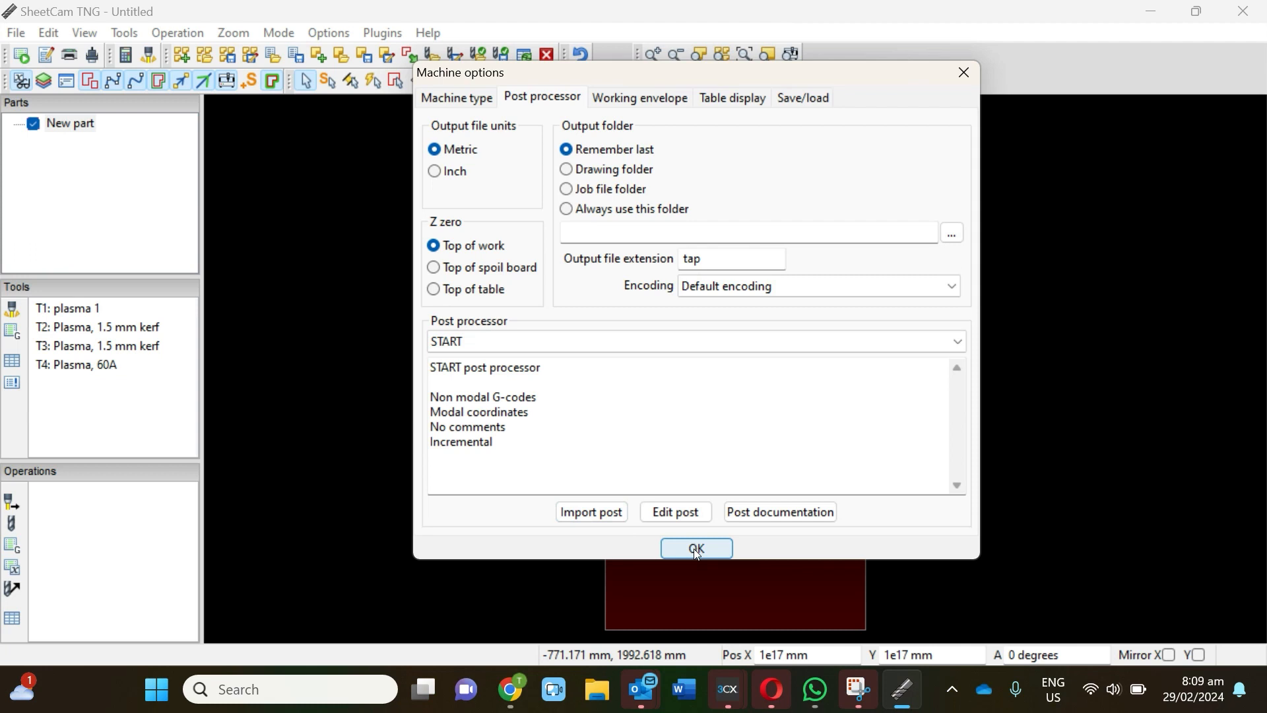
pyautogui.click(695, 552)
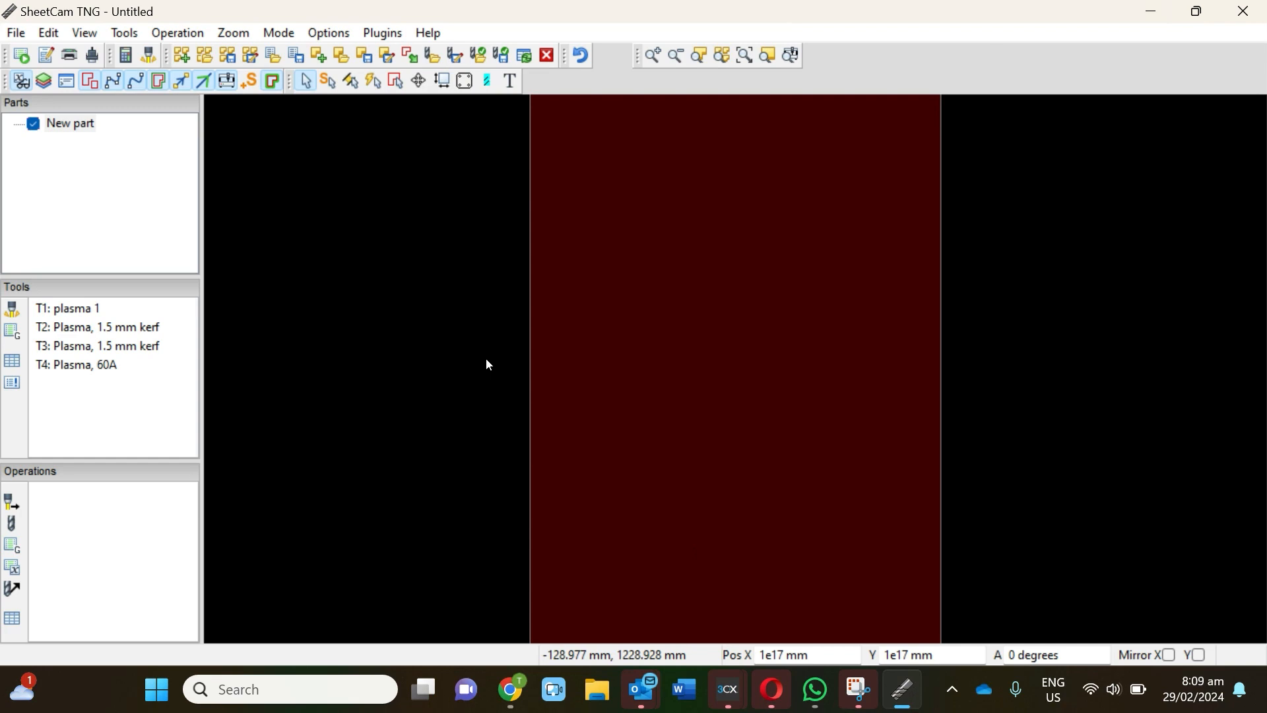
pyautogui.moveTo(162, 46)
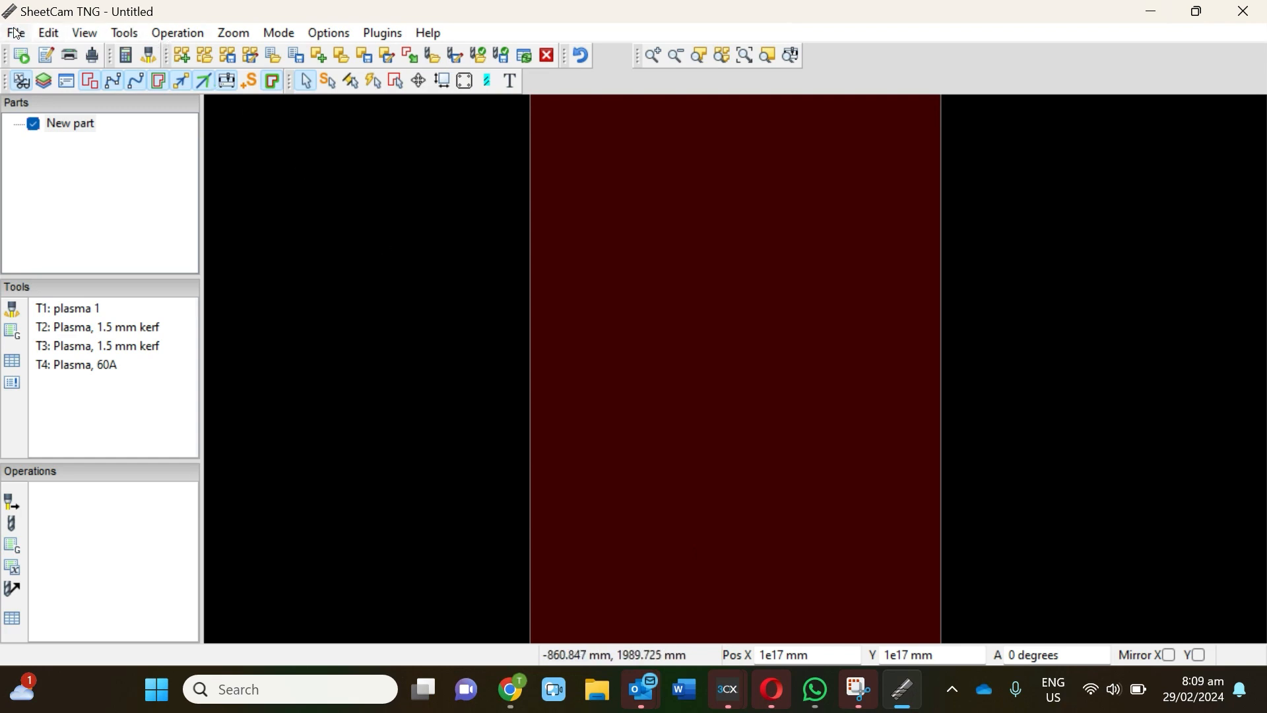
# - Open the Draft5 drawing from the Shapes folder via File > Open drawing
pyautogui.click(13, 32)
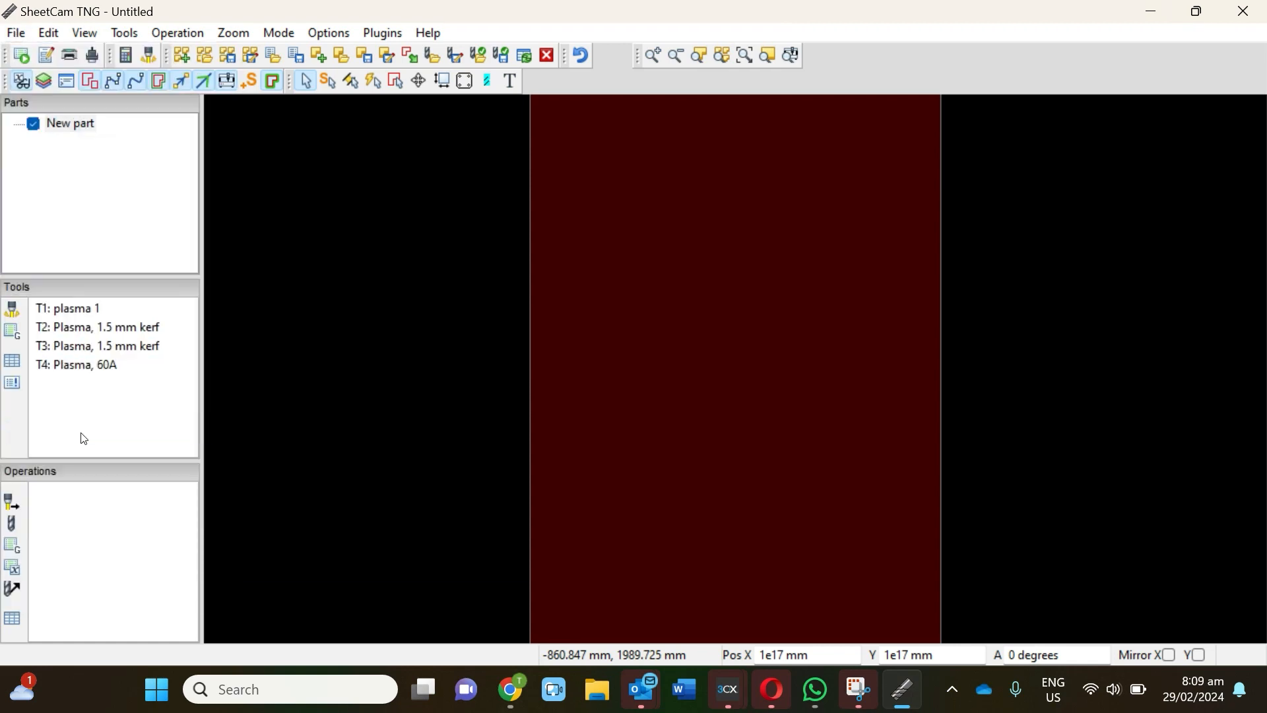
pyautogui.click(44, 55)
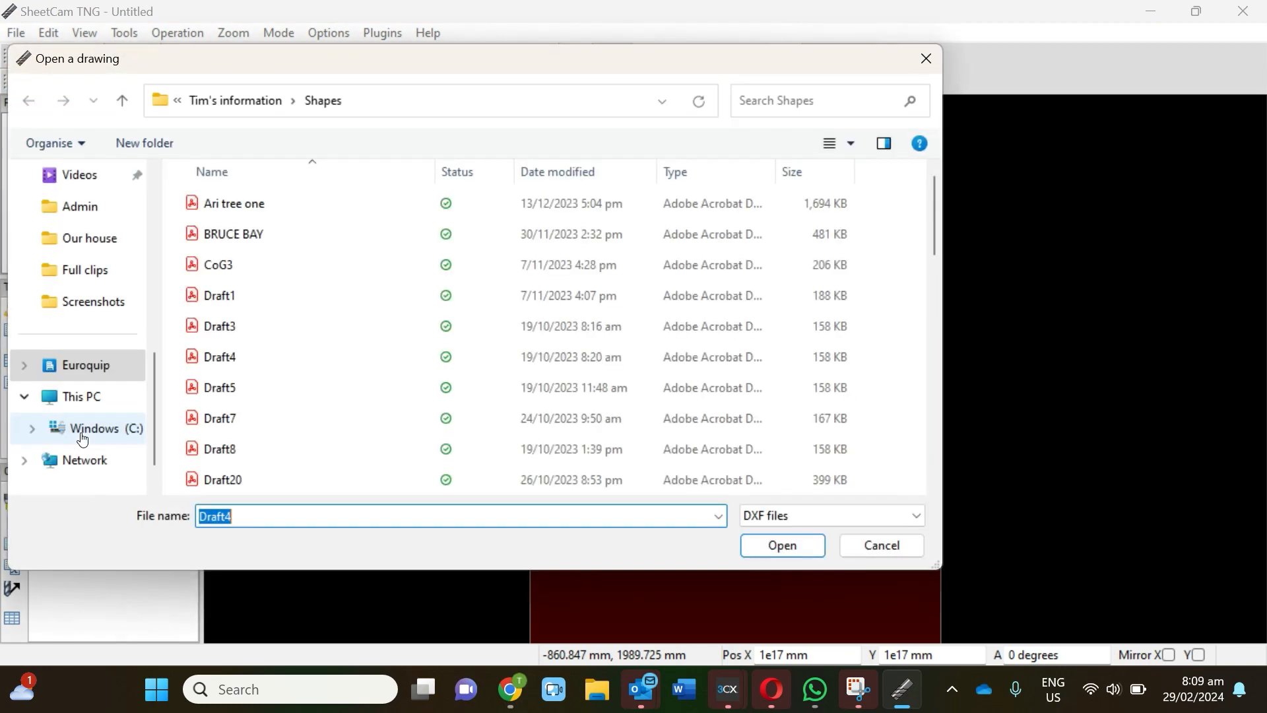
pyautogui.click(217, 387)
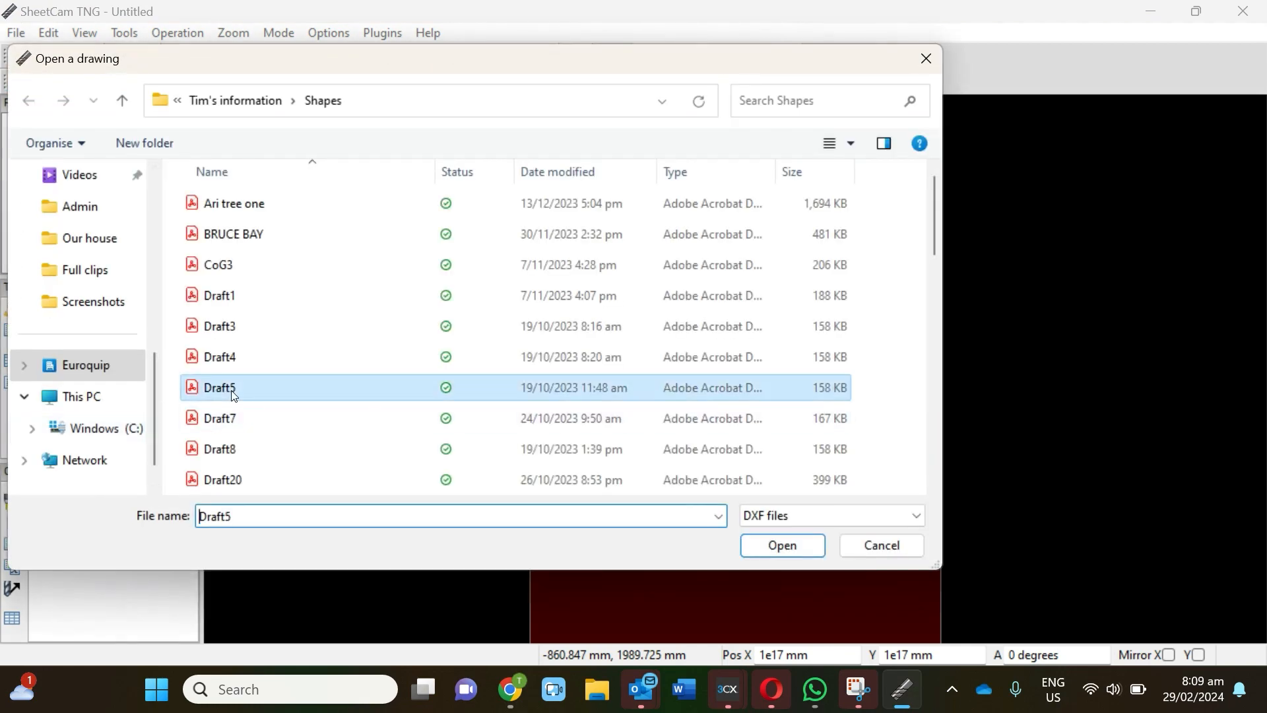
pyautogui.click(780, 544)
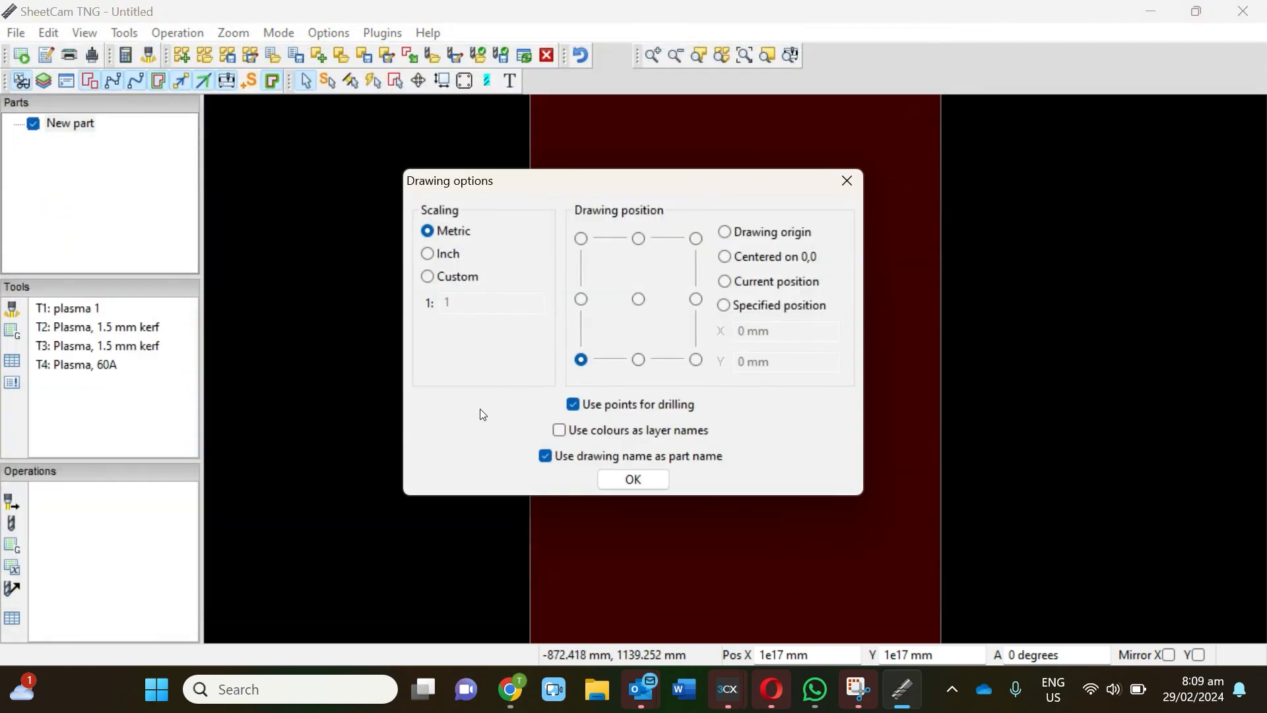
pyautogui.moveTo(592, 256)
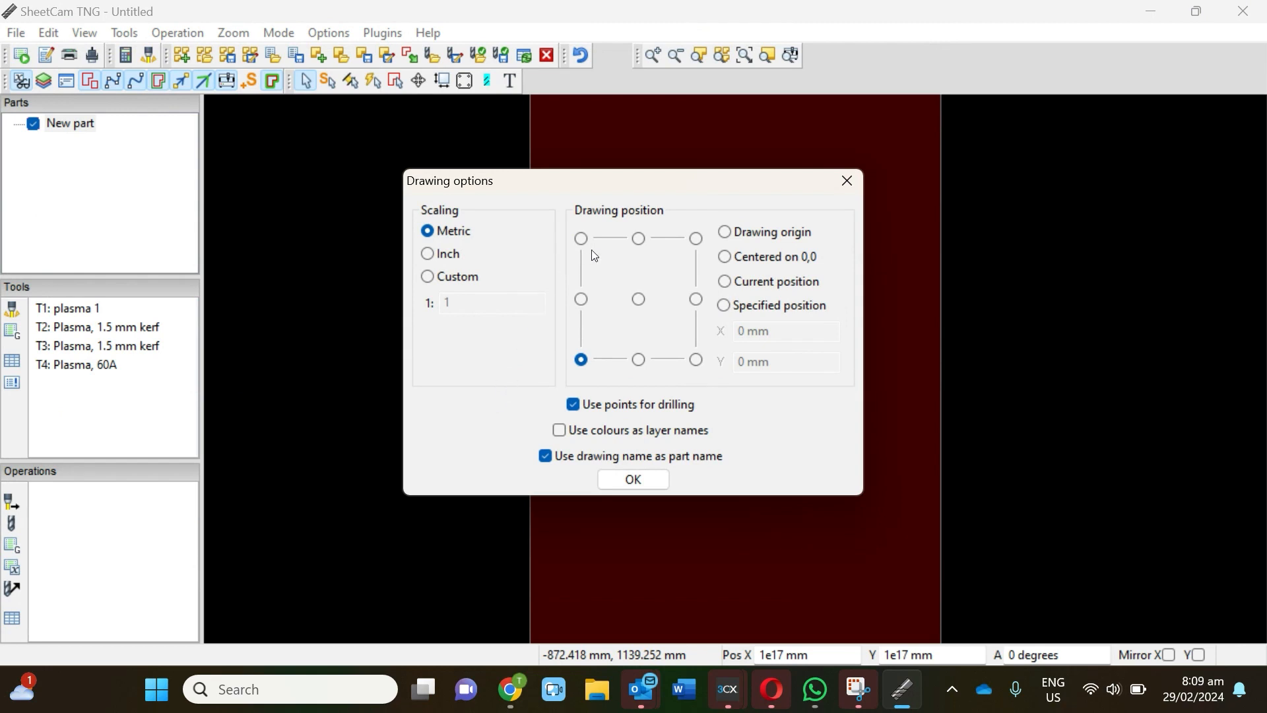
pyautogui.moveTo(583, 346)
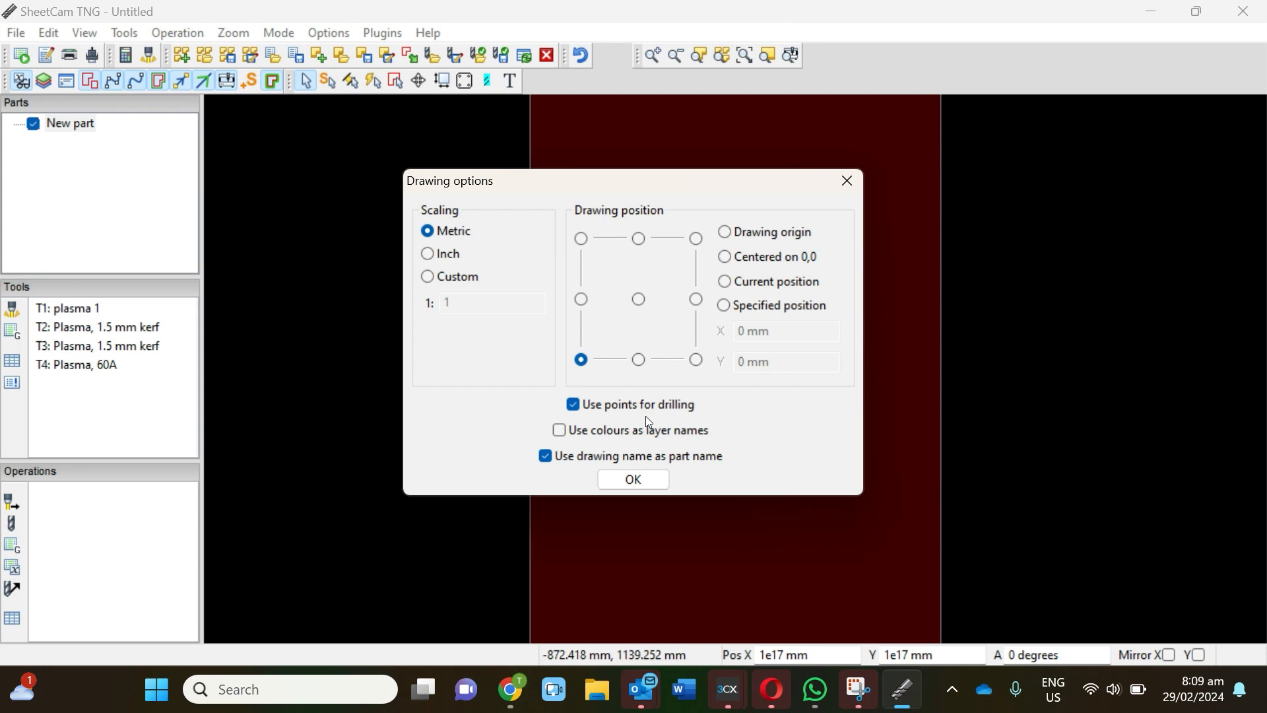
pyautogui.moveTo(647, 442)
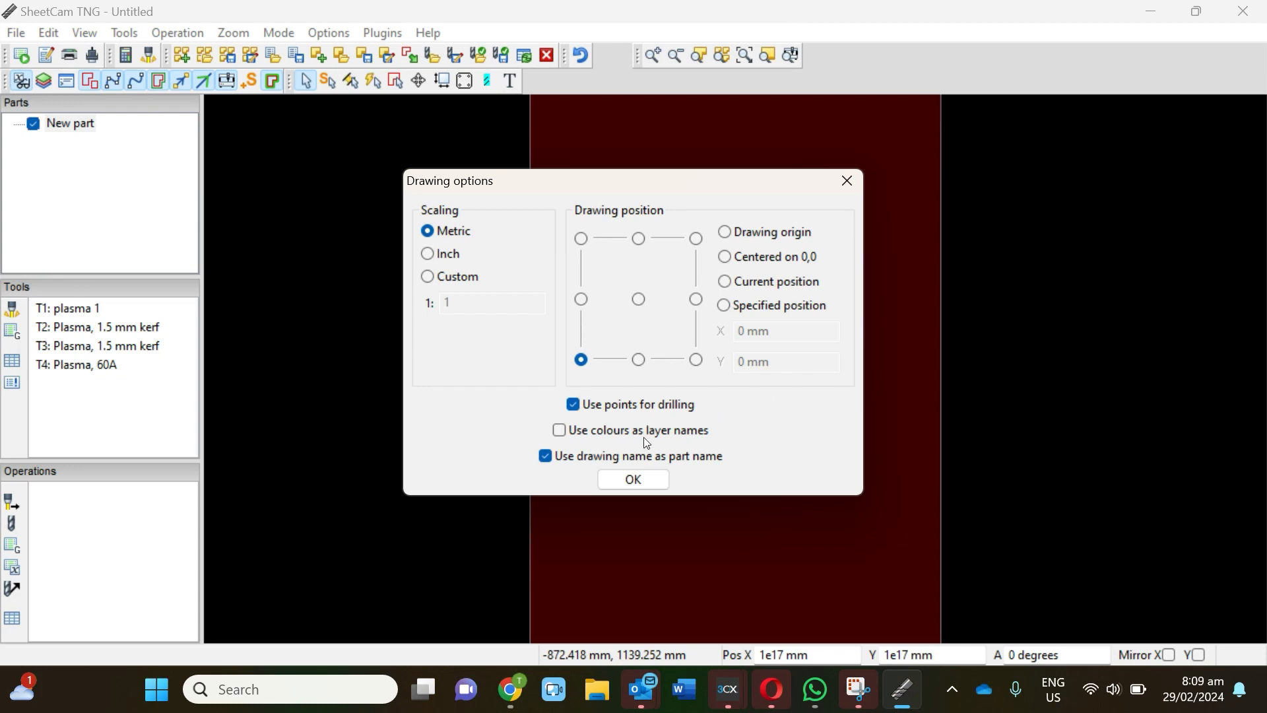
# - Accept metric scaling and bottom-left position to import Draft5 with its three holes
pyautogui.click(632, 479)
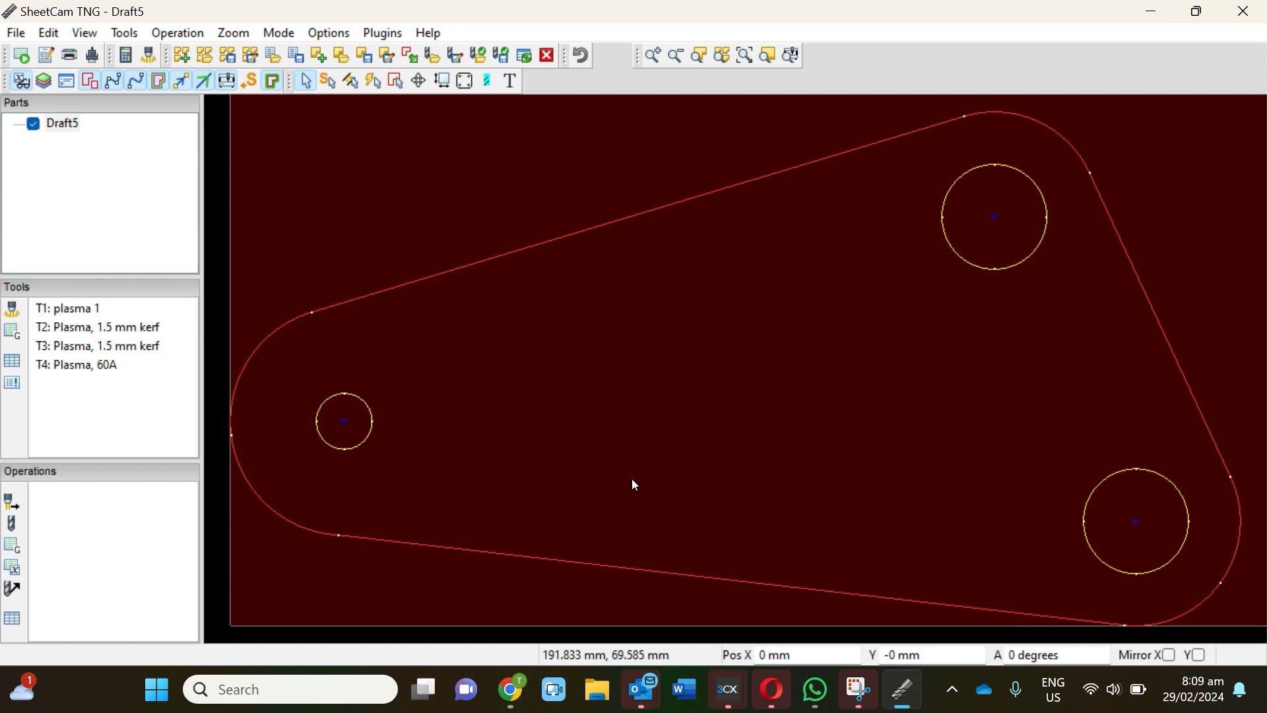
pyautogui.scroll(-3)
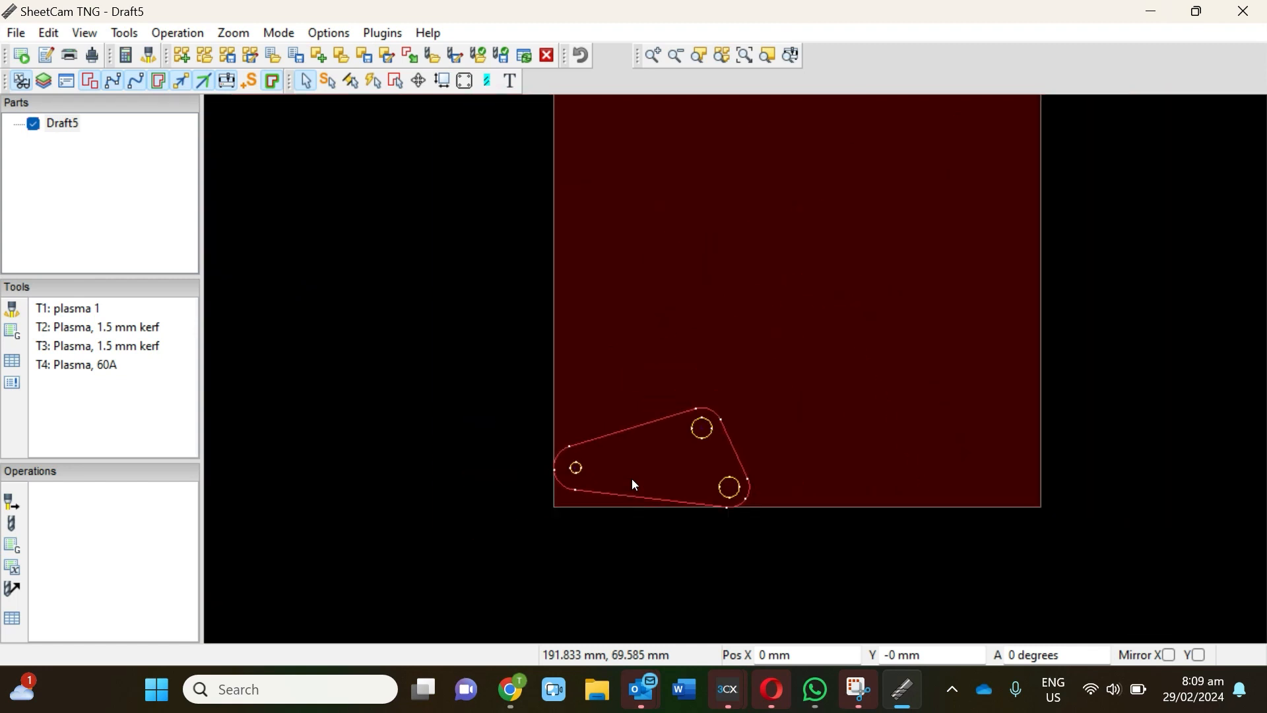
pyautogui.moveTo(804, 237)
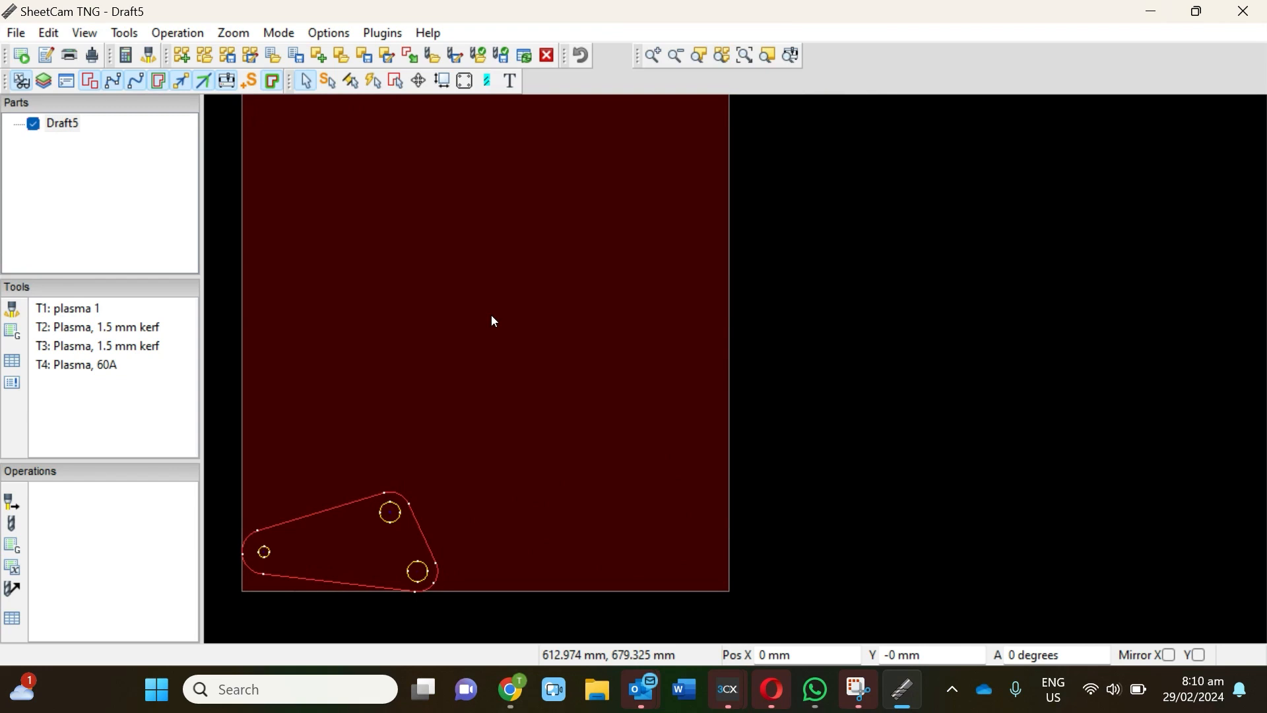
pyautogui.moveTo(456, 431)
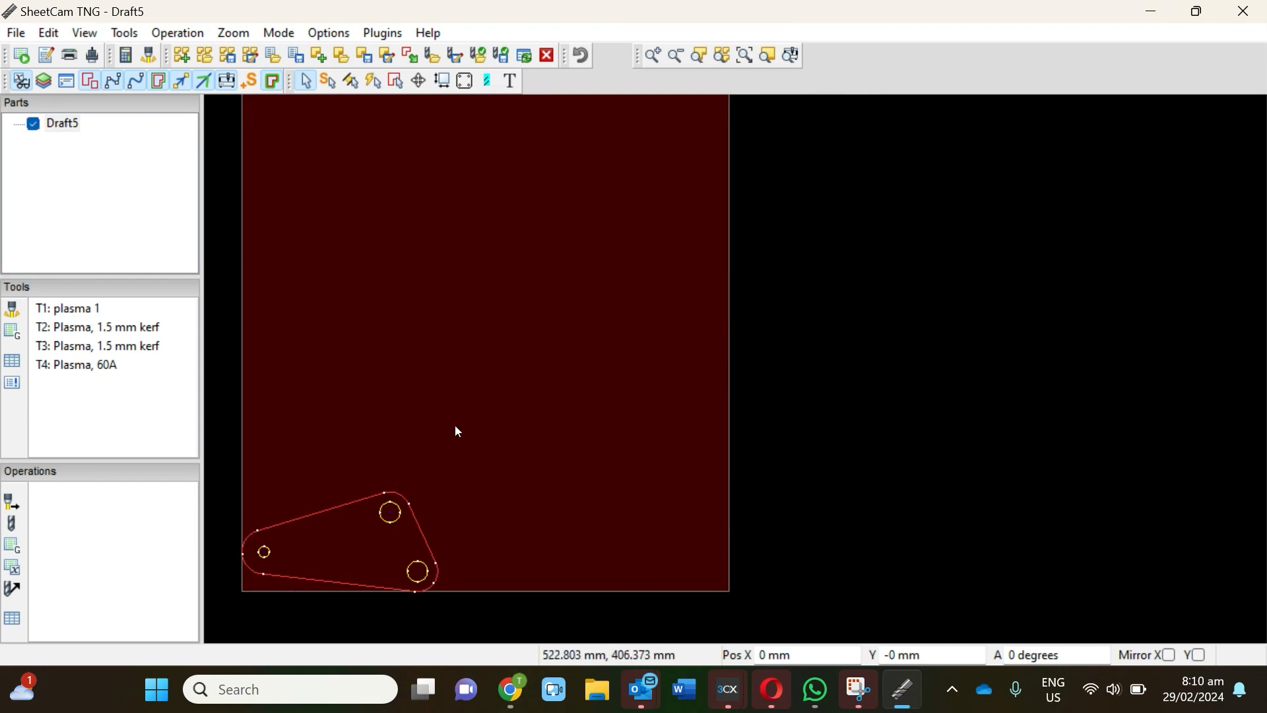
pyautogui.moveTo(392, 543)
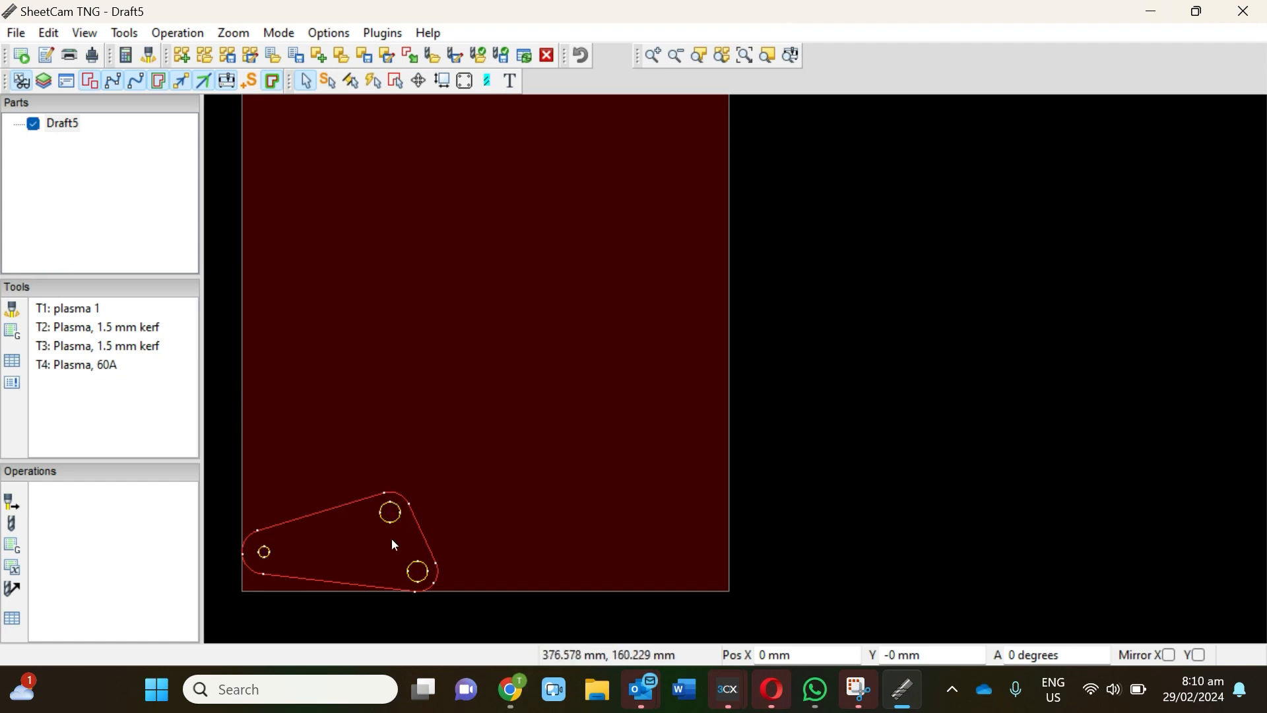
pyautogui.moveTo(349, 558)
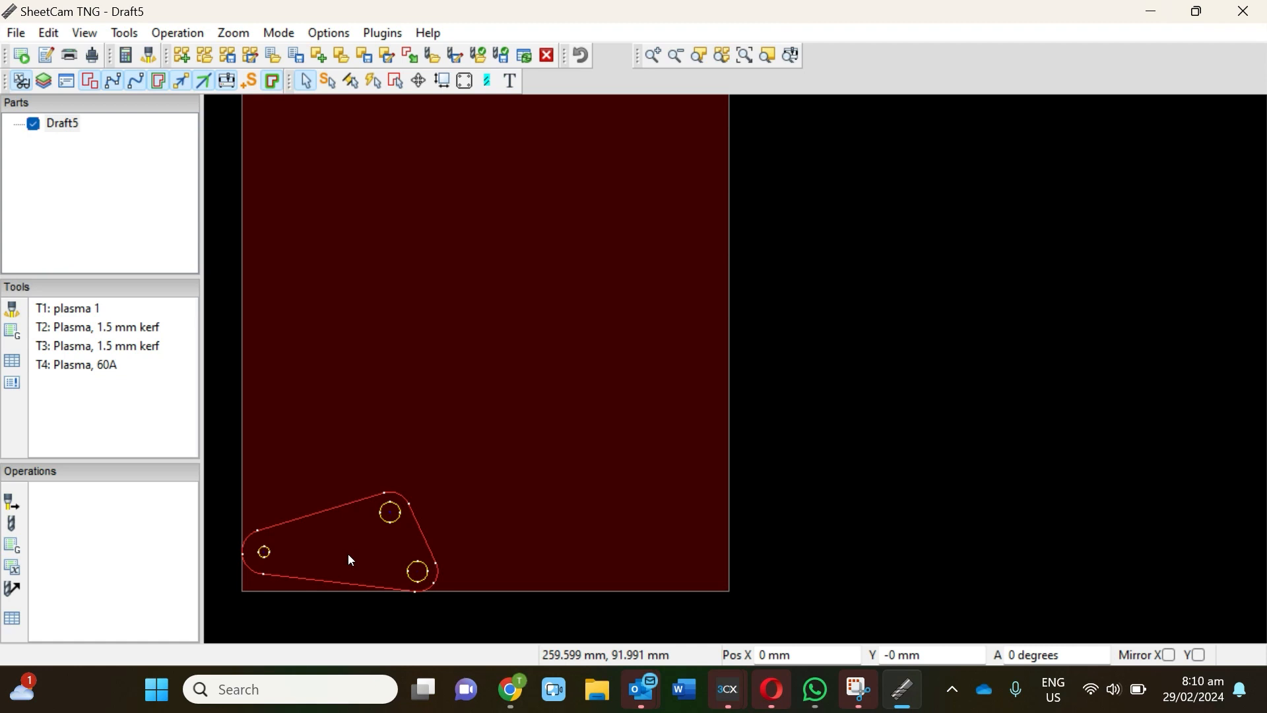
pyautogui.moveTo(176, 33)
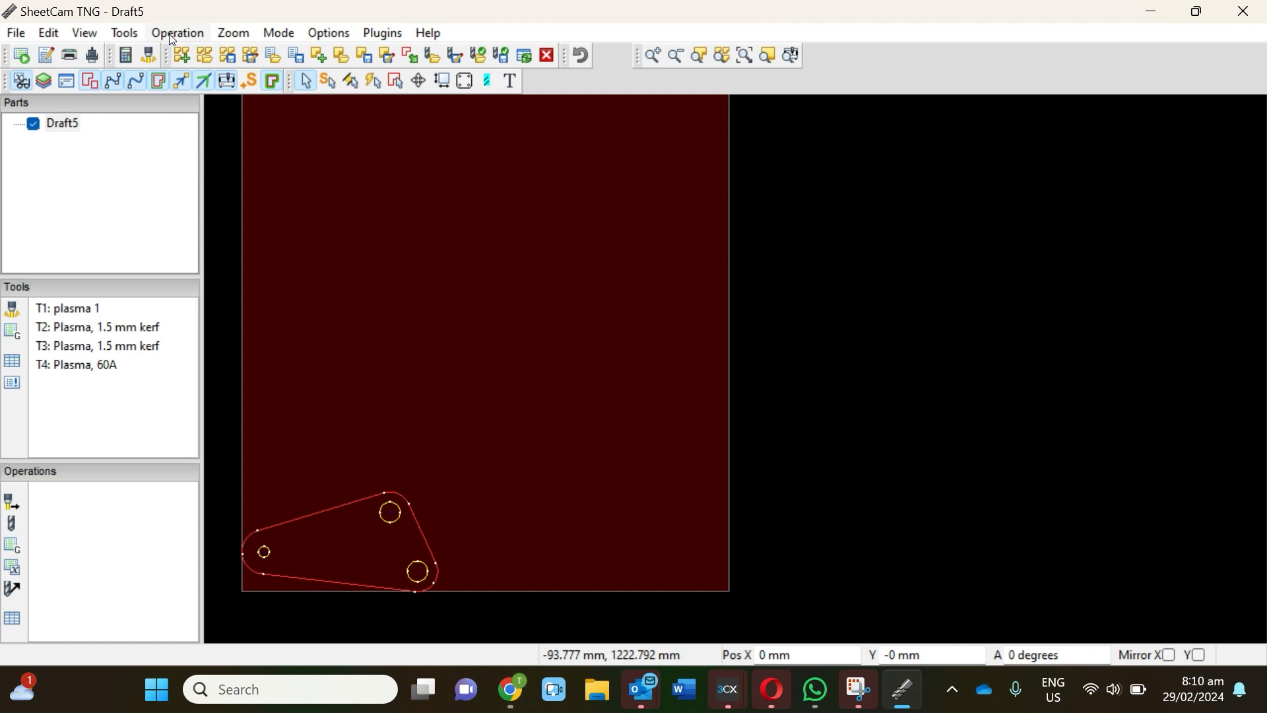
# - Start a new plasma cutting operation from the Operation menu
pyautogui.click(176, 32)
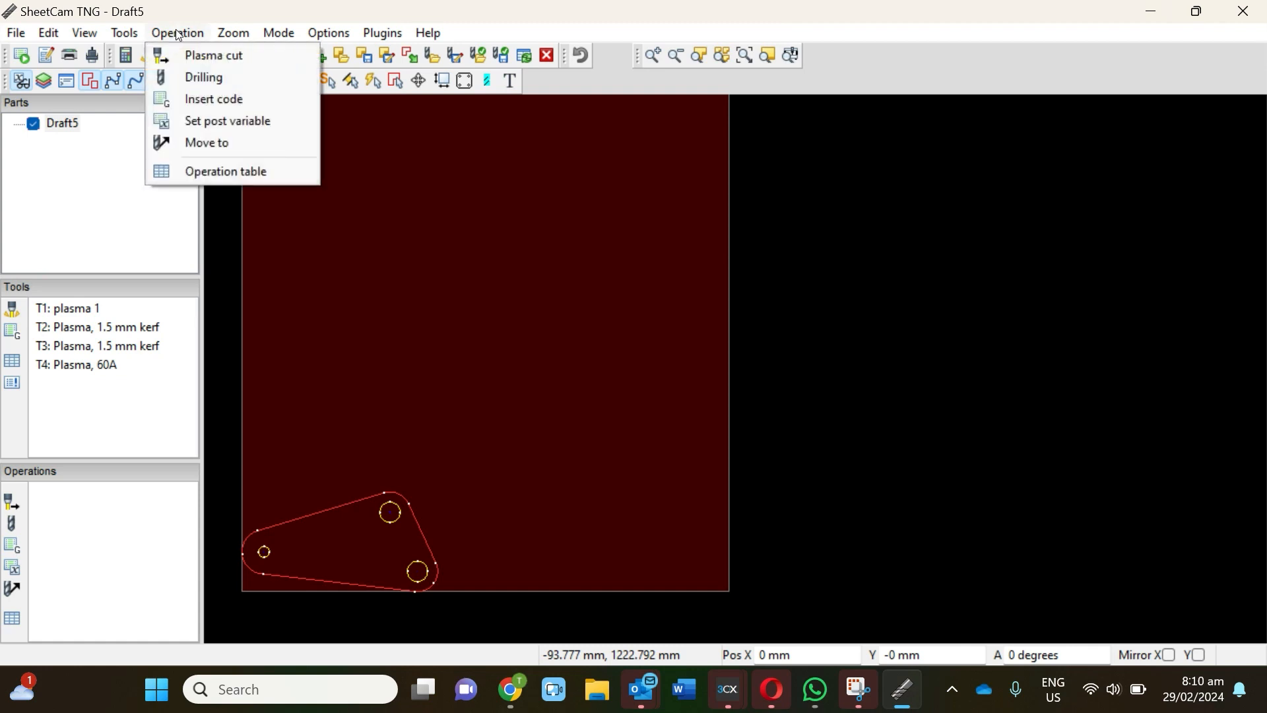
pyautogui.click(278, 32)
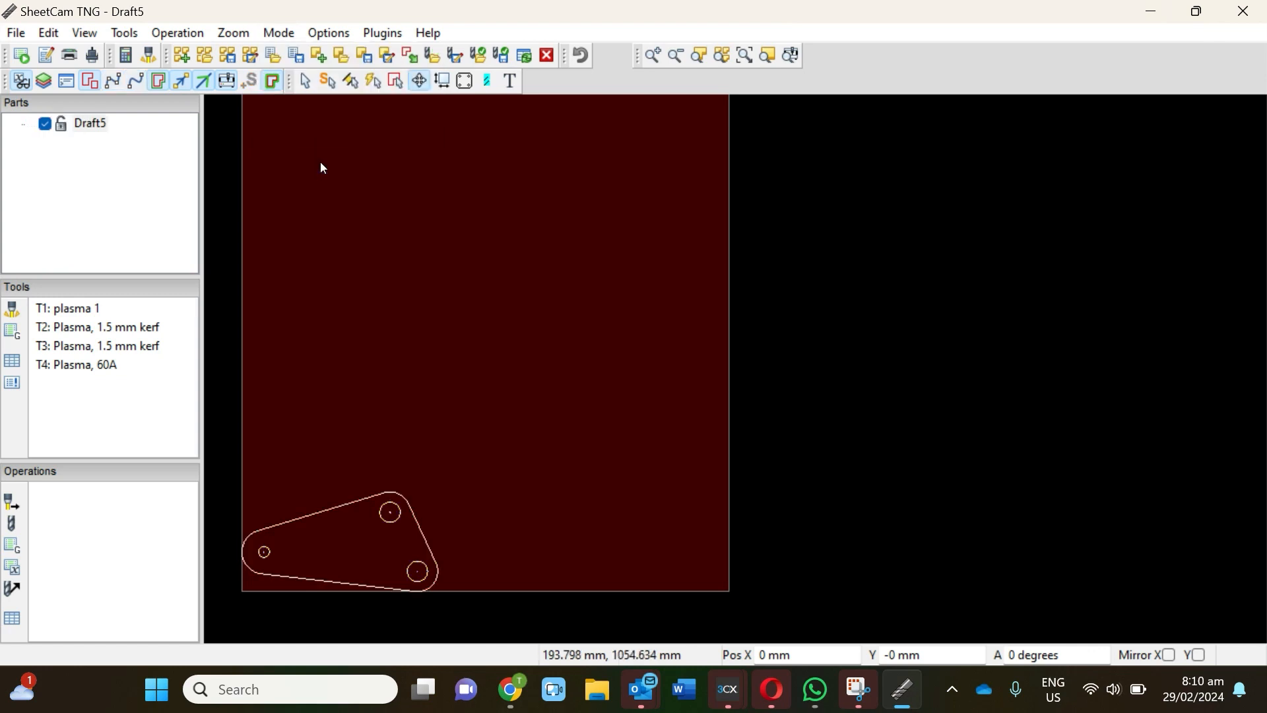
pyautogui.moveTo(388, 490)
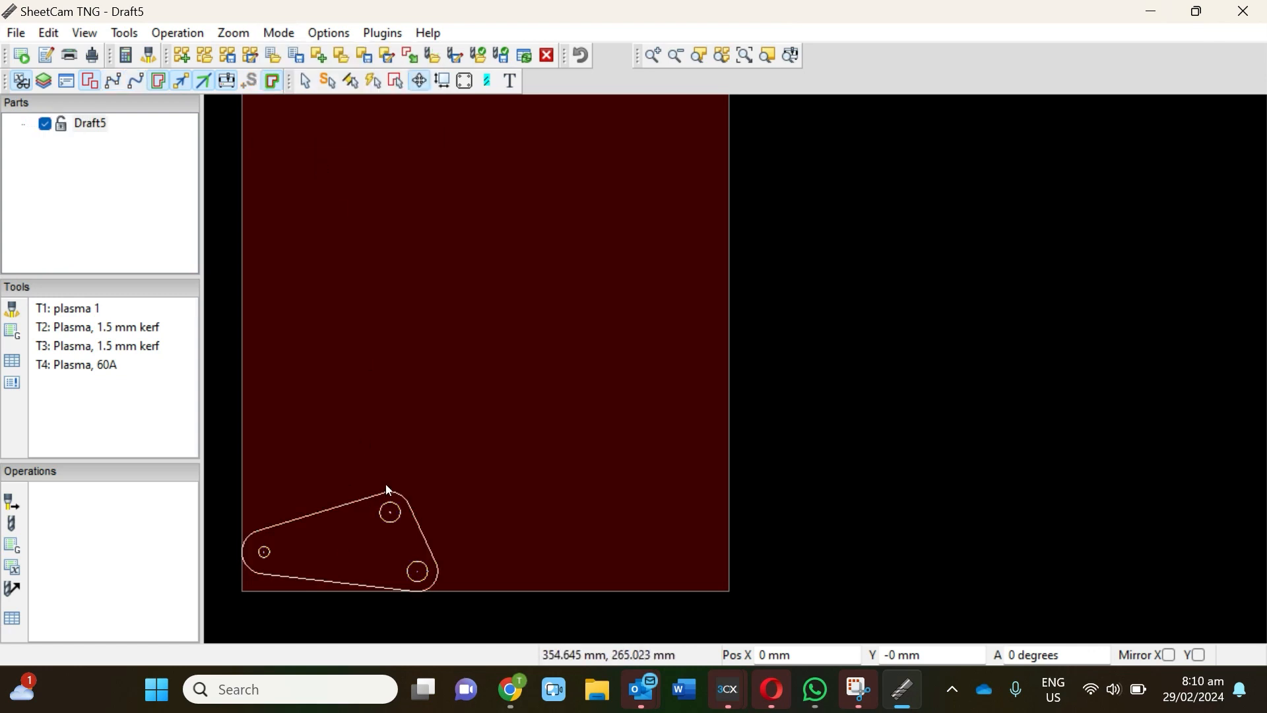
pyautogui.moveTo(381, 501)
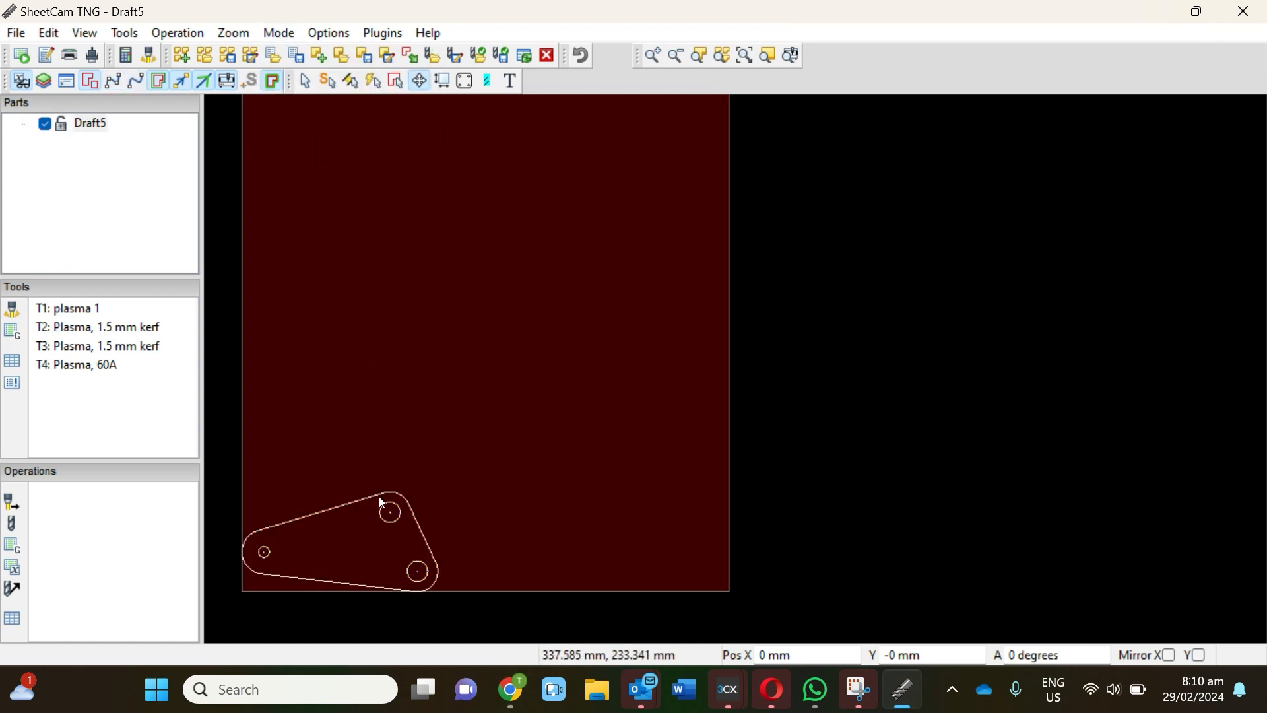
pyautogui.moveTo(385, 495)
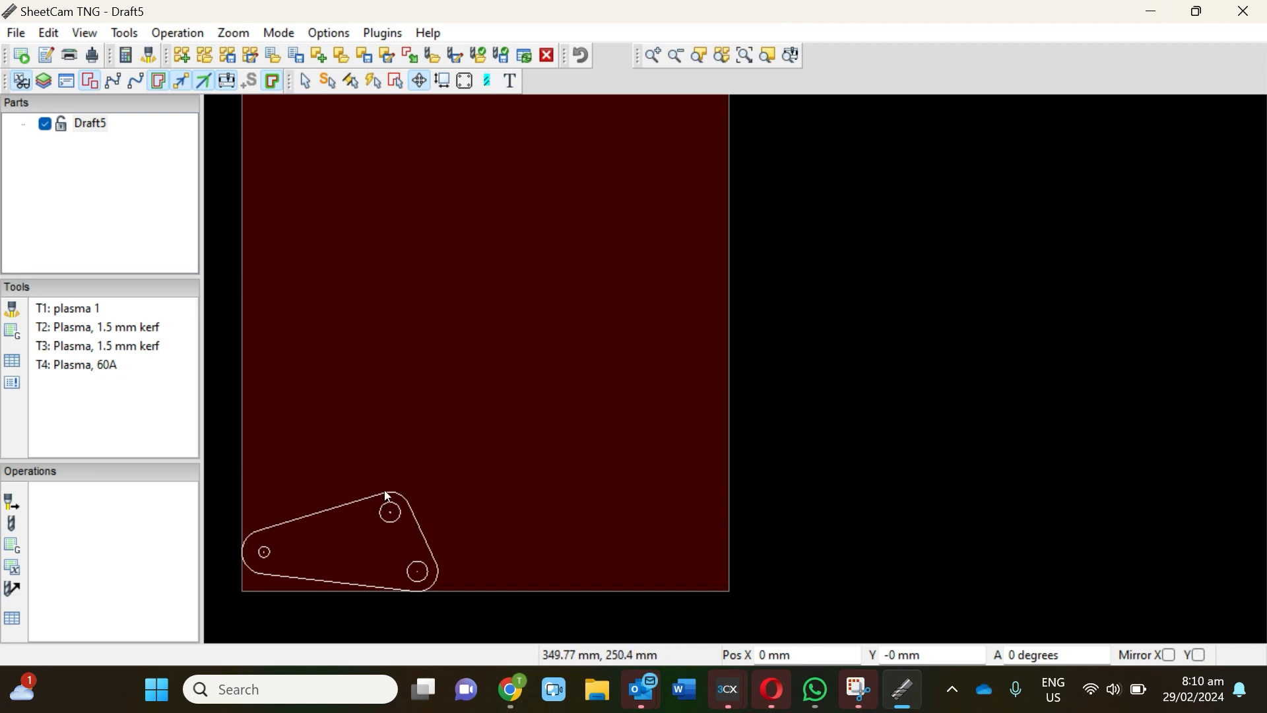
pyautogui.rightClick(387, 494)
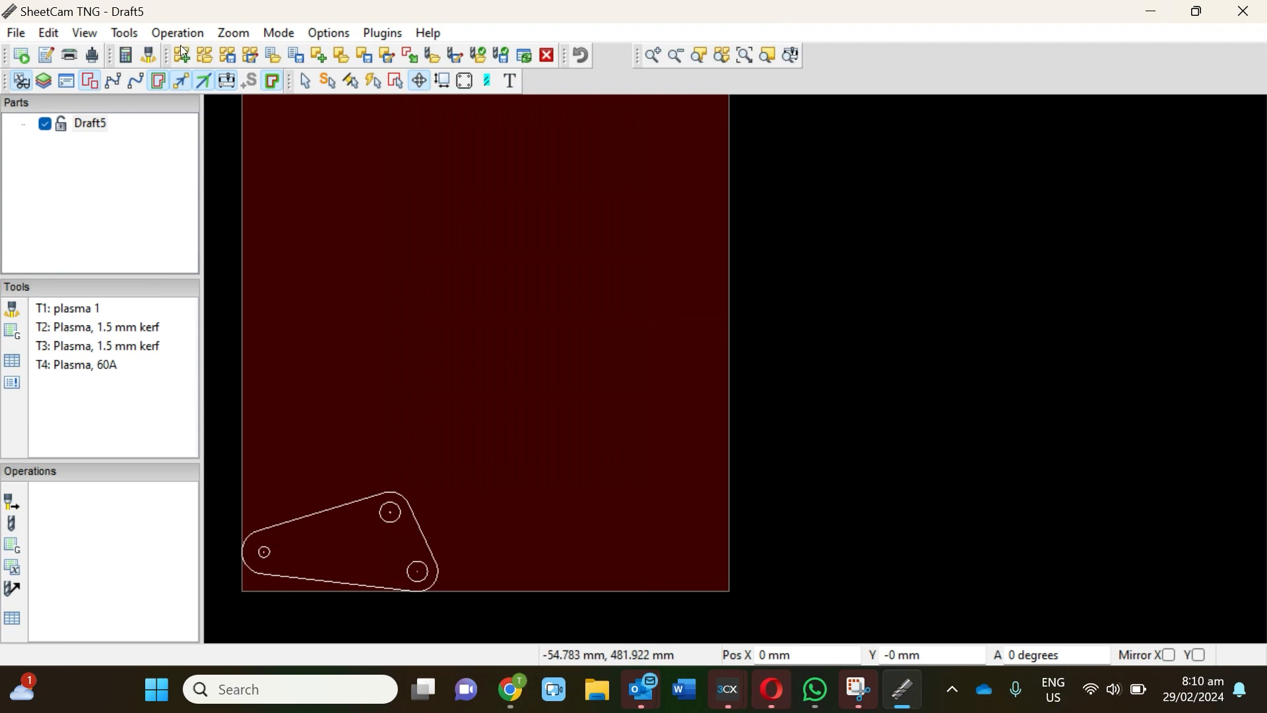
pyautogui.click(176, 33)
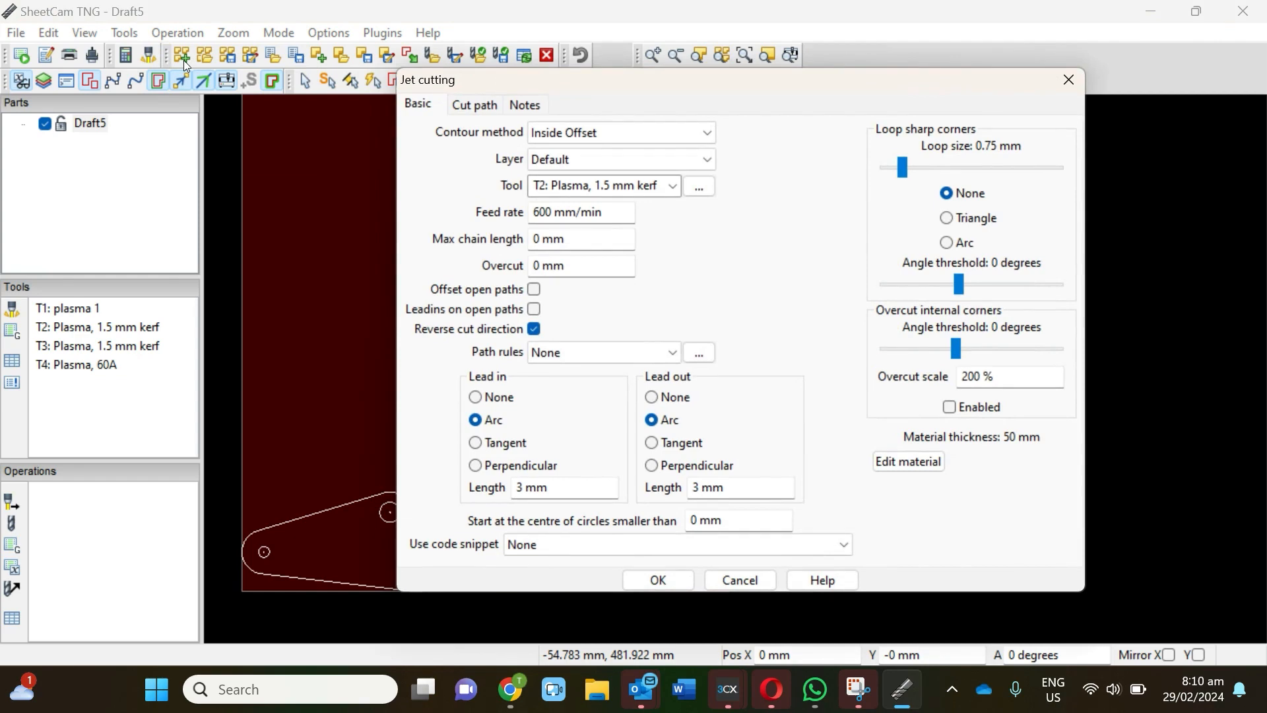
pyautogui.moveTo(580, 107)
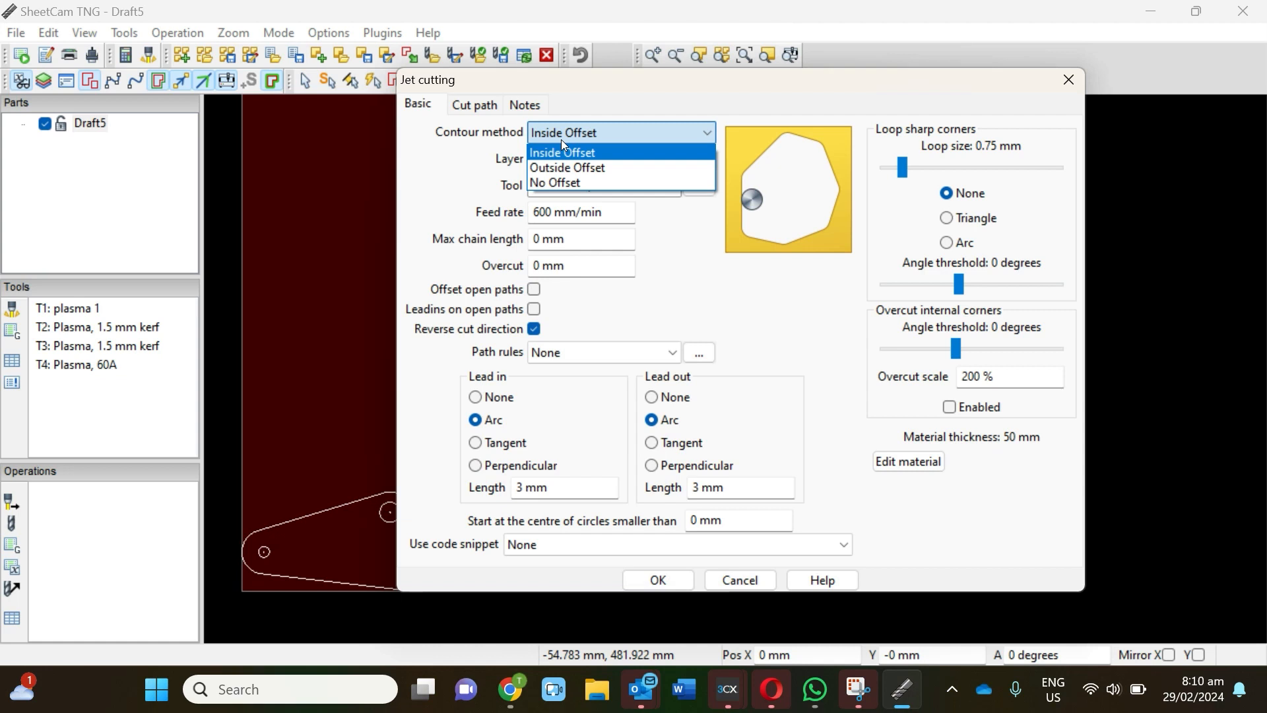
# - Try Outside Offset as the contour method, then revert to Inside Offset
pyautogui.click(566, 168)
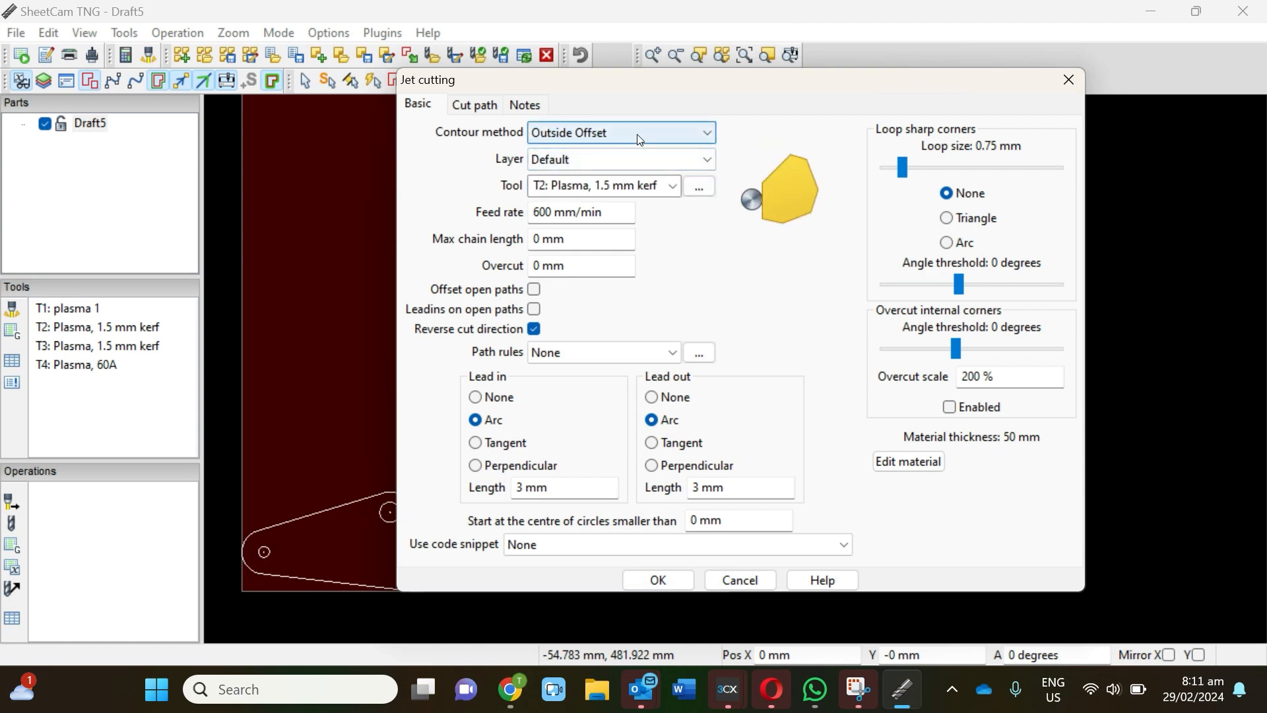
pyautogui.click(707, 132)
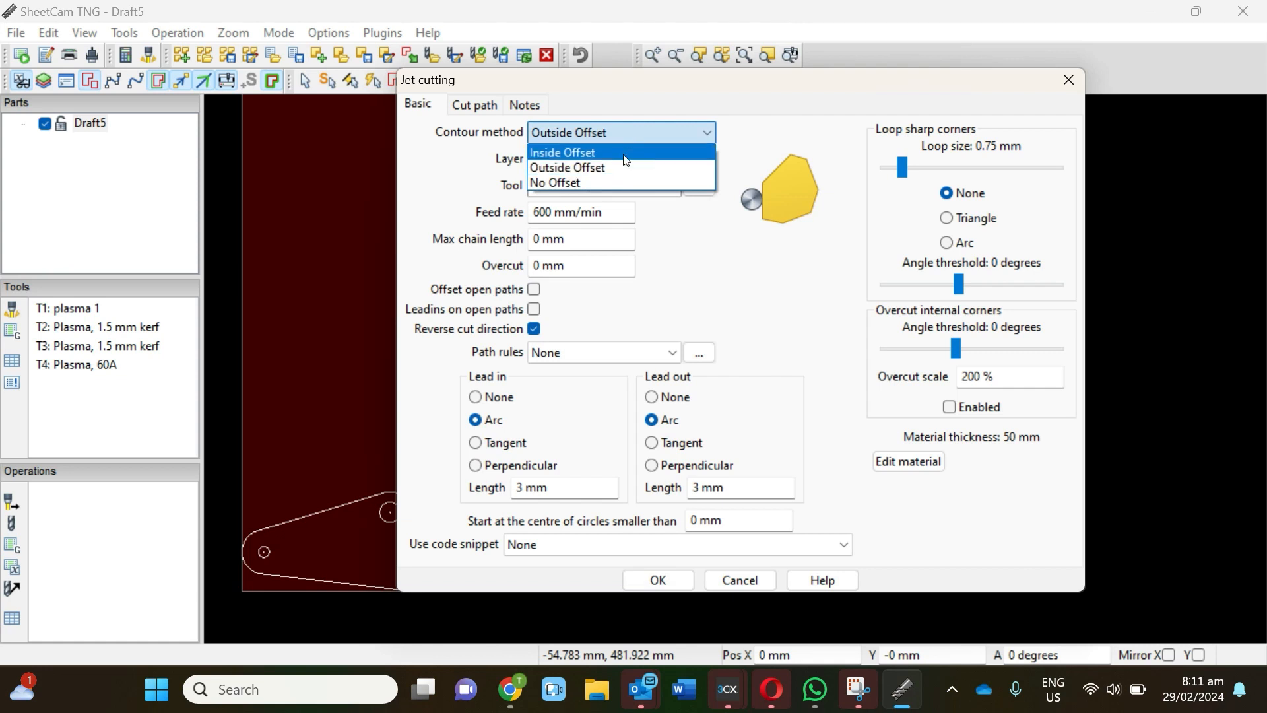
pyautogui.click(562, 152)
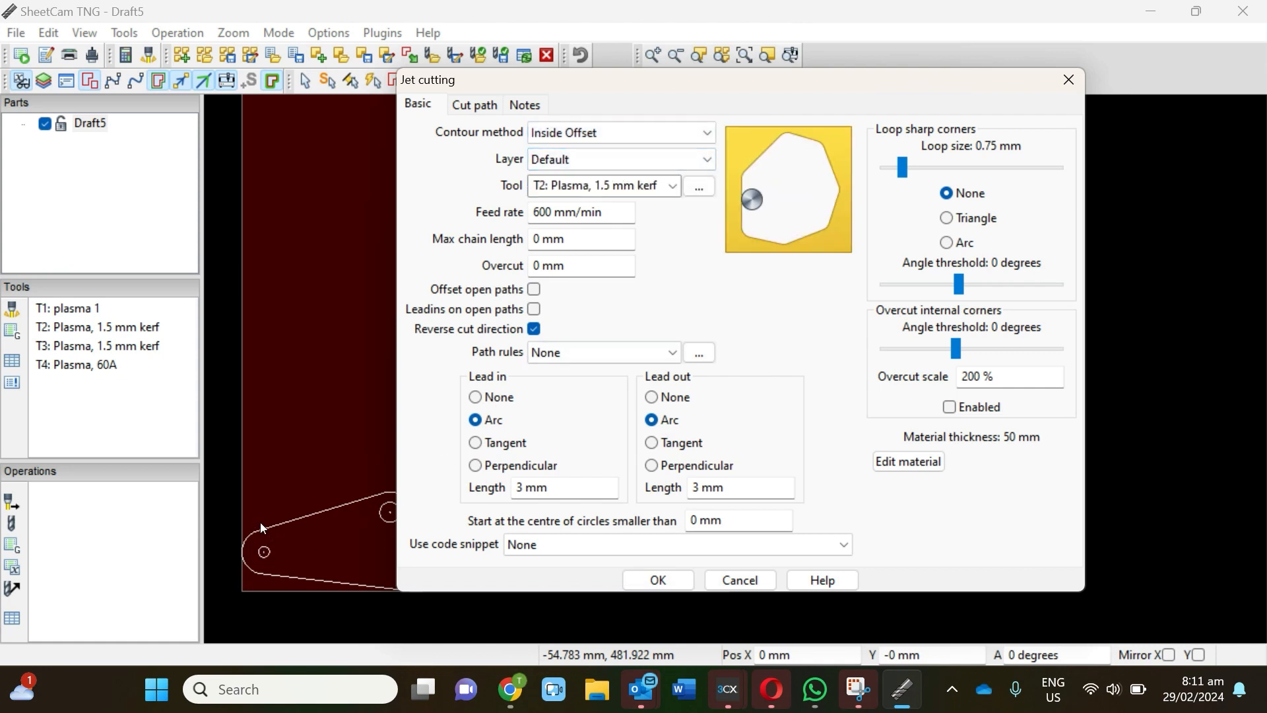
pyautogui.moveTo(375, 499)
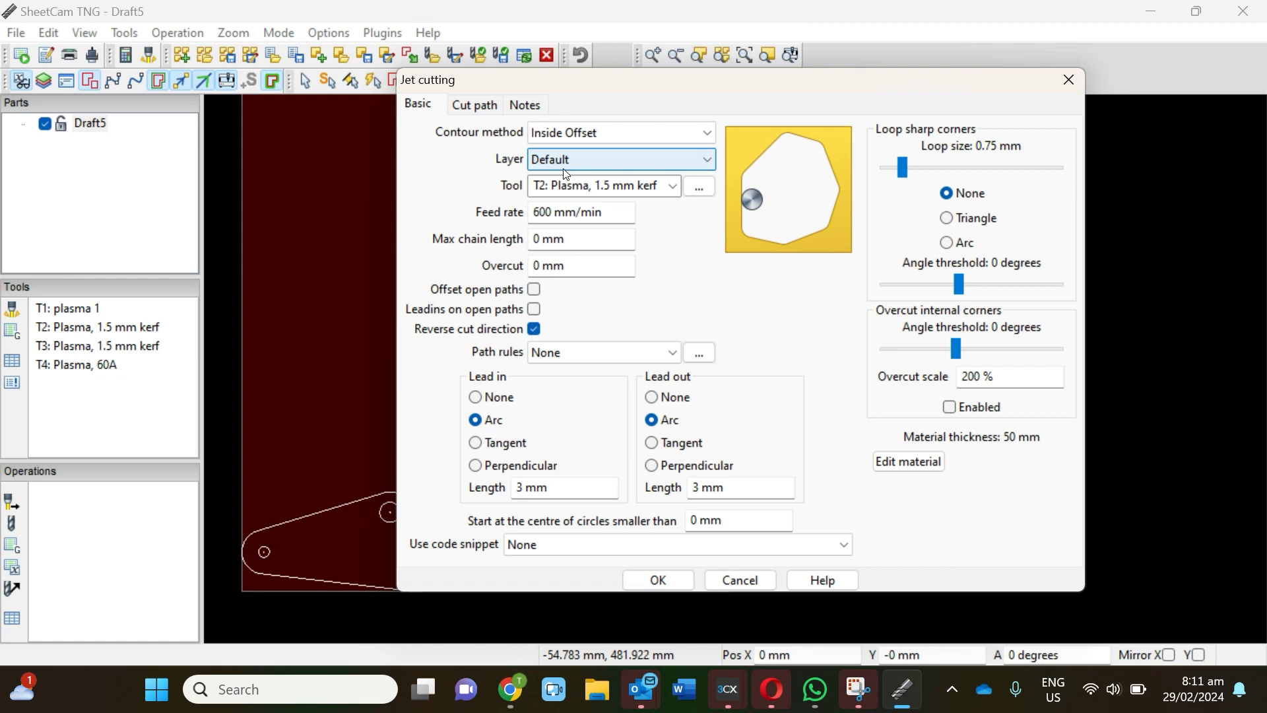
pyautogui.moveTo(427, 451)
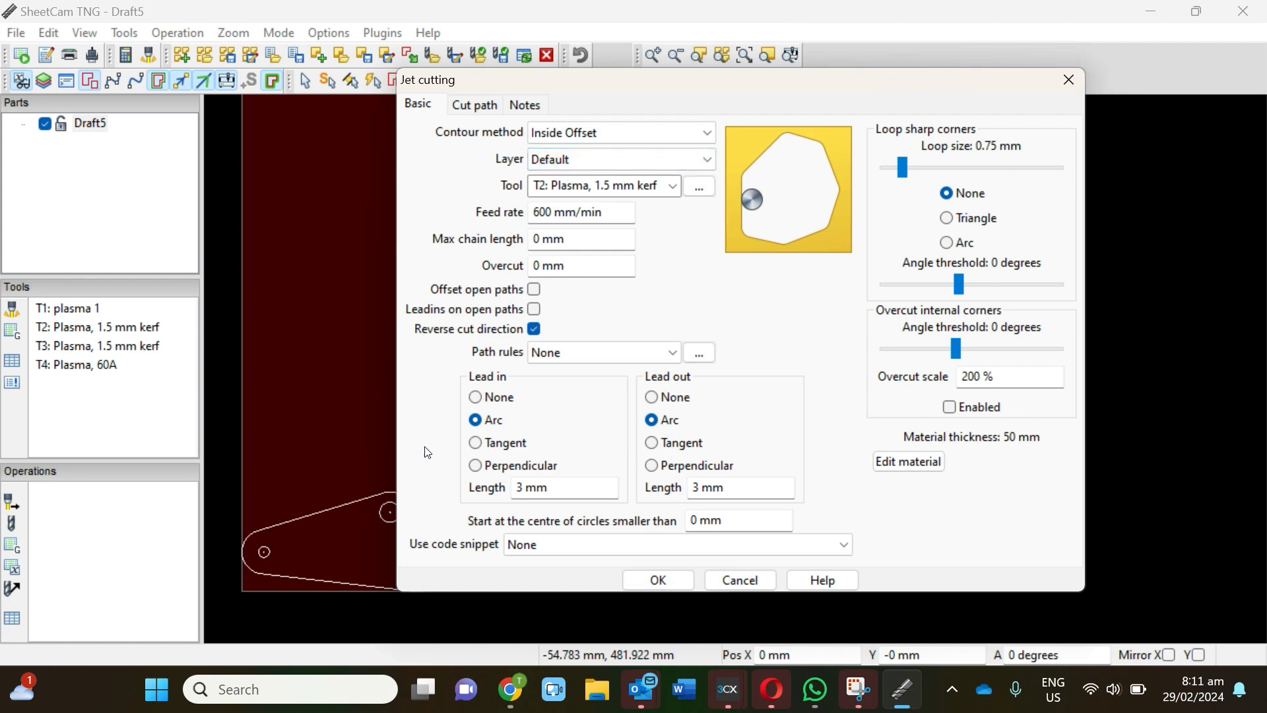
pyautogui.moveTo(359, 532)
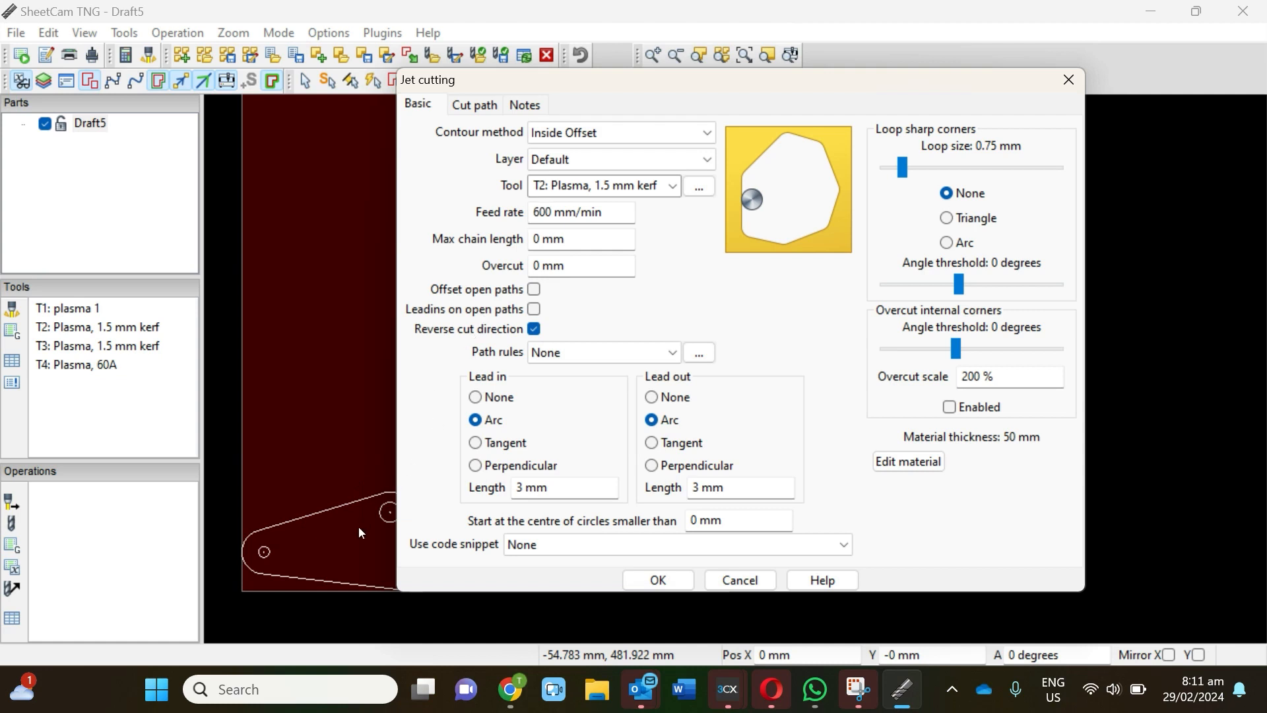
pyautogui.moveTo(387, 524)
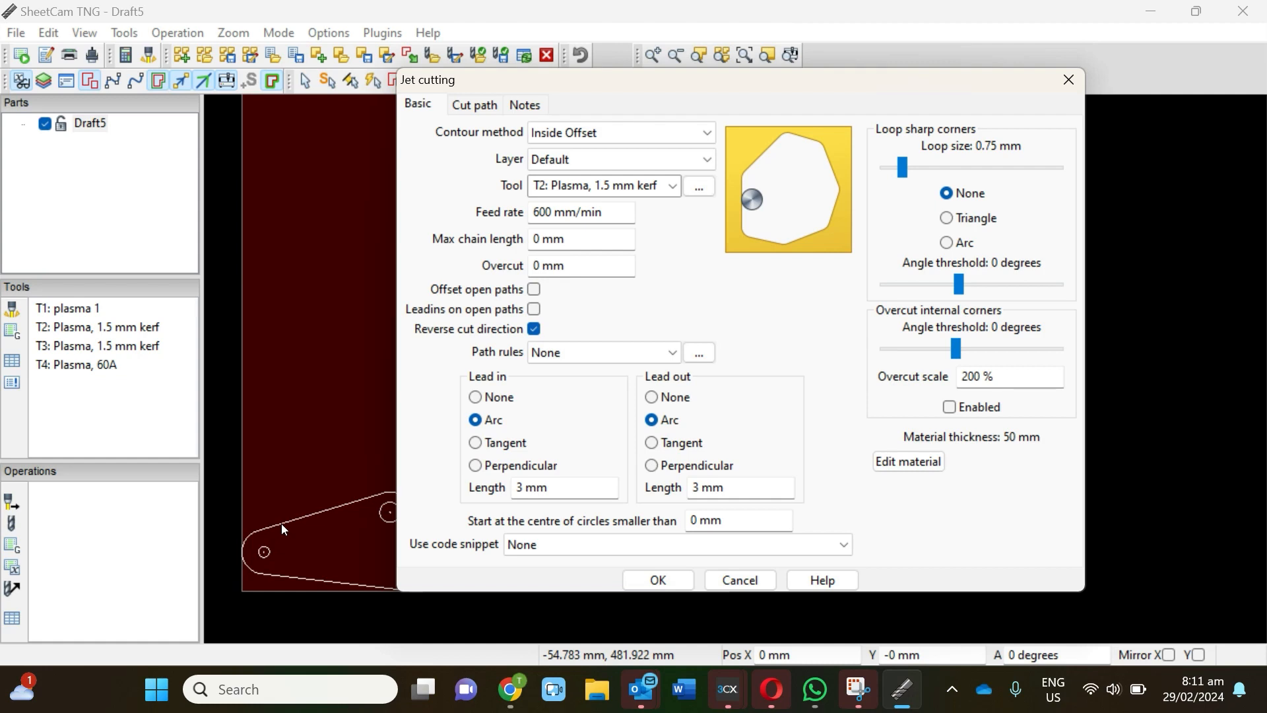
pyautogui.moveTo(612, 229)
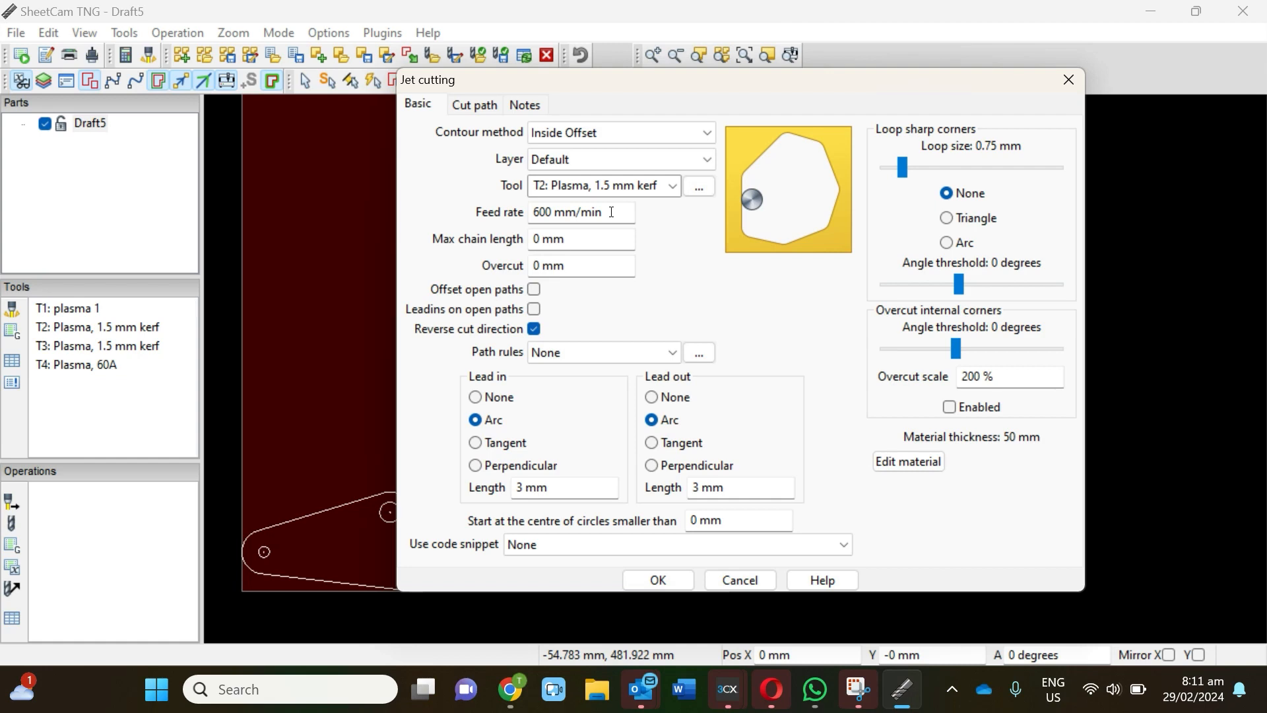
pyautogui.moveTo(450, 587)
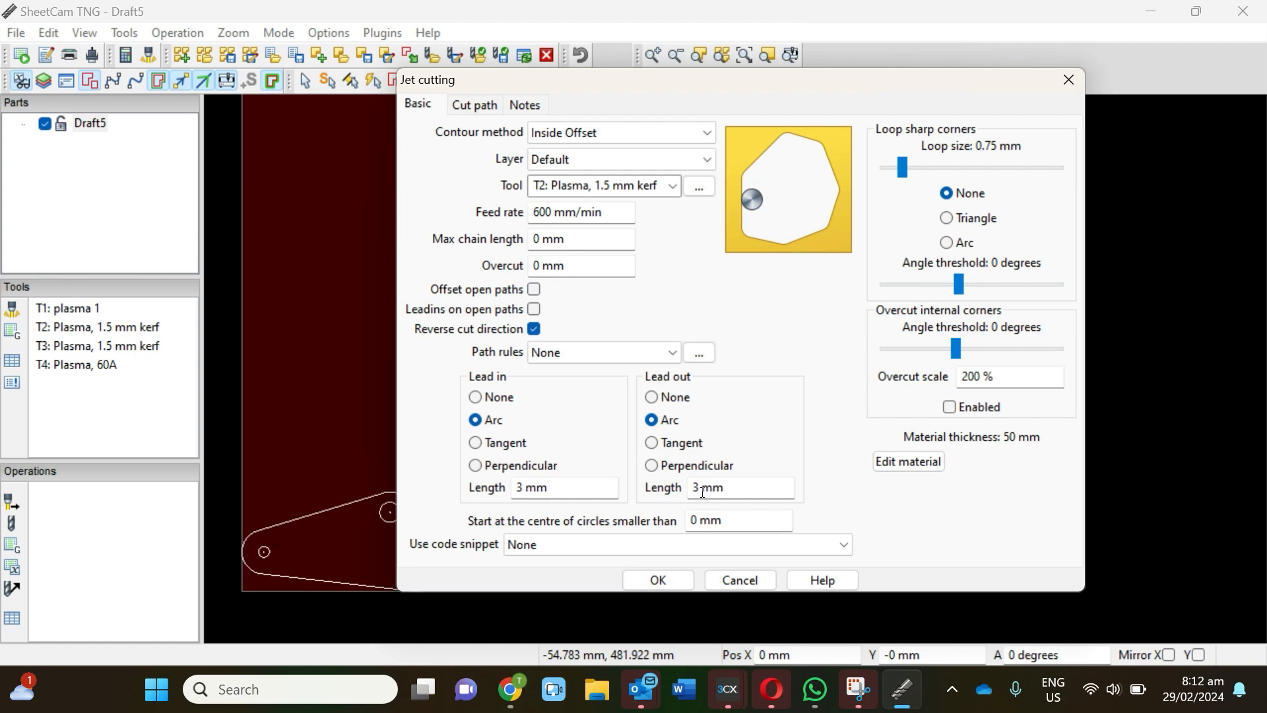
pyautogui.moveTo(688, 539)
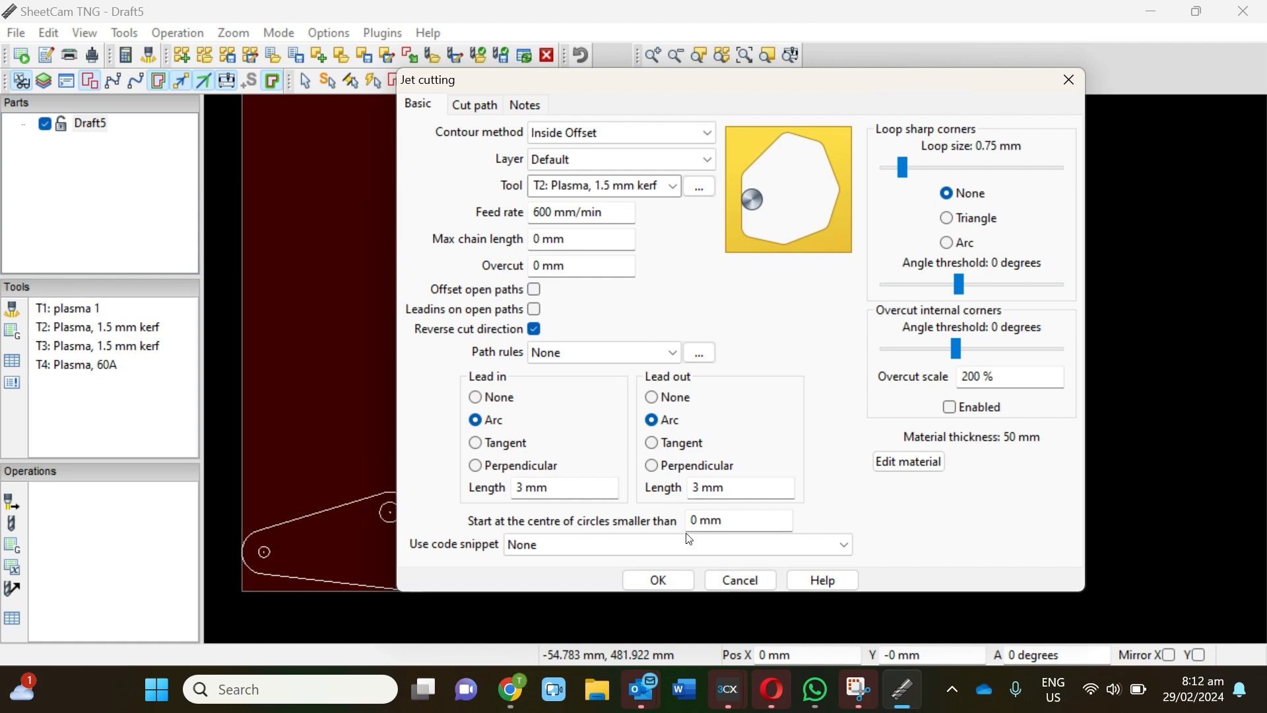
# - Add the inside offset operation, giving 1622.771 mm of cut and four pierces
pyautogui.click(656, 580)
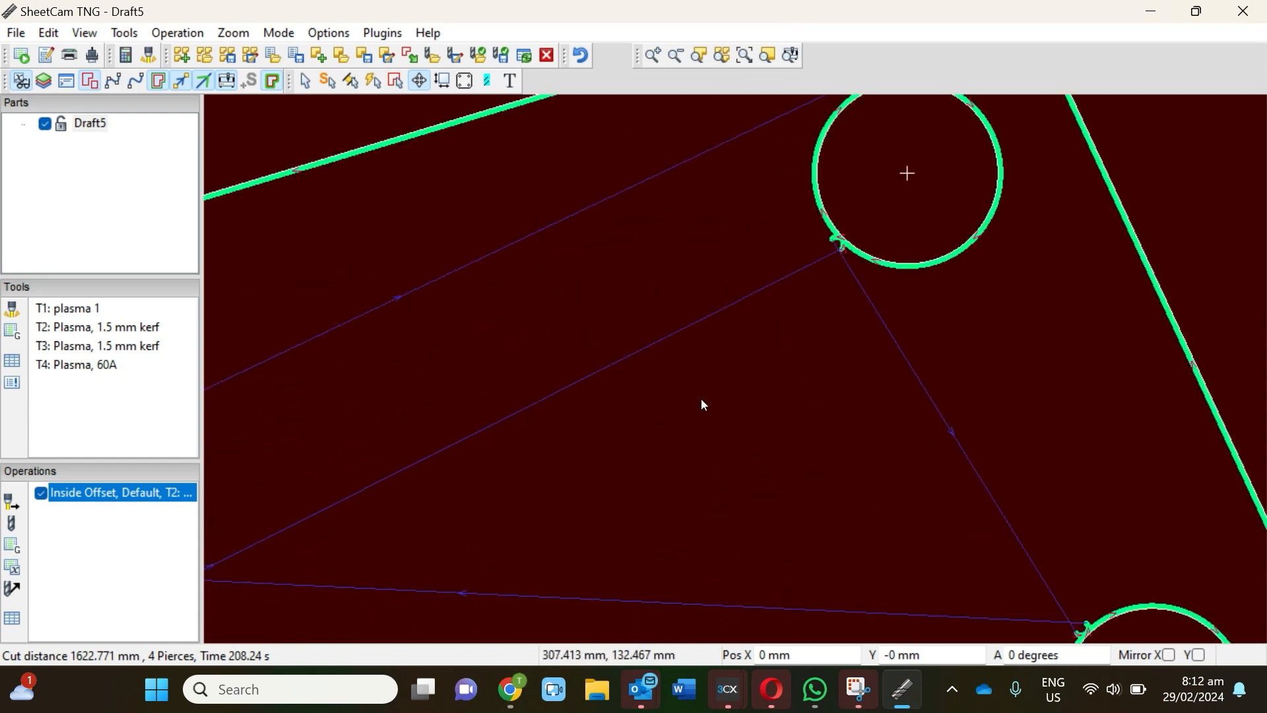
pyautogui.moveTo(714, 405)
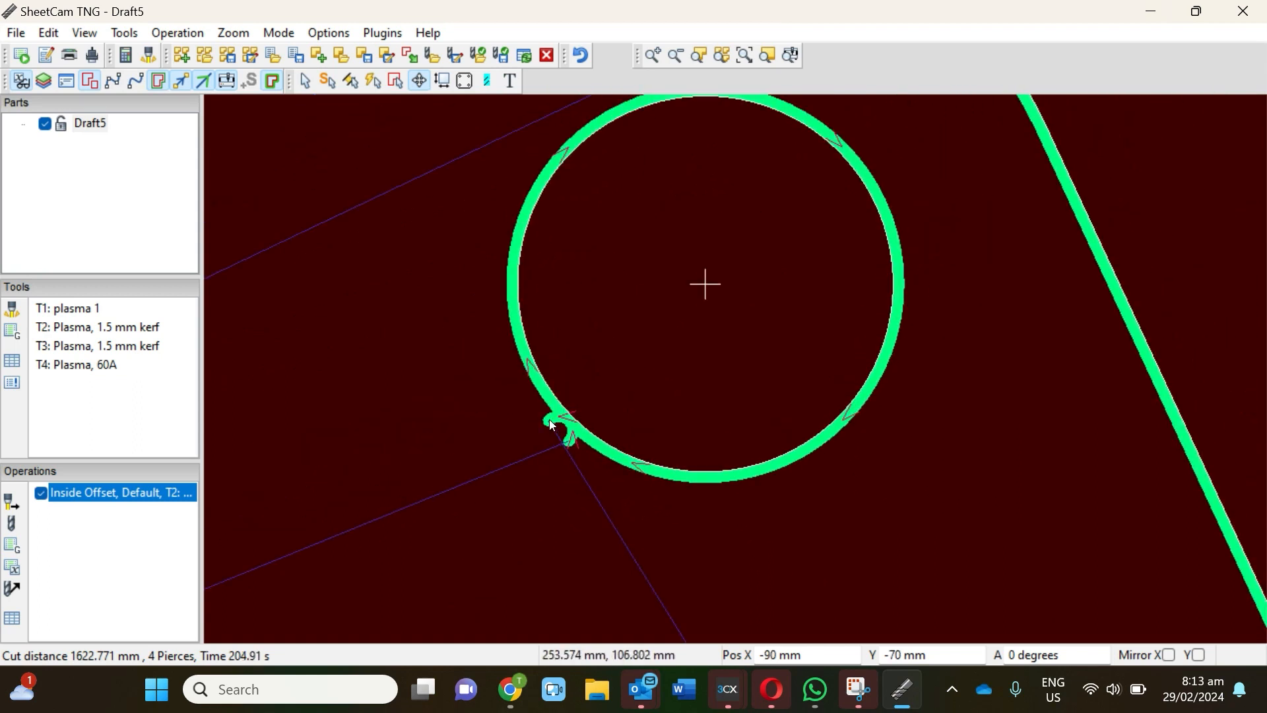
pyautogui.moveTo(566, 442)
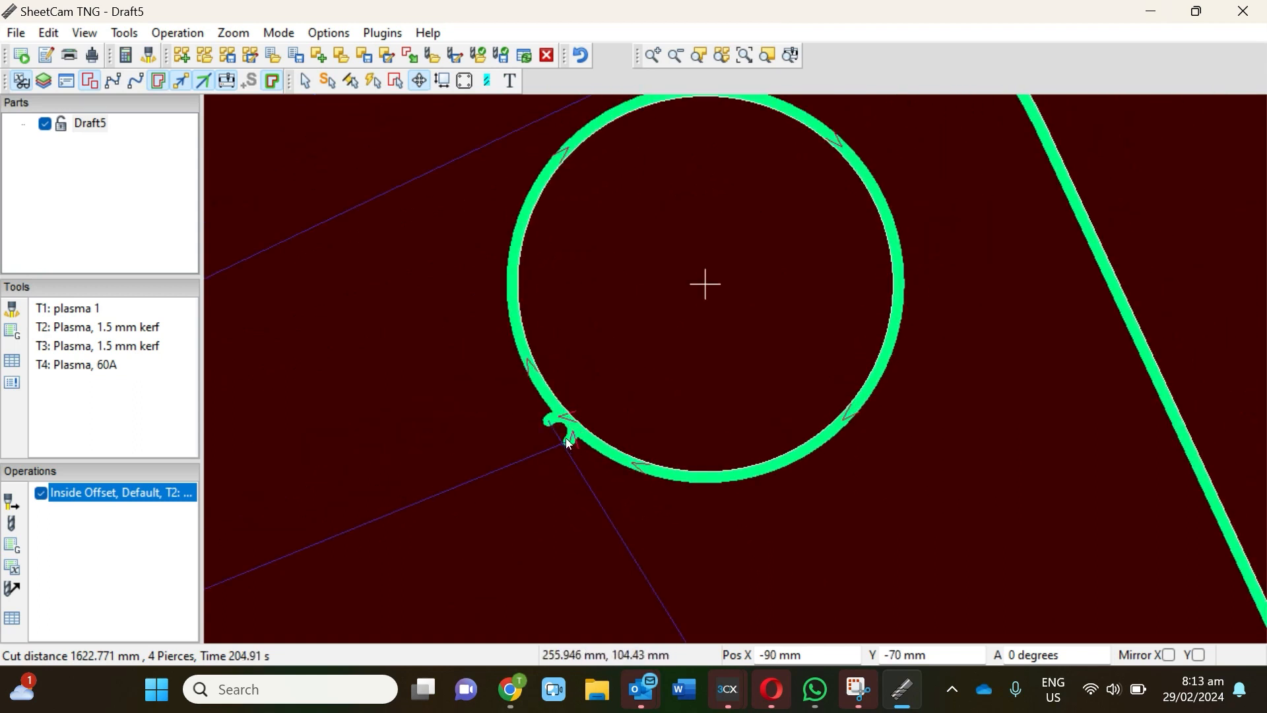
pyautogui.moveTo(566, 442)
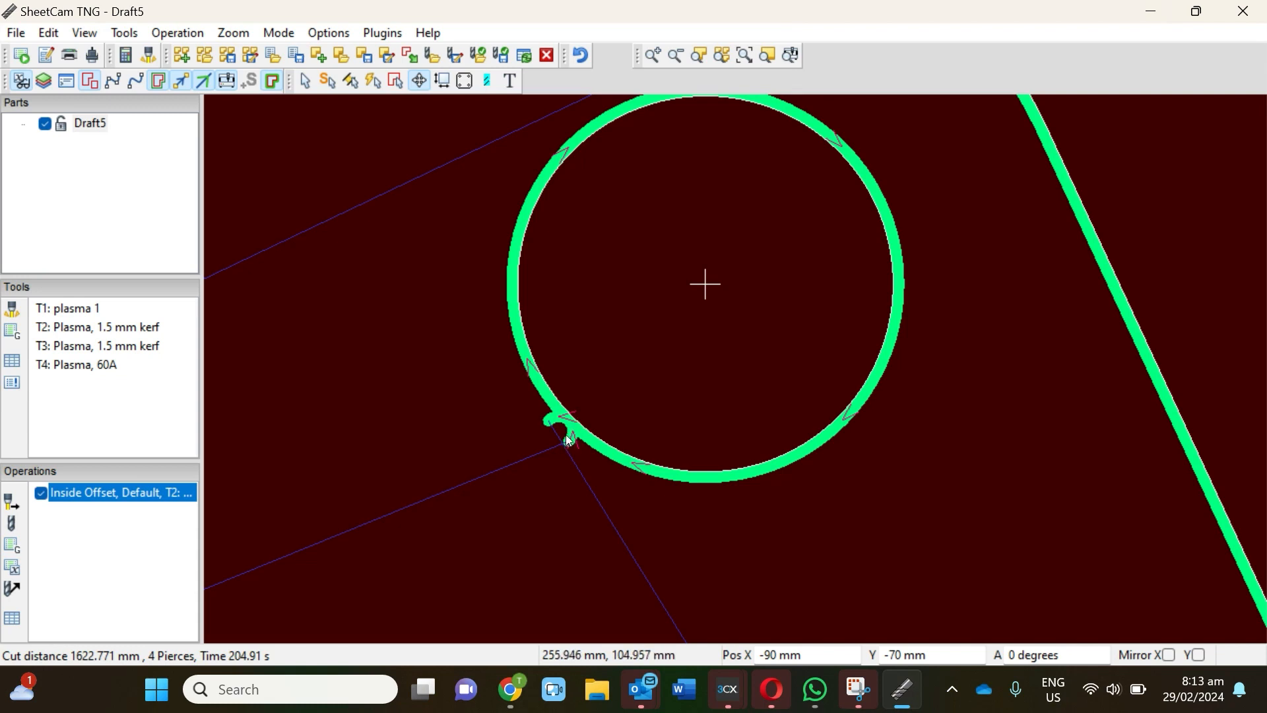
pyautogui.moveTo(568, 441)
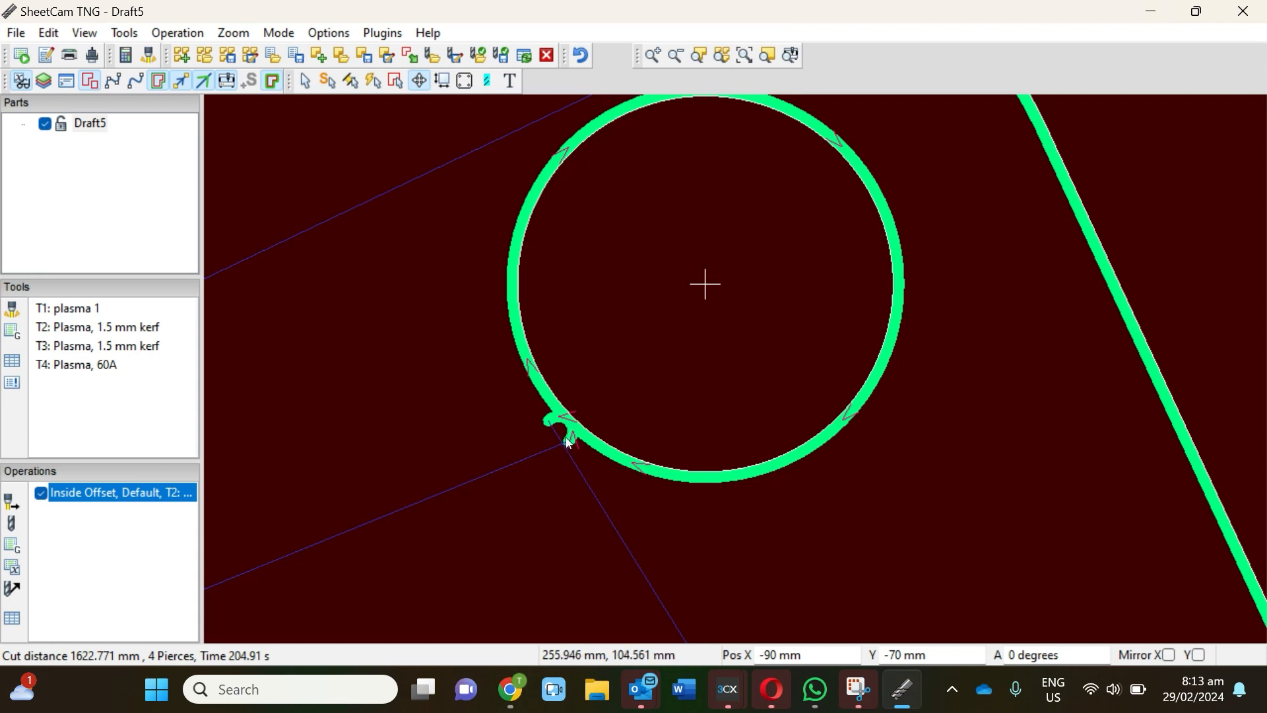
pyautogui.moveTo(558, 420)
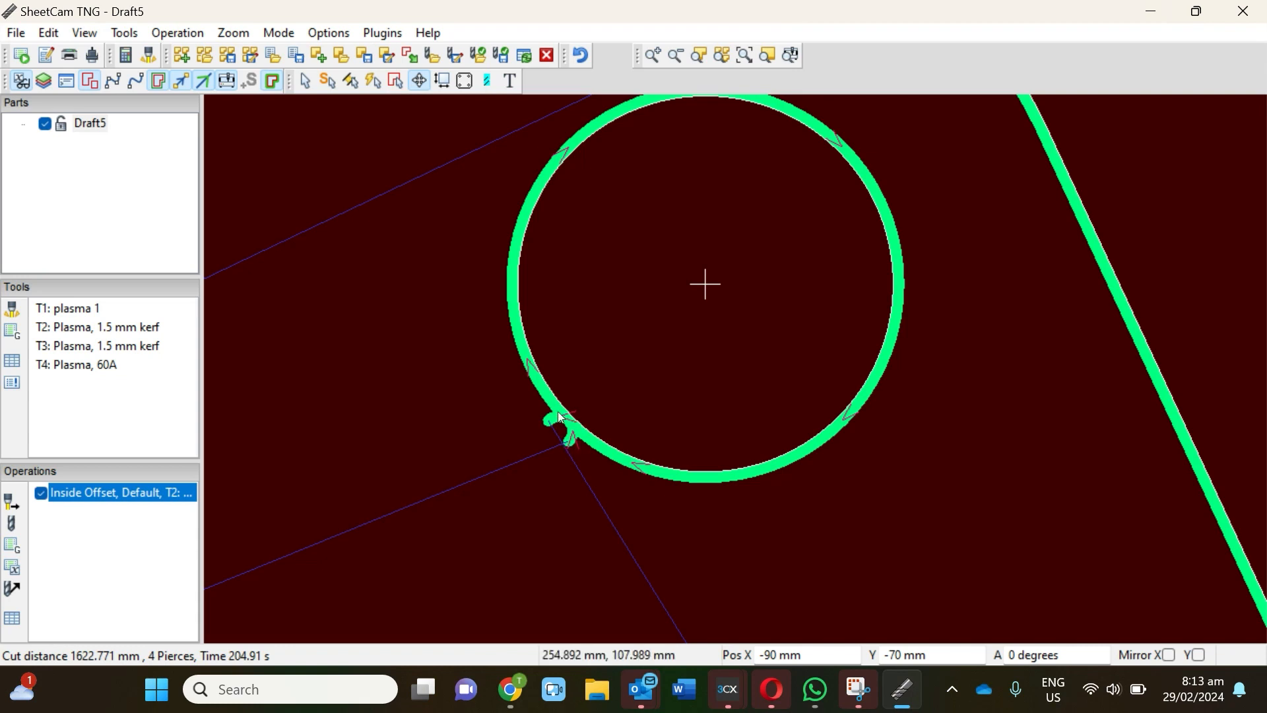
pyautogui.moveTo(572, 450)
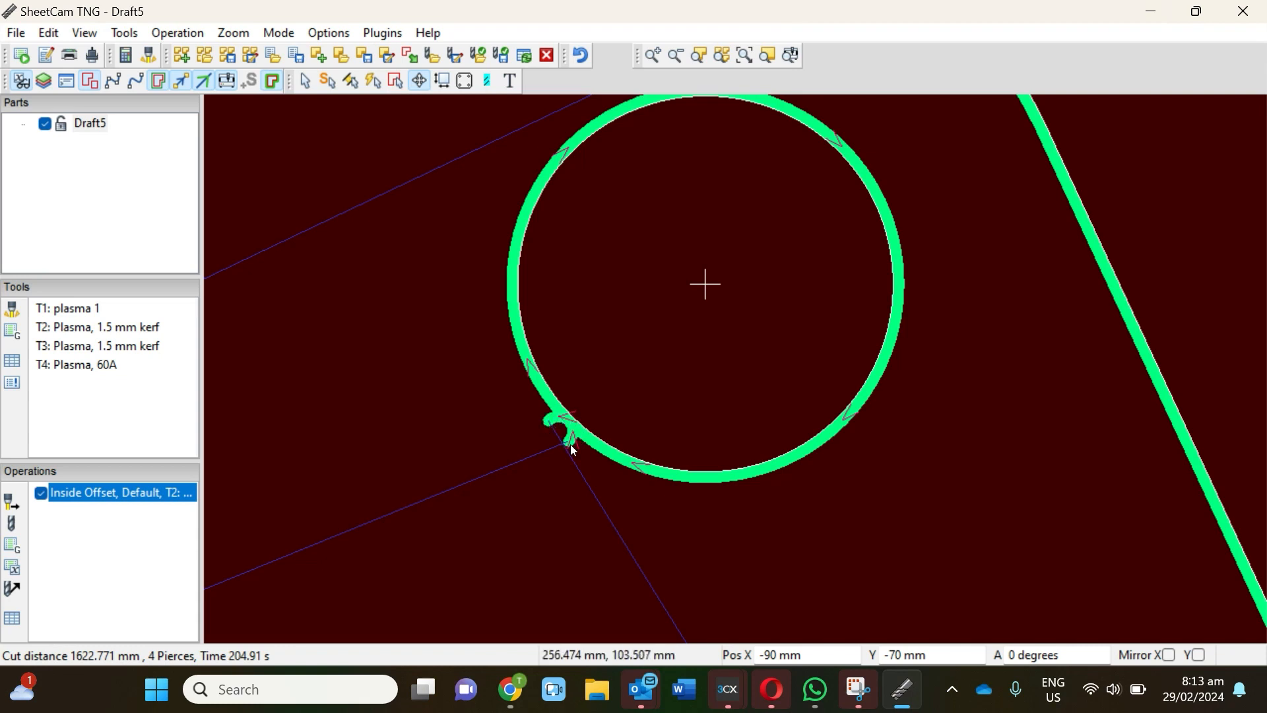
pyautogui.click(176, 32)
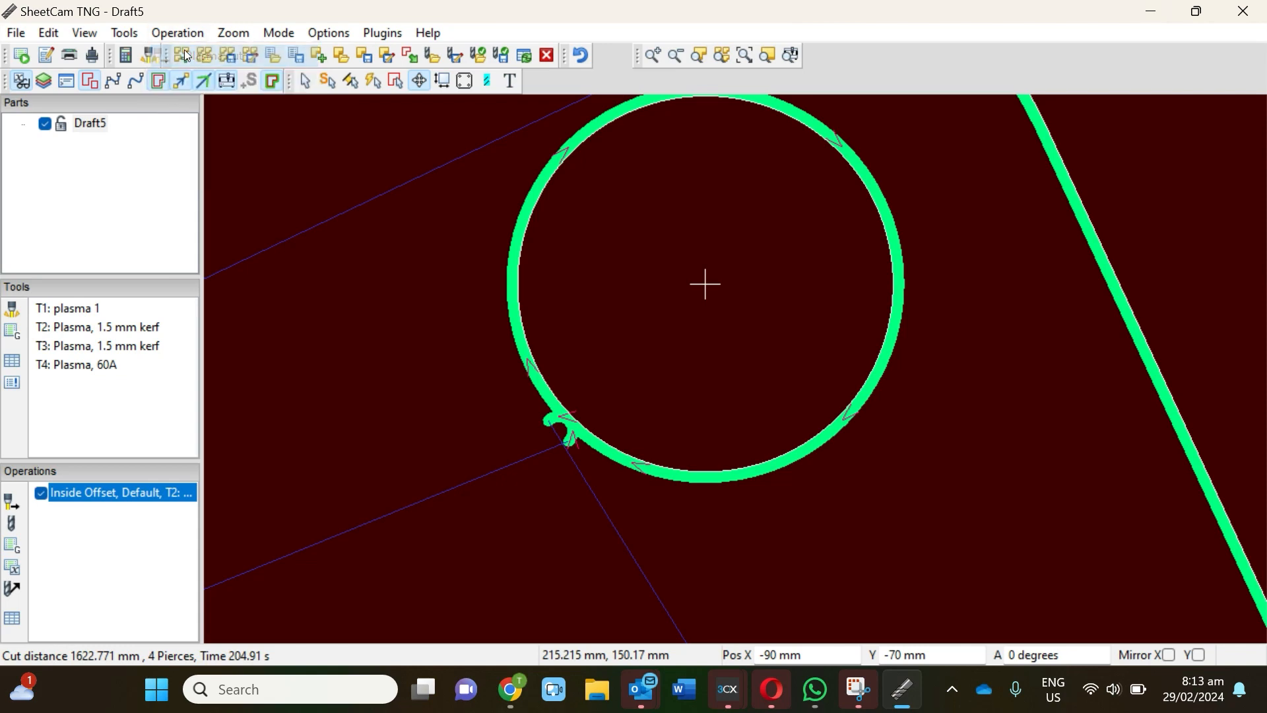
# - Switch the cutting operation's contour method to Outside Offset and confirm it
pyautogui.doubleClick(119, 493)
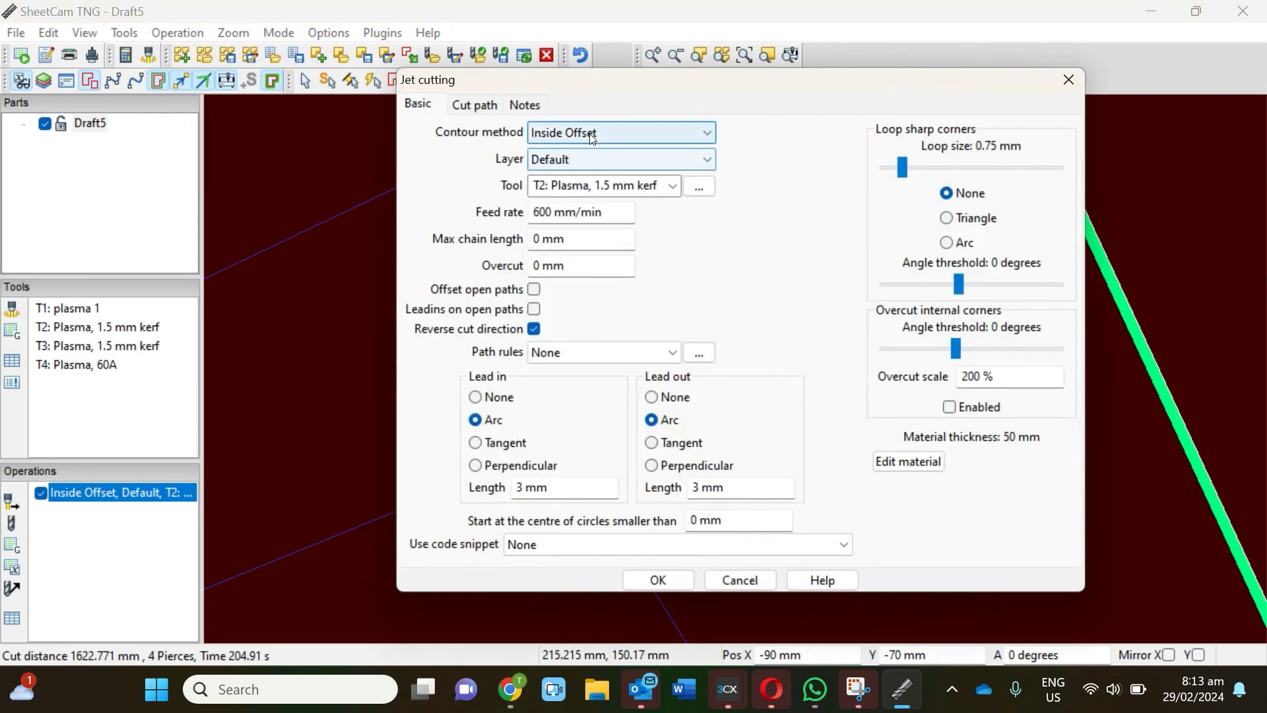
pyautogui.click(619, 133)
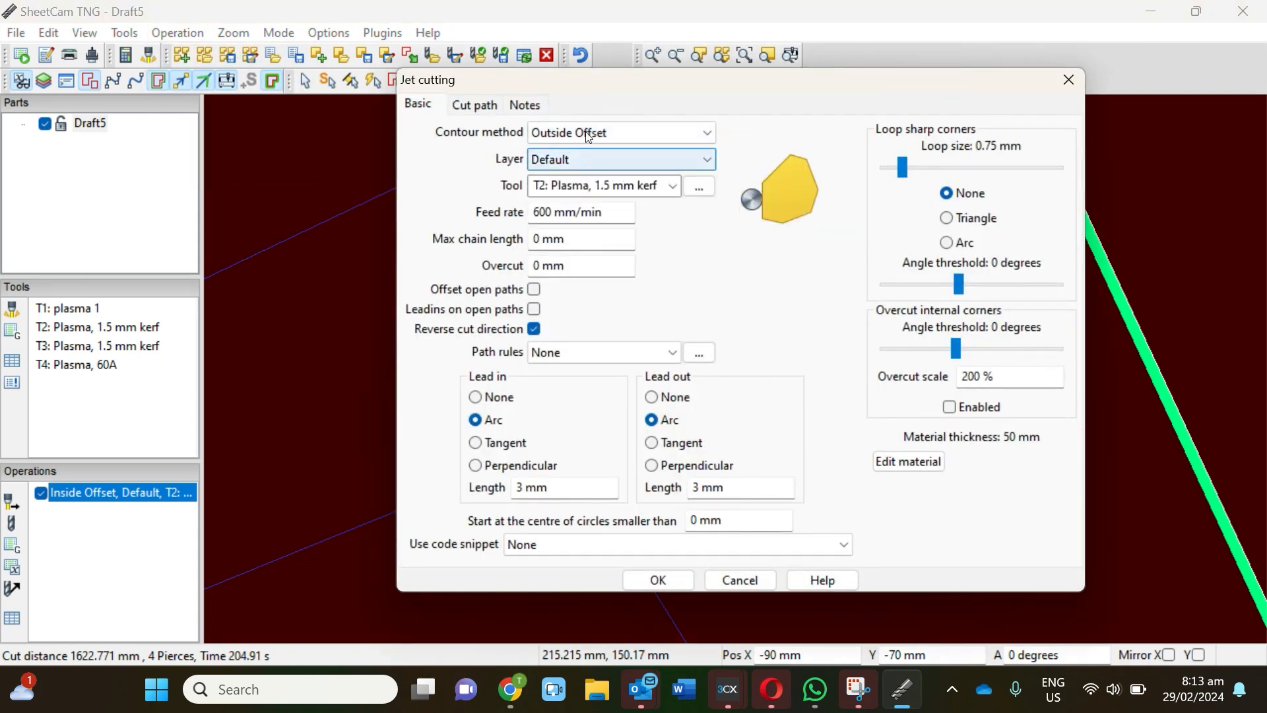
pyautogui.click(656, 580)
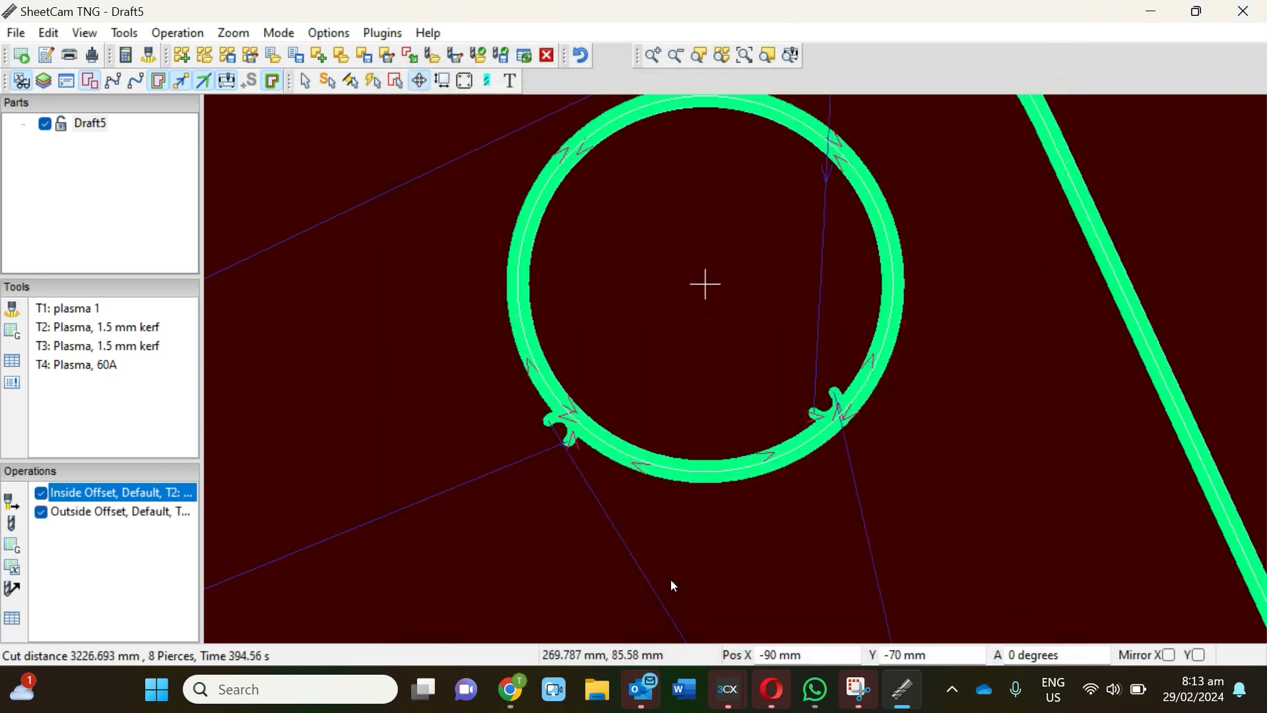
pyautogui.moveTo(814, 413)
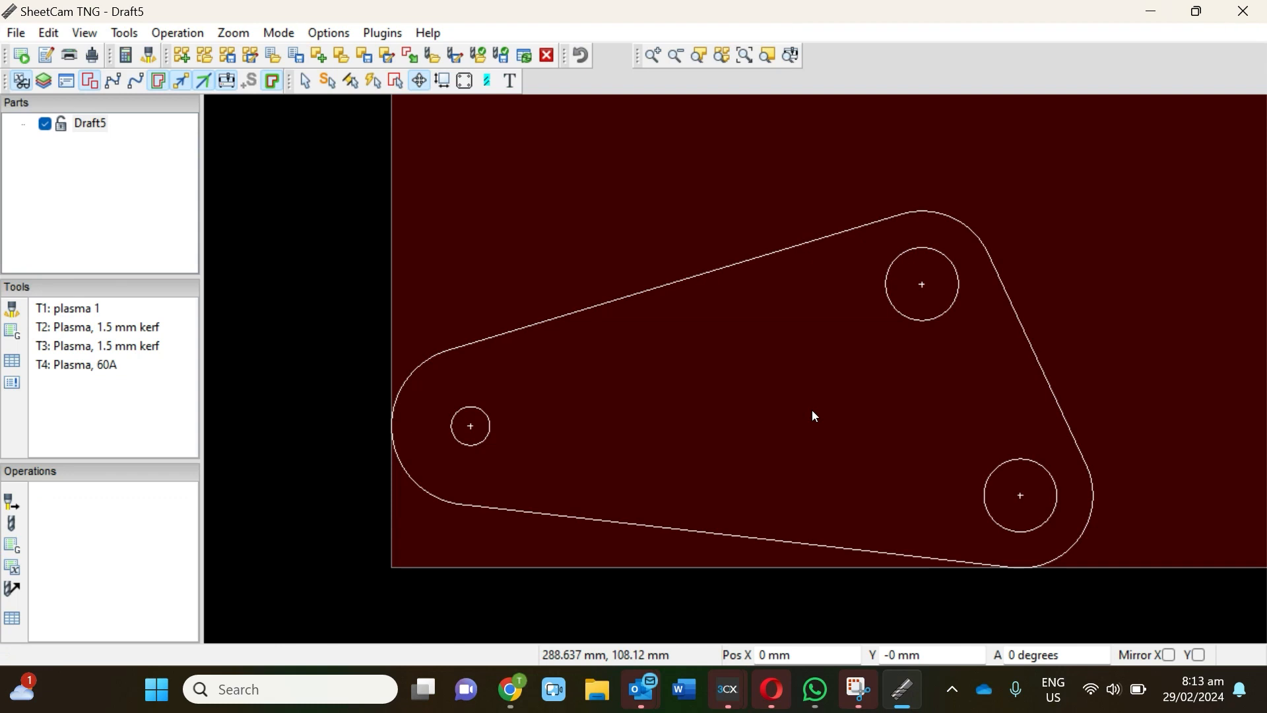
# - Add an outside offset plasma operation and zoom to check its 1603.922 mm toolpaths
pyautogui.click(176, 33)
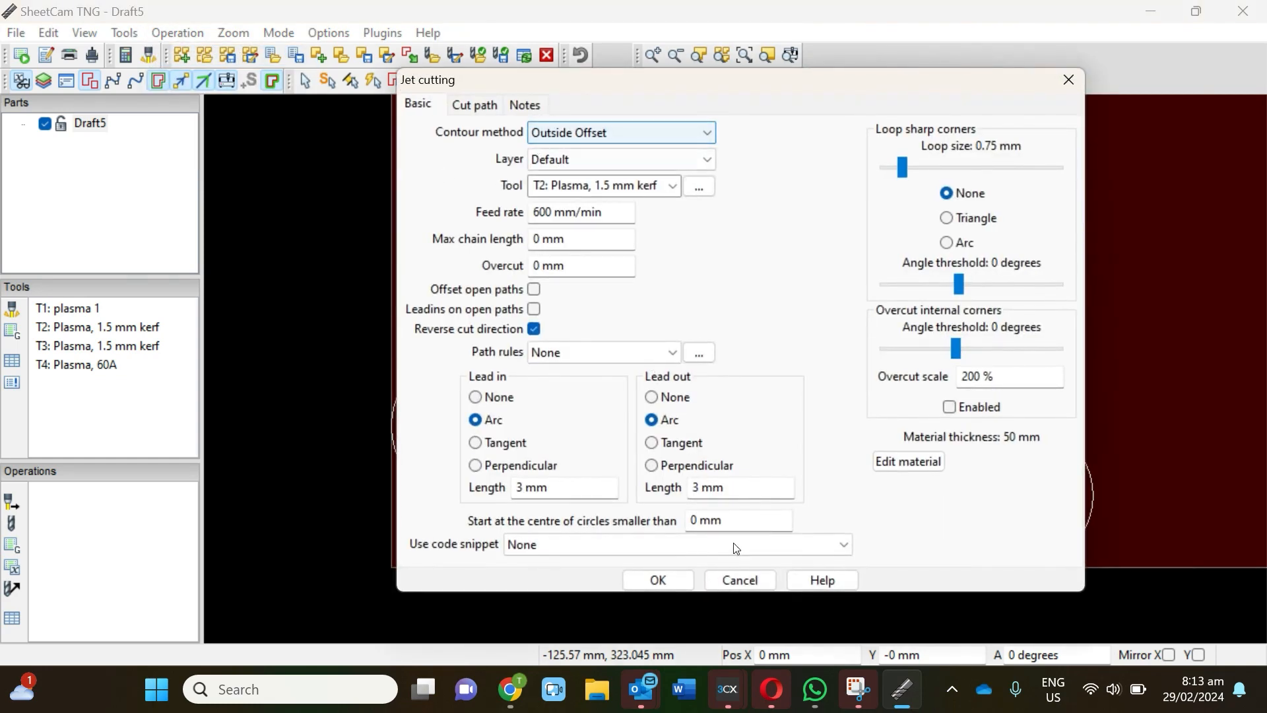
pyautogui.click(656, 579)
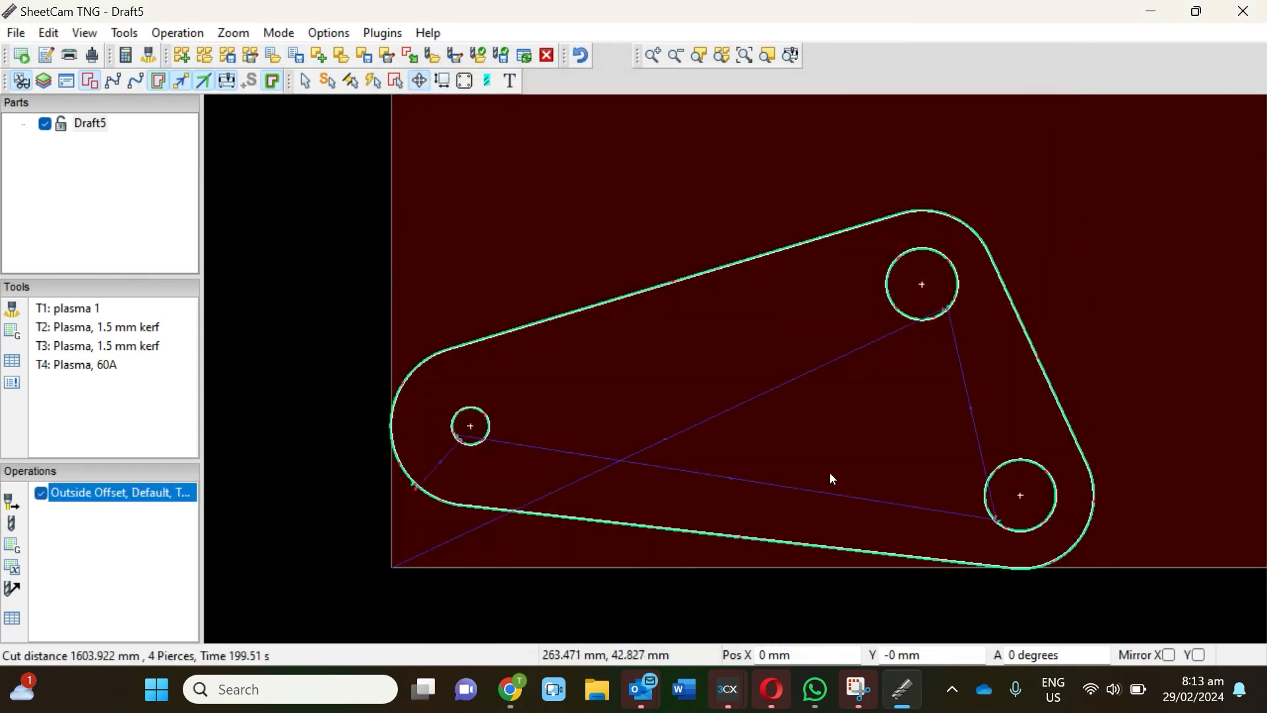
pyautogui.scroll(3)
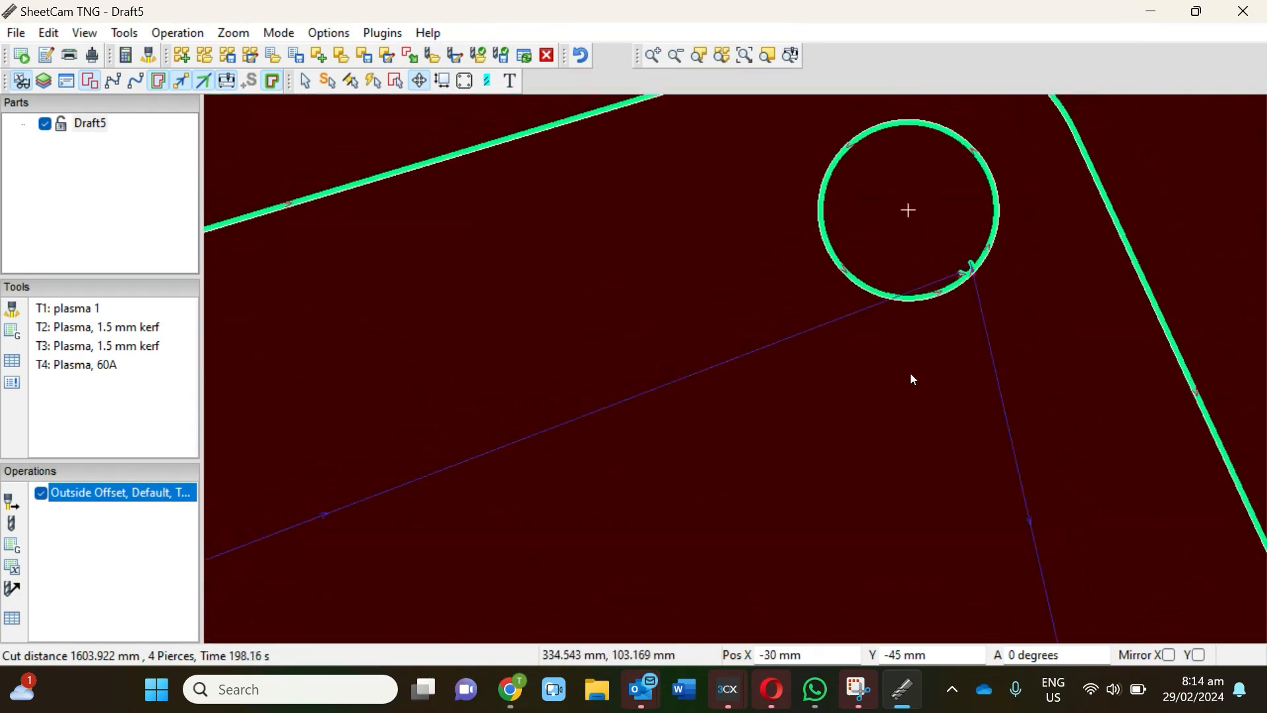
pyautogui.moveTo(969, 274)
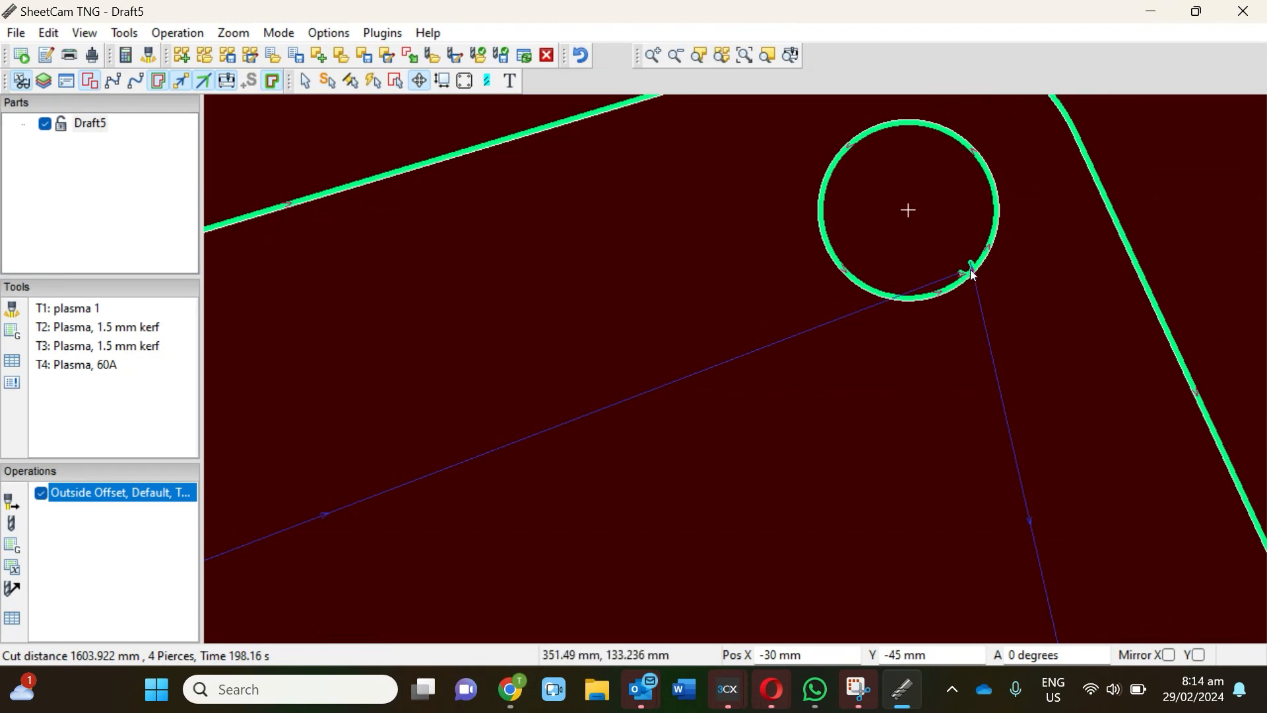
pyautogui.moveTo(966, 277)
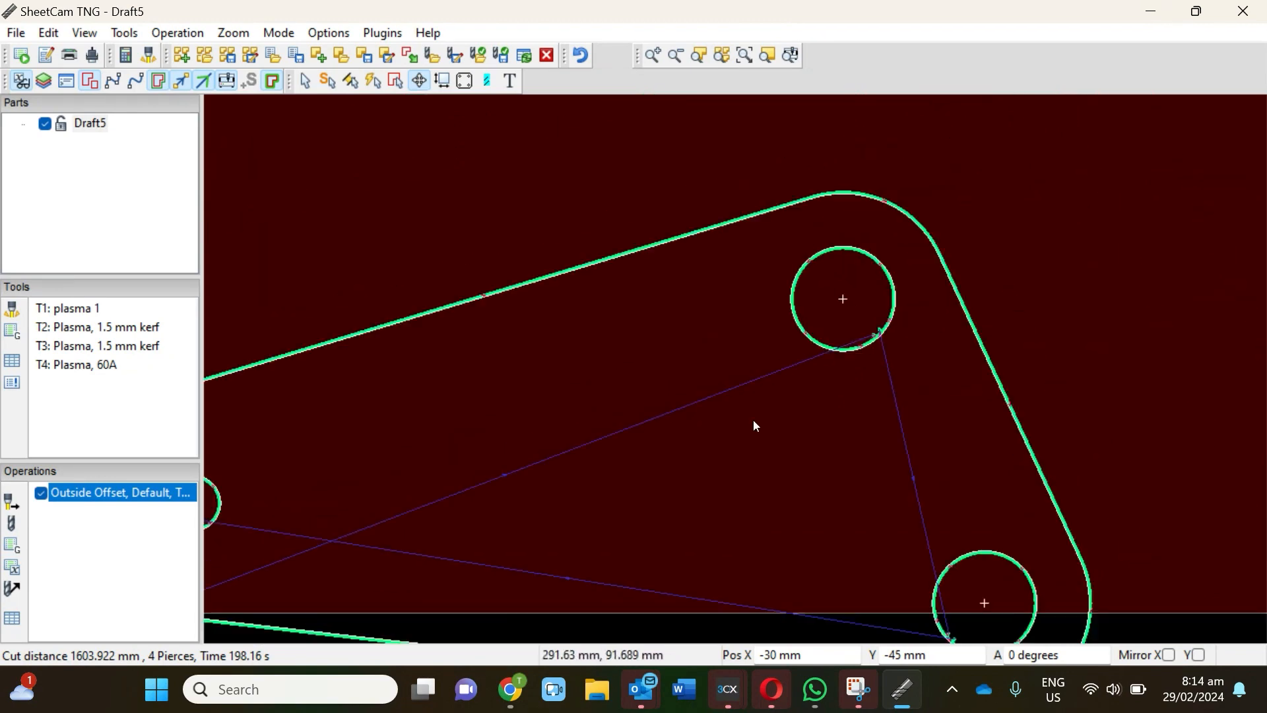
pyautogui.scroll(-3)
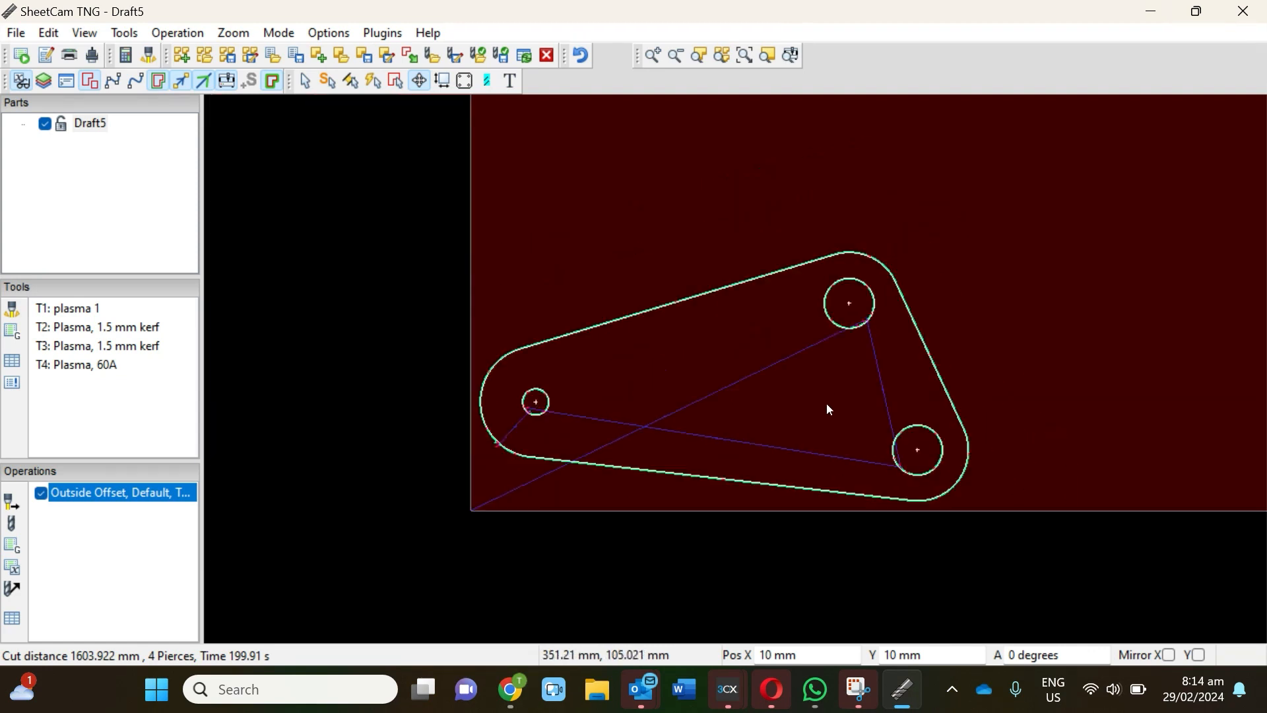
pyautogui.scroll(-3)
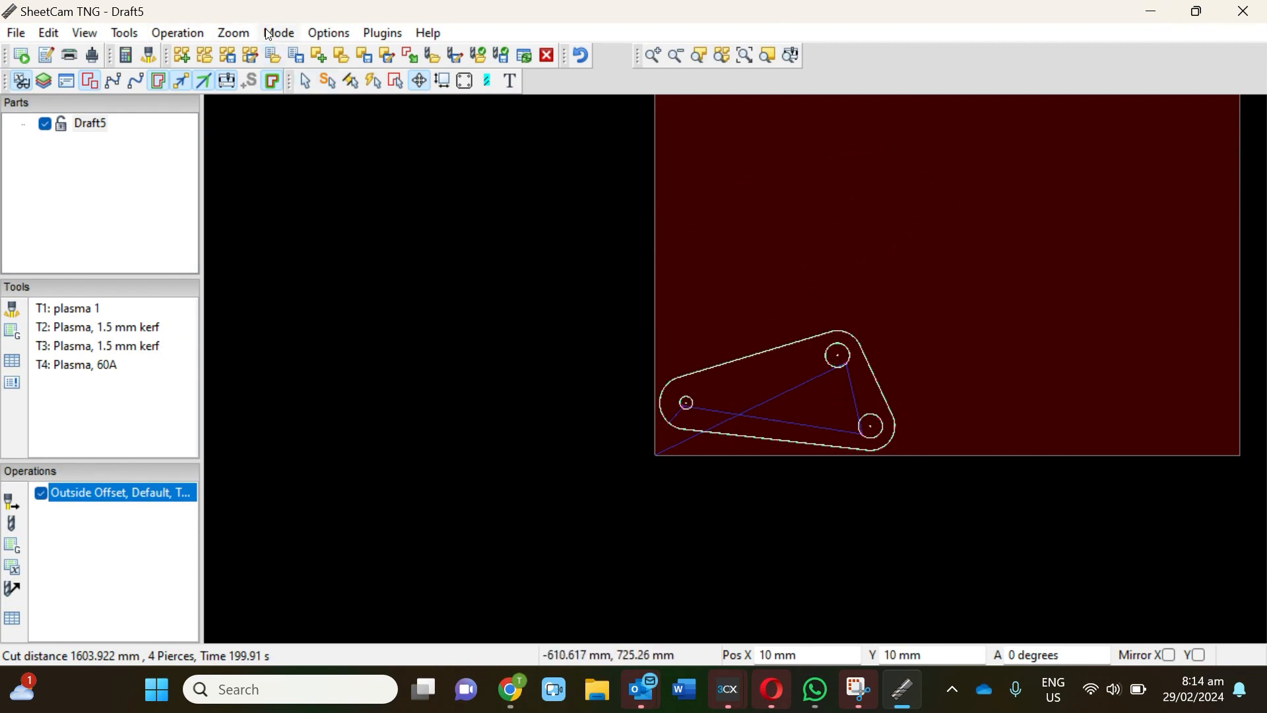
# - Change the editing mode and right-click the Draft5 part to show its array commands
pyautogui.click(278, 32)
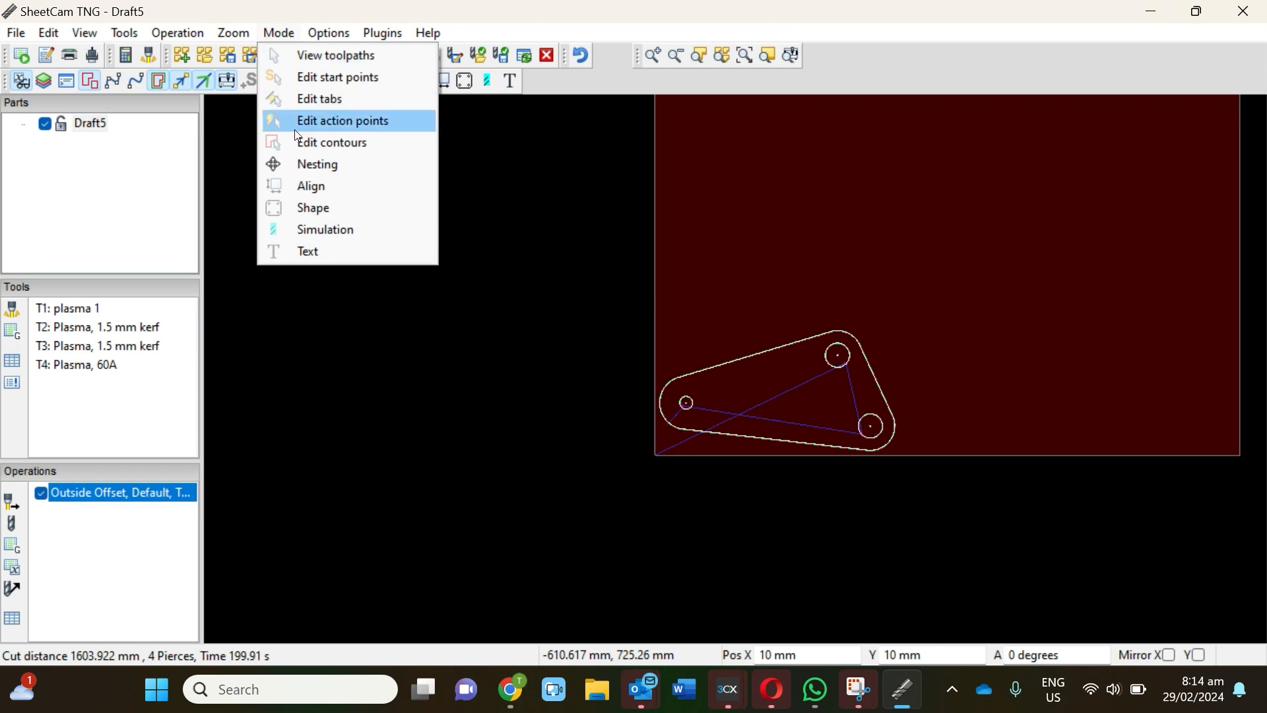
pyautogui.click(342, 120)
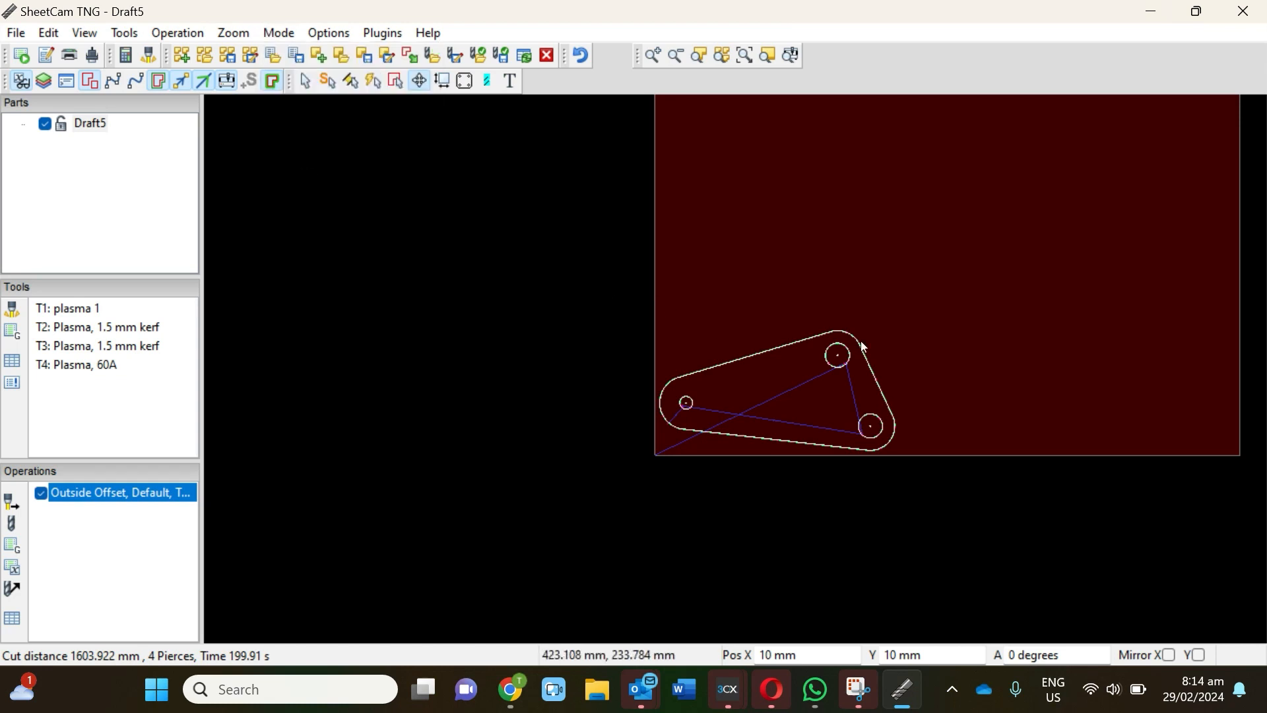
pyautogui.moveTo(854, 344)
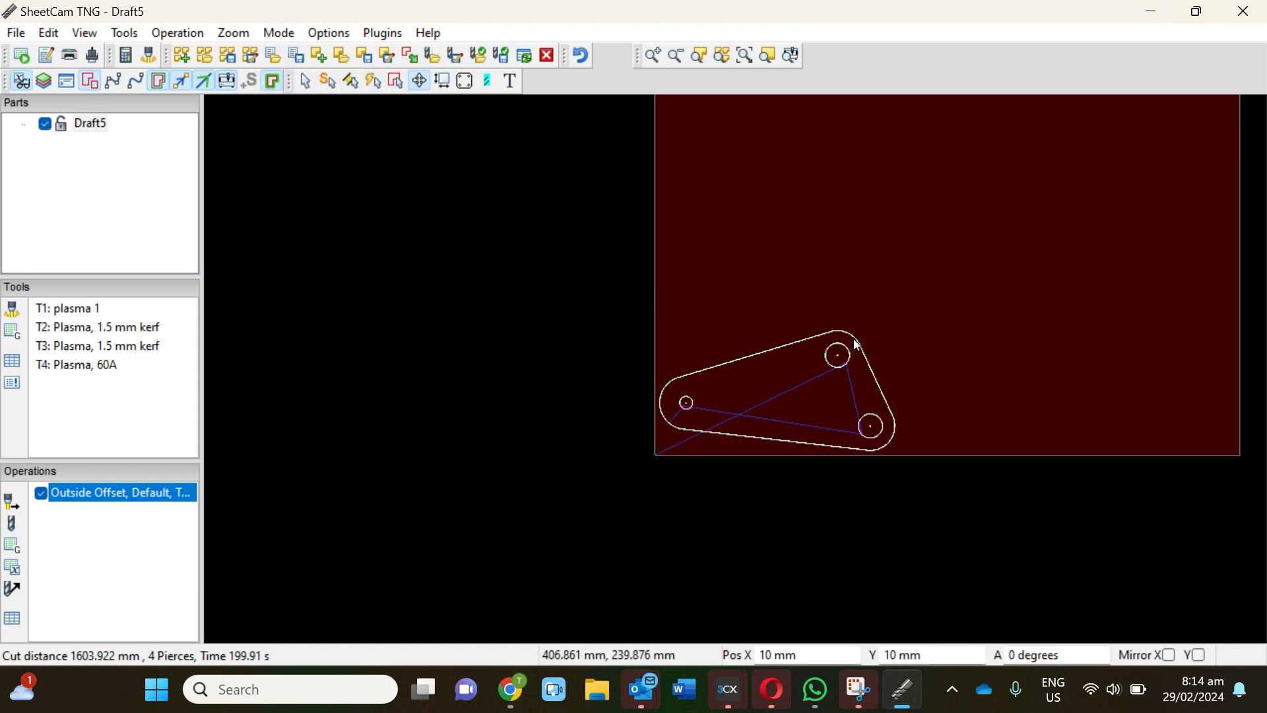
pyautogui.rightClick(853, 343)
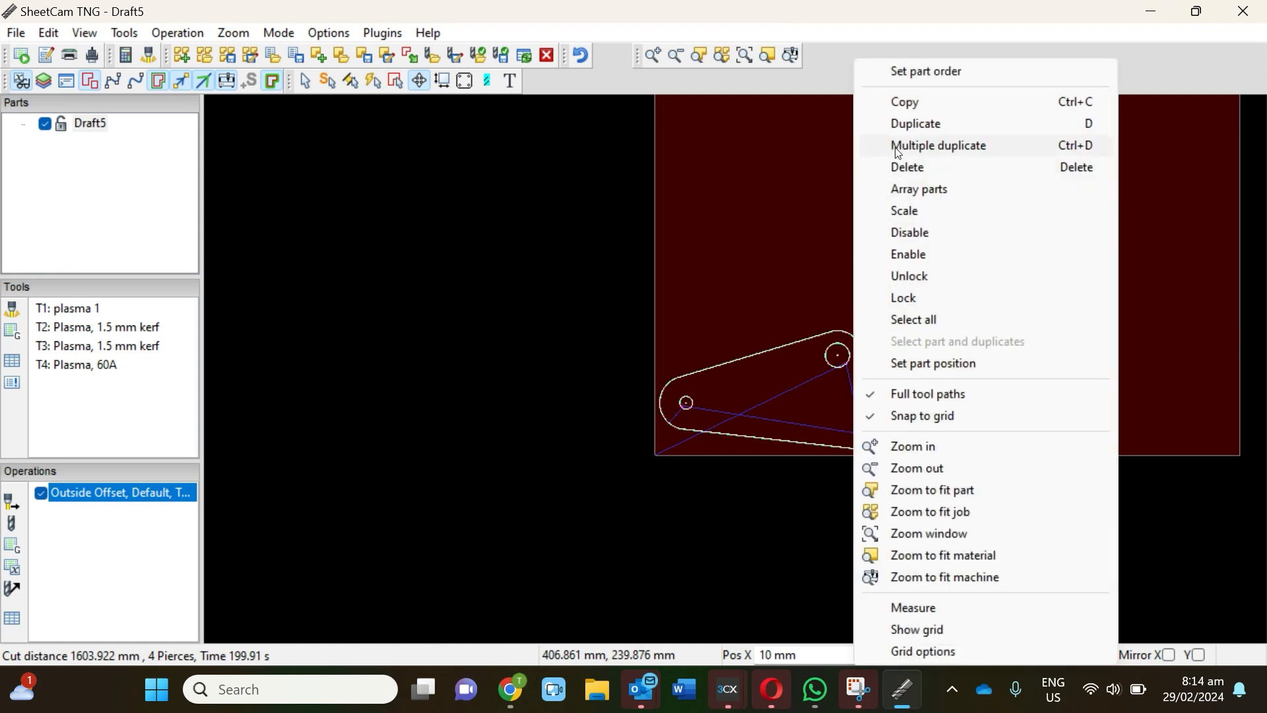
pyautogui.moveTo(917, 188)
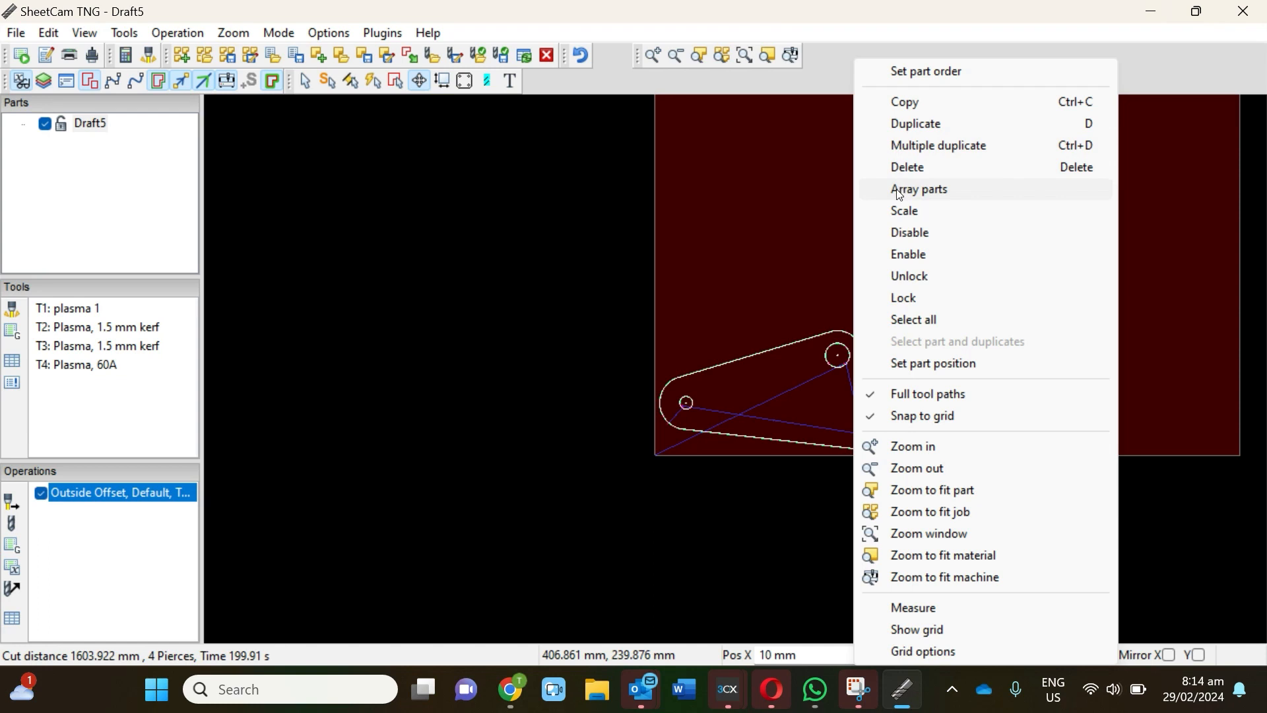
# - Apply Array parts with 2 columns and 2 rows, totalling 6415.687 mm and 16 pierces
pyautogui.click(918, 189)
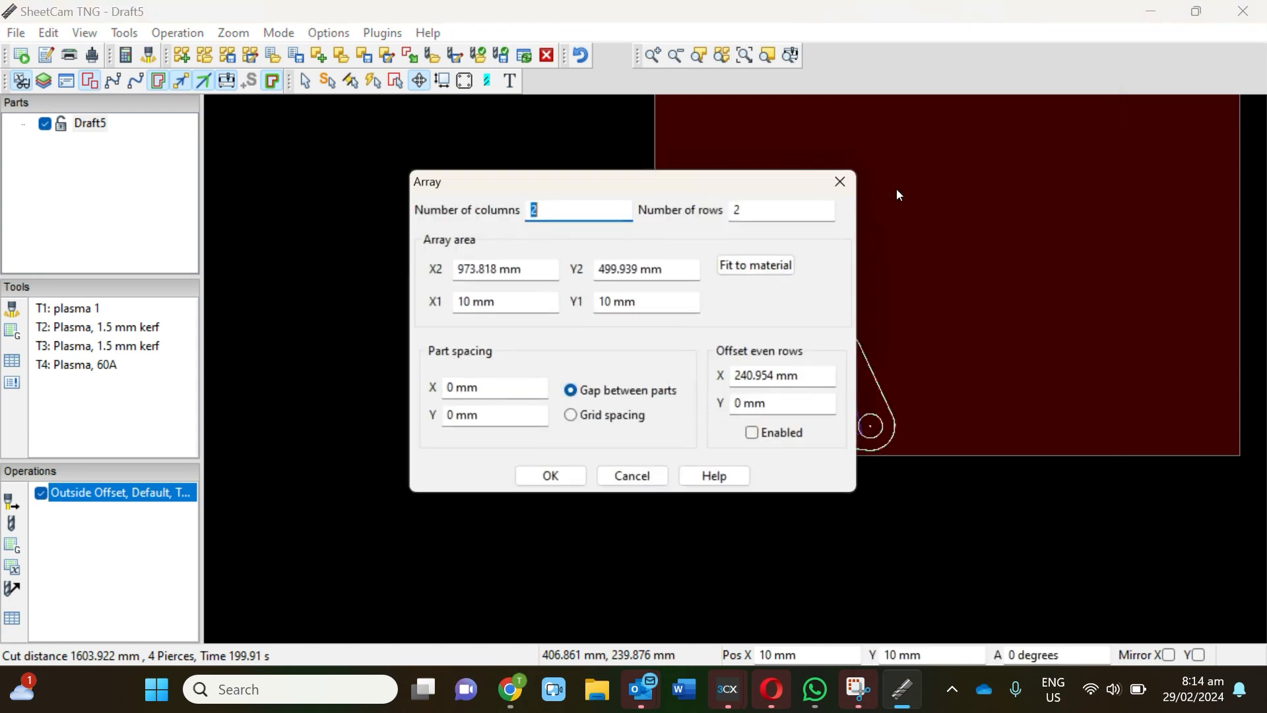
pyautogui.moveTo(495, 241)
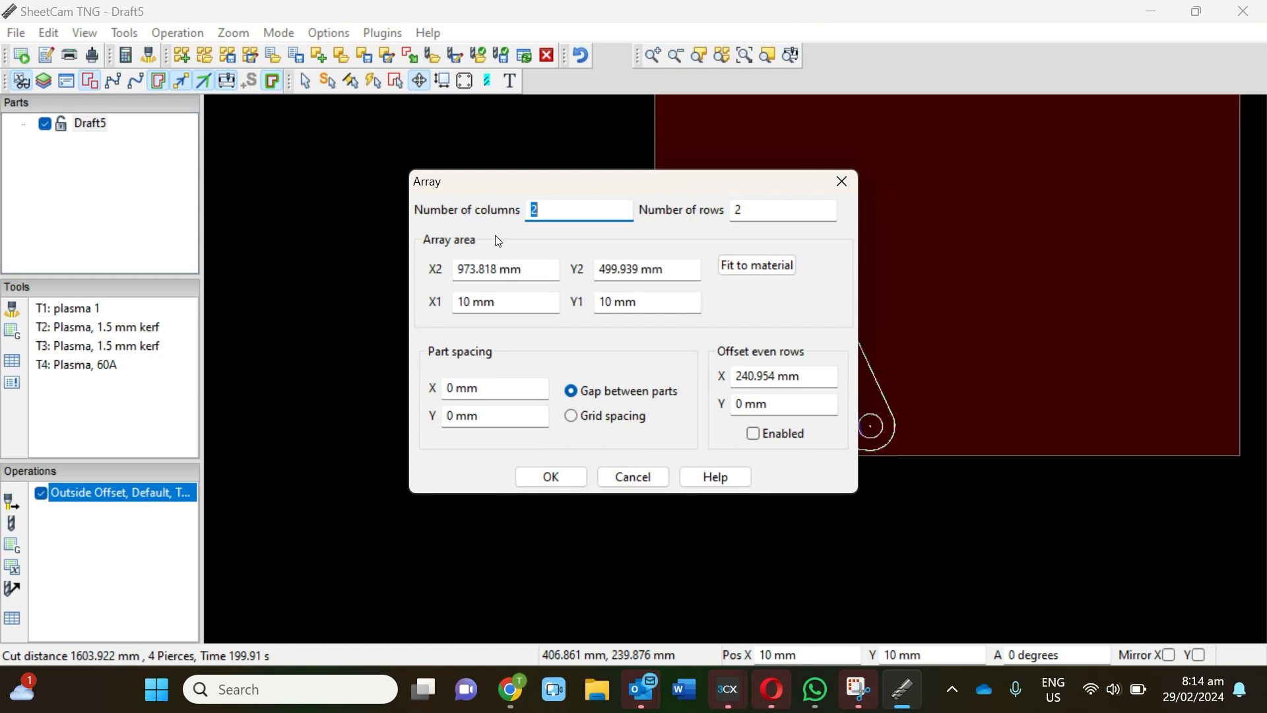
pyautogui.moveTo(647, 346)
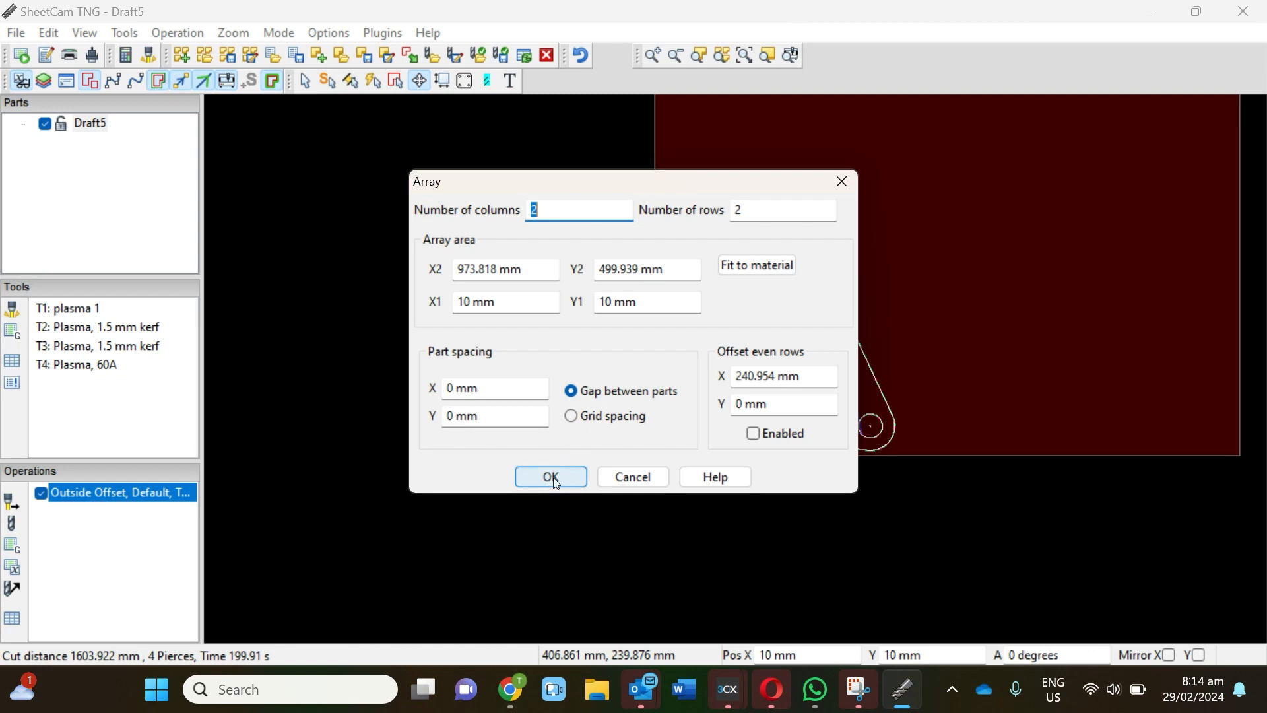
pyautogui.click(550, 477)
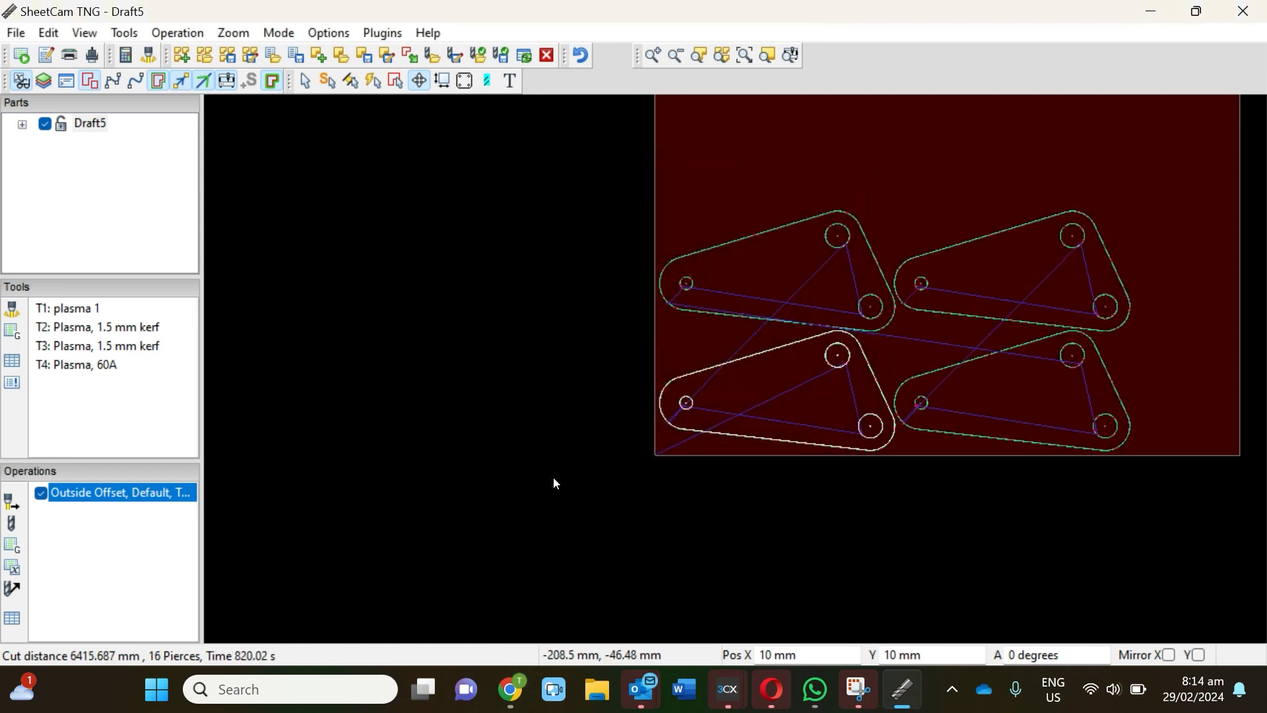
pyautogui.moveTo(893, 420)
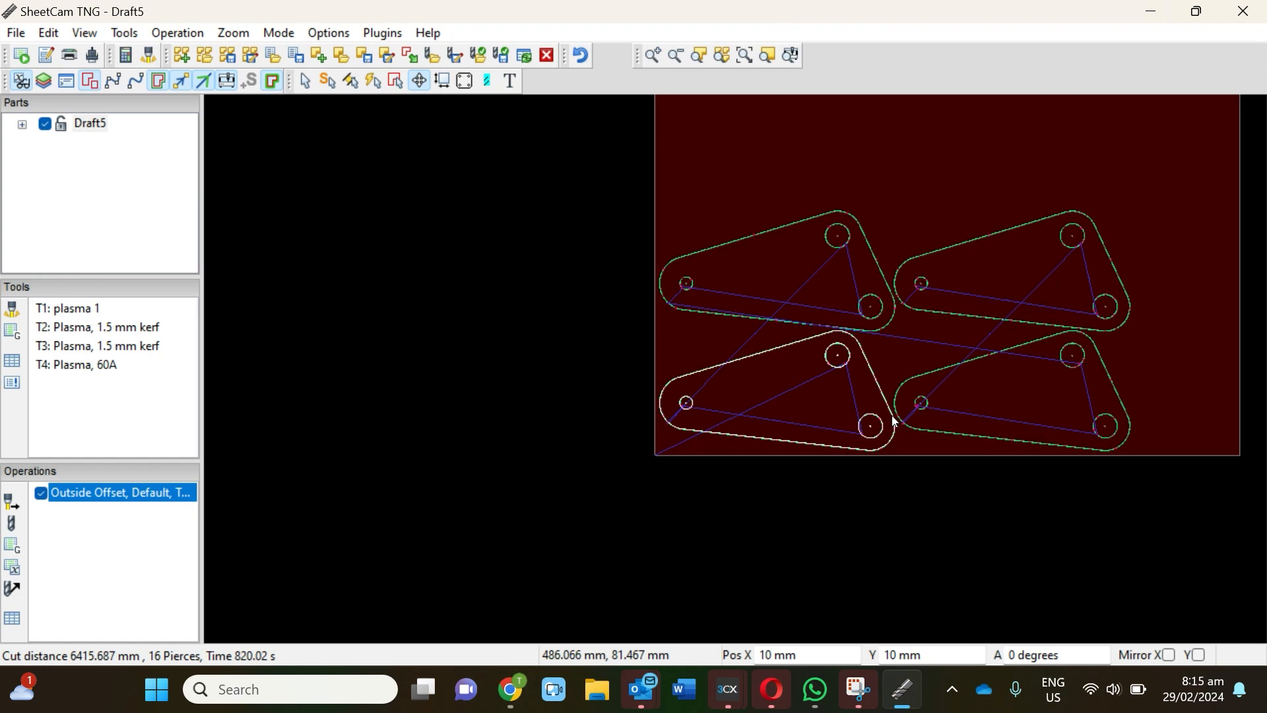
pyautogui.moveTo(439, 201)
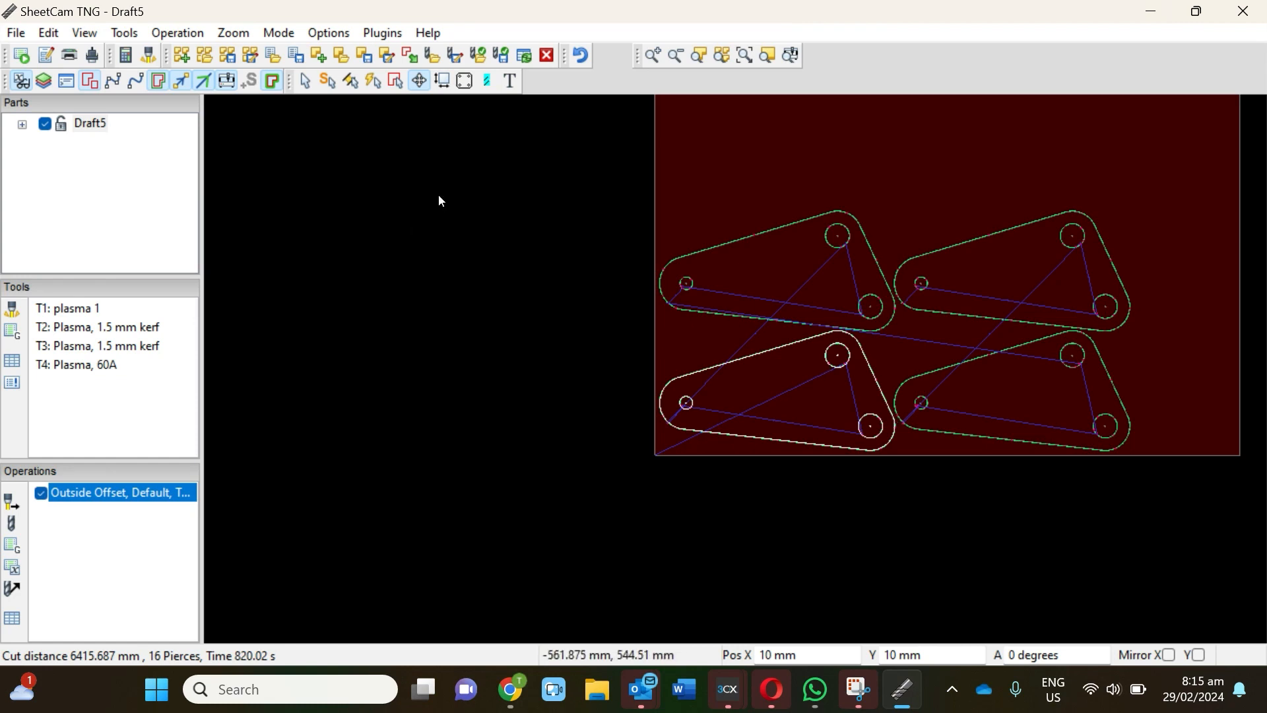
pyautogui.moveTo(676, 363)
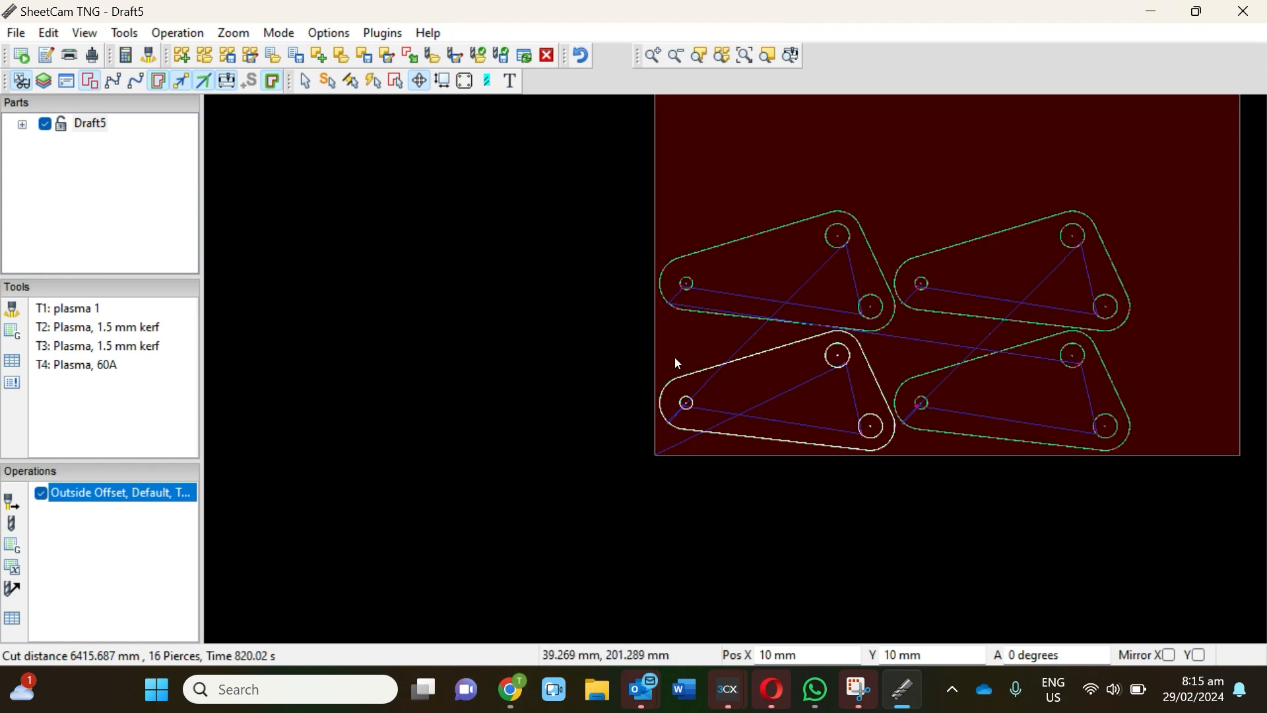
pyautogui.moveTo(974, 264)
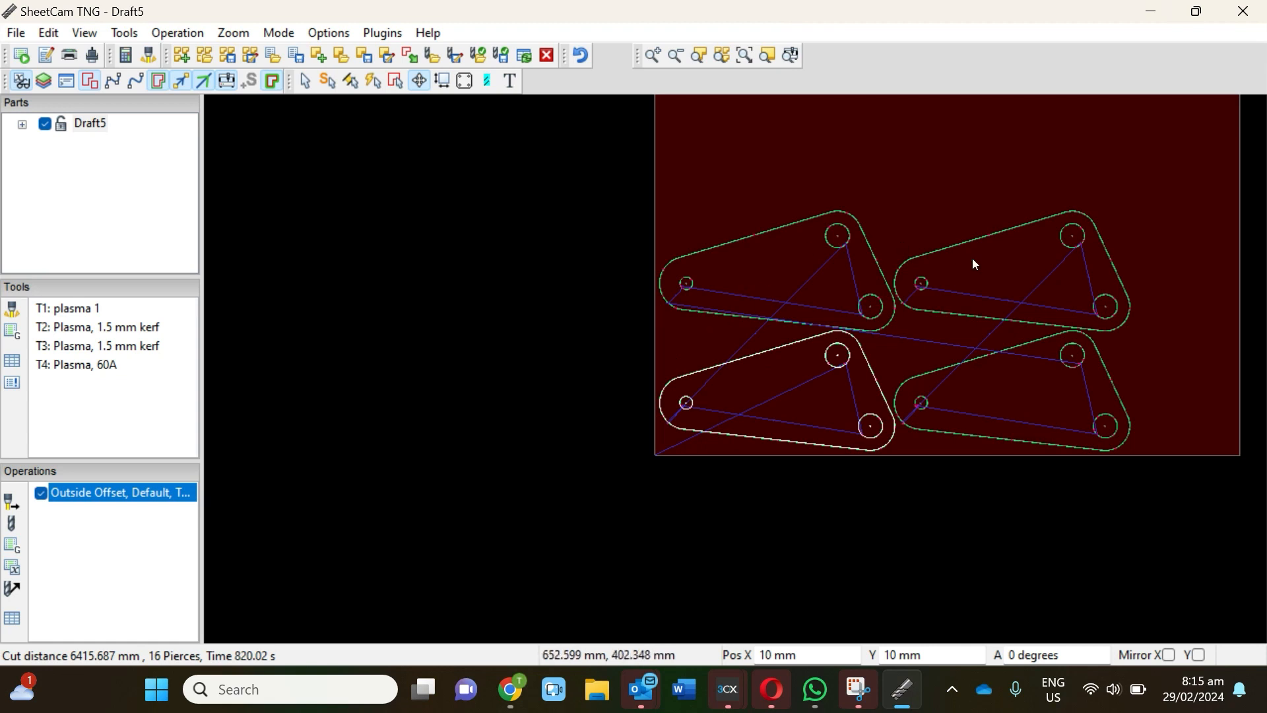
pyautogui.moveTo(739, 291)
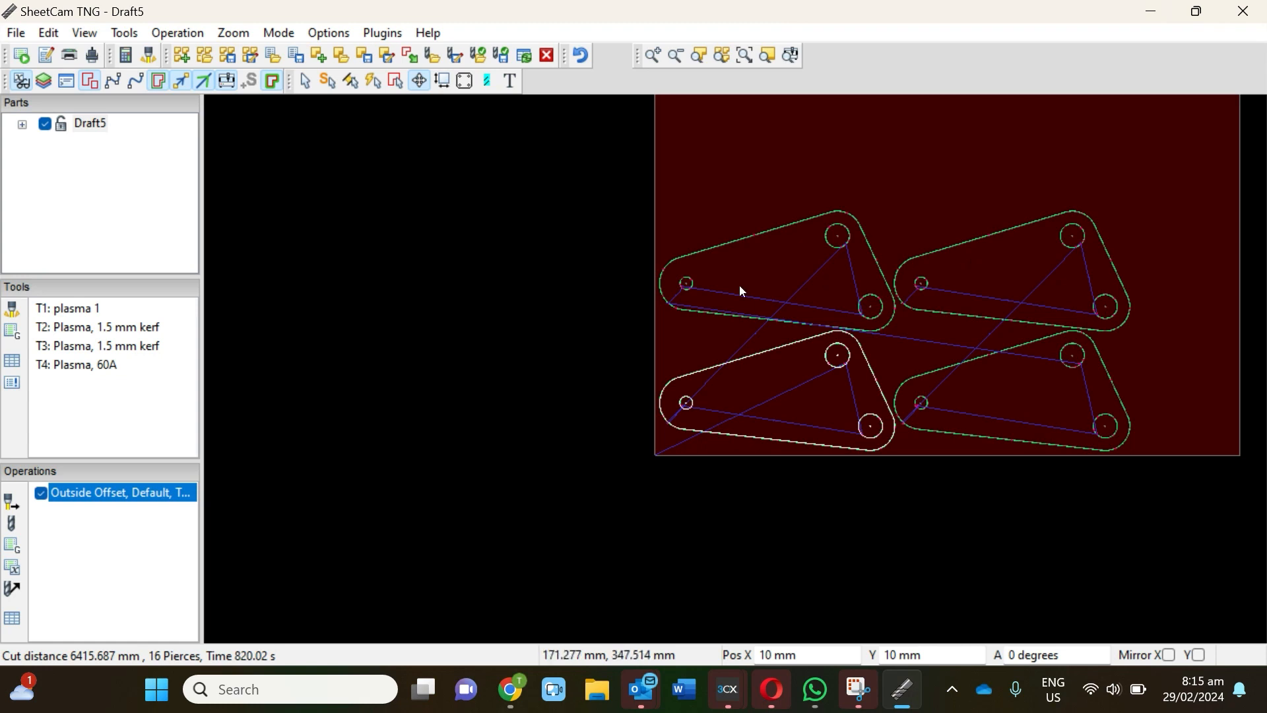
pyautogui.moveTo(875, 273)
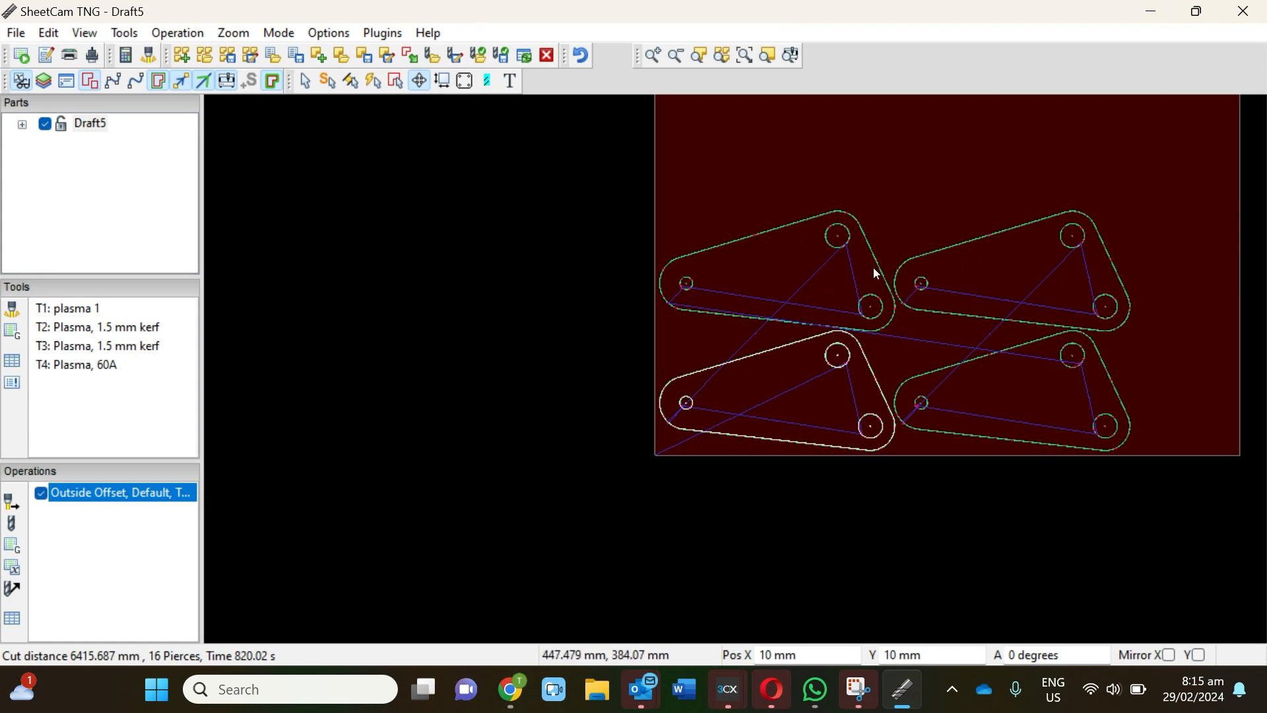
pyautogui.moveTo(406, 255)
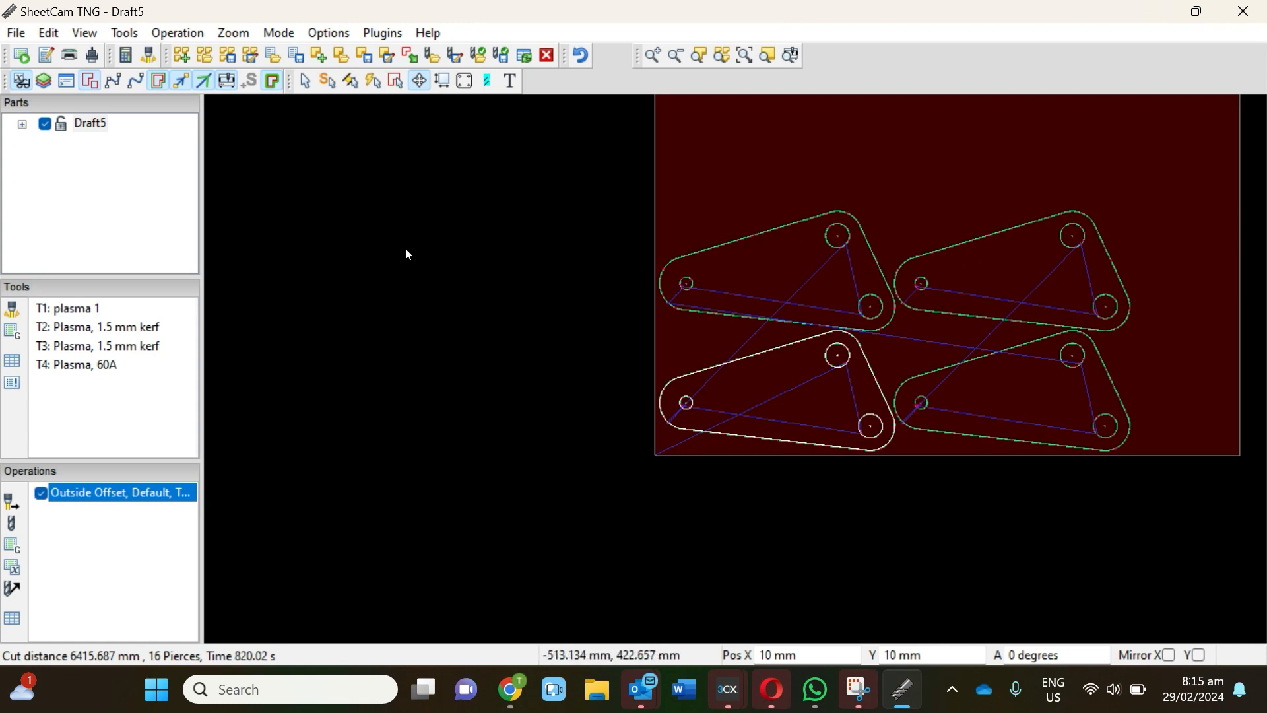
pyautogui.moveTo(18, 32)
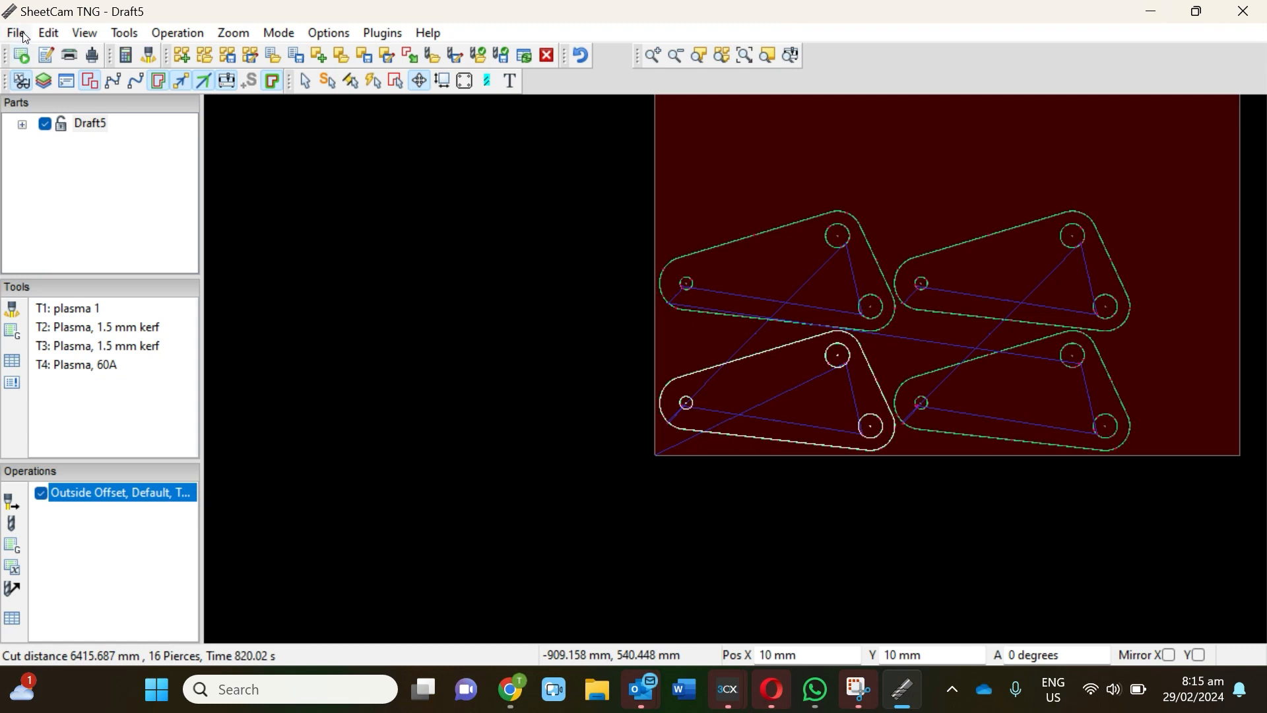
# - Run the post processor from the File menu on the arrayed Draft5 job
pyautogui.click(15, 32)
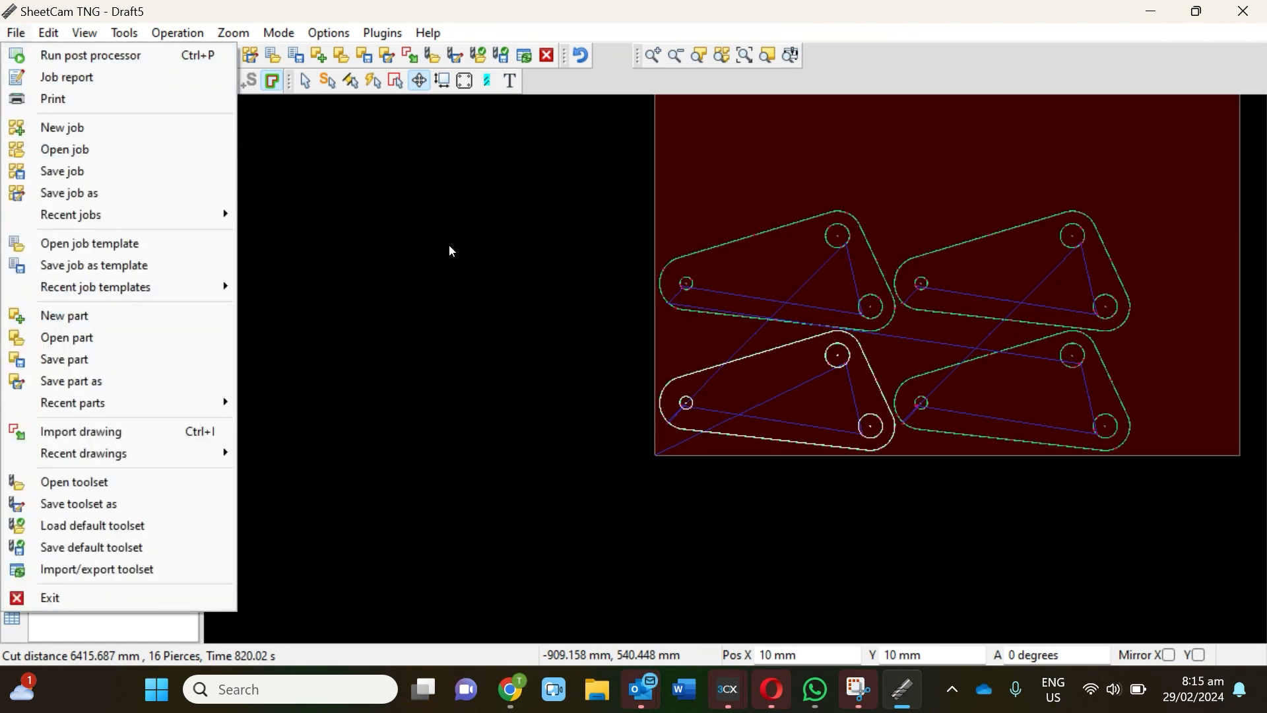
pyautogui.click(448, 251)
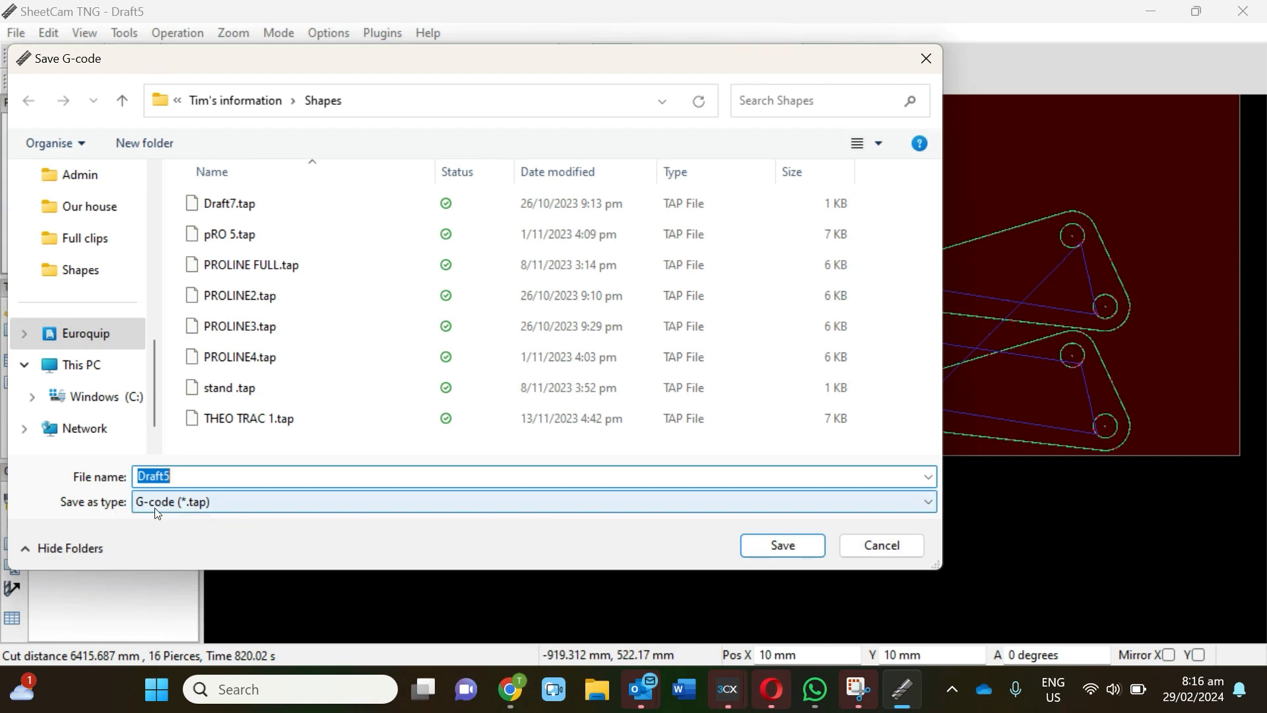
# - Save the G-code as Draft5.tap in the Shapes folder
pyautogui.click(251, 418)
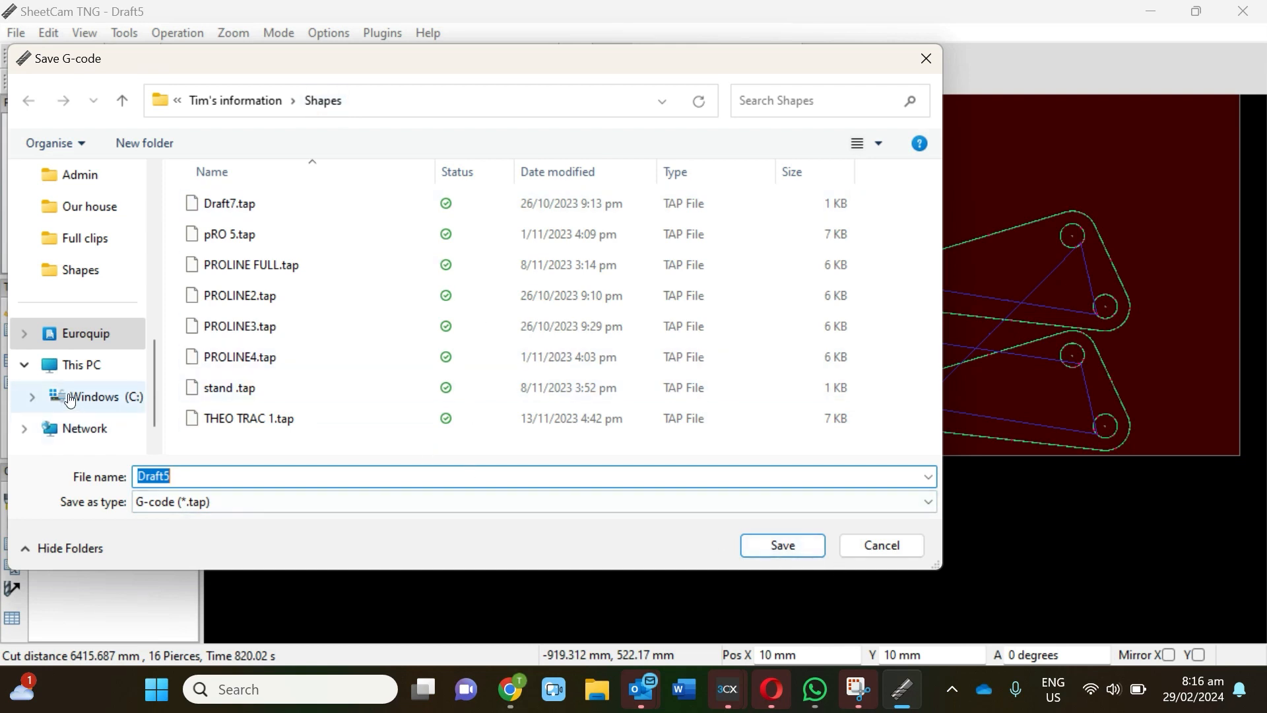
pyautogui.click(81, 364)
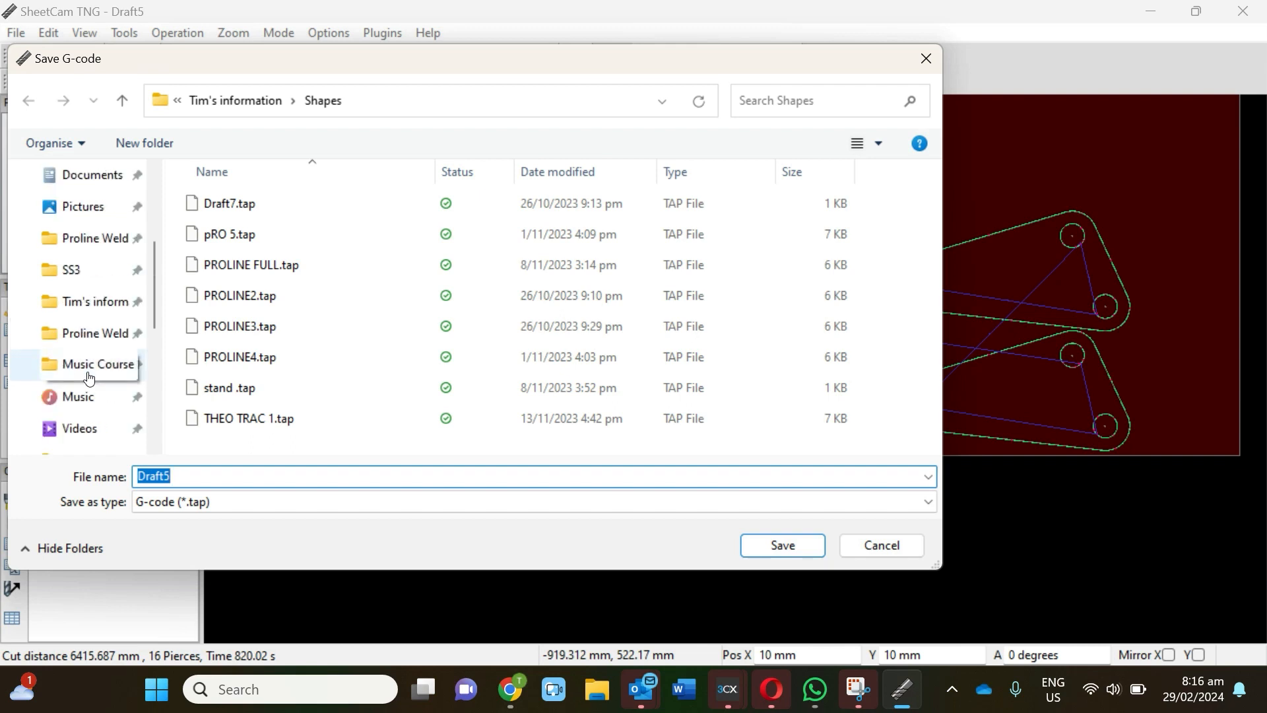
pyautogui.scroll(-3)
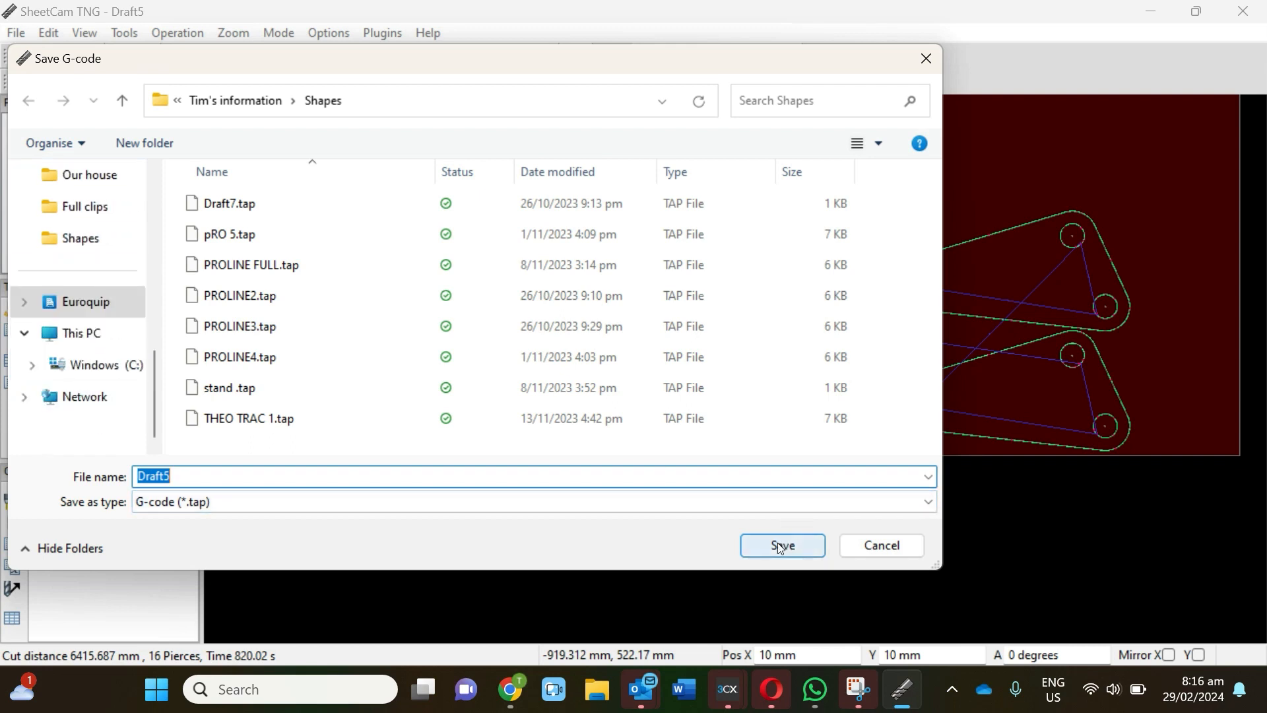
pyautogui.click(781, 544)
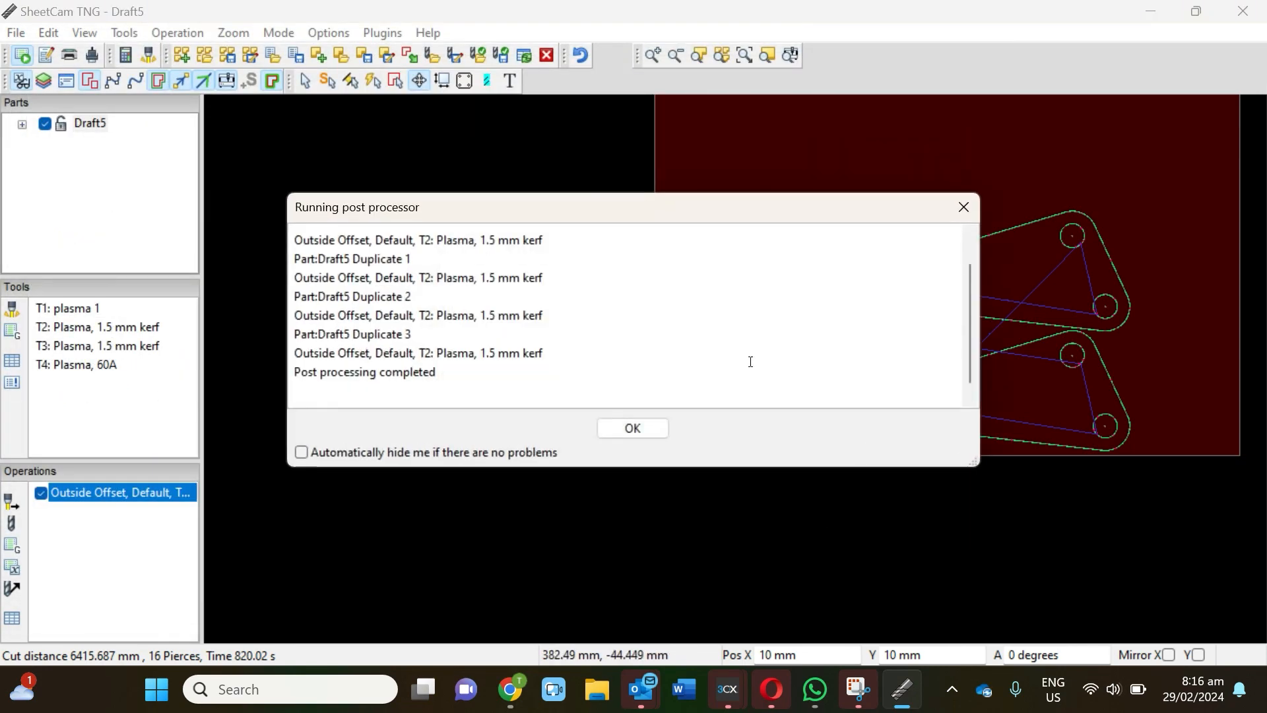
# - Dismiss the Running post processor report with OK
pyautogui.click(632, 427)
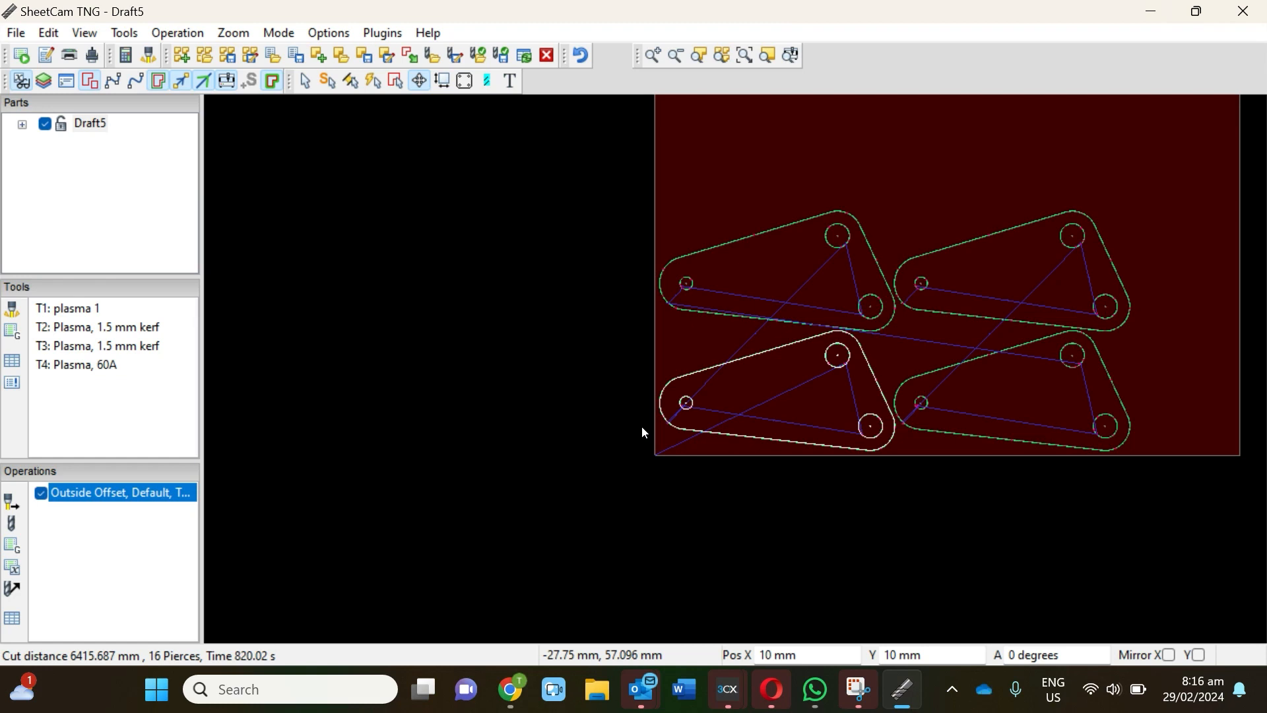
pyautogui.moveTo(969, 353)
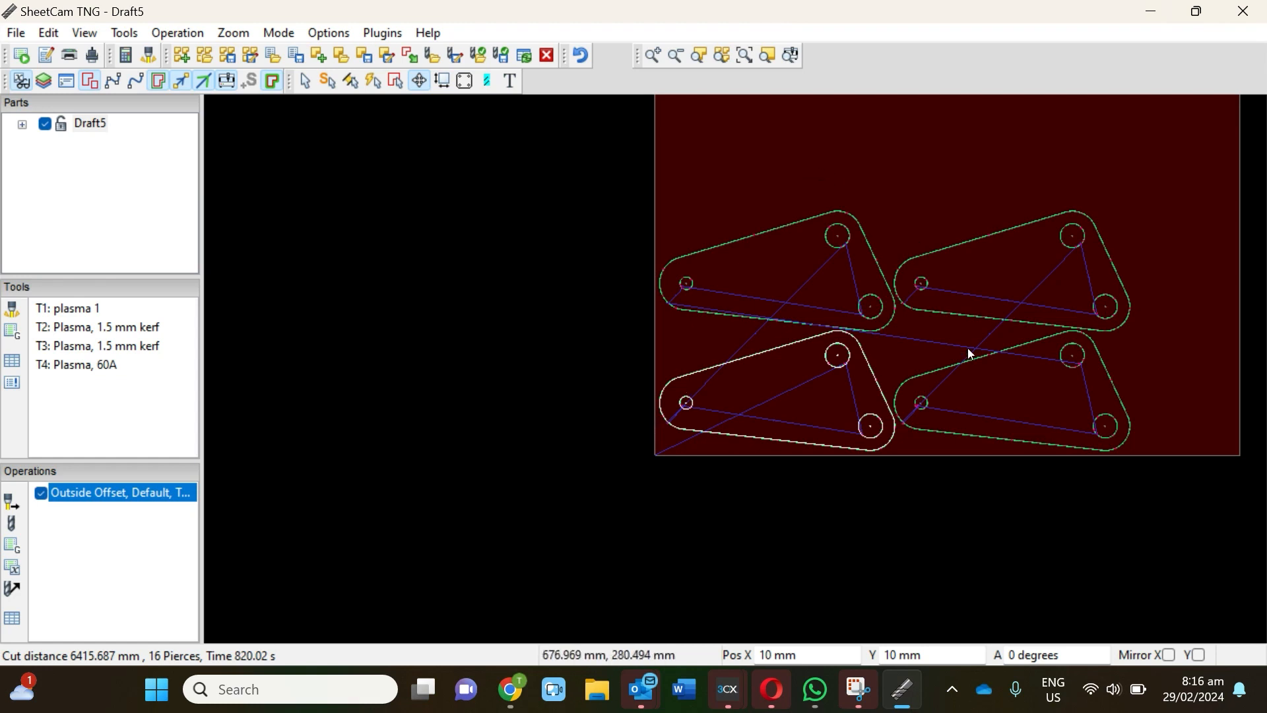
pyautogui.moveTo(951, 377)
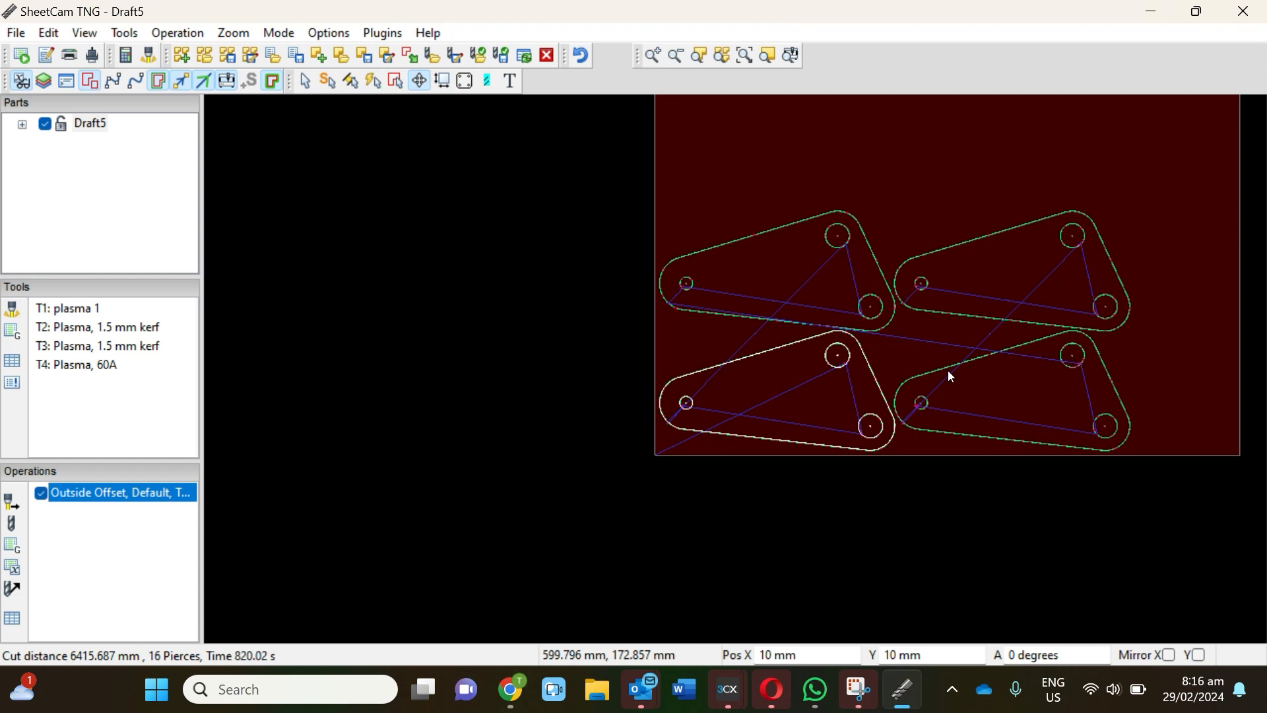
pyautogui.moveTo(745, 289)
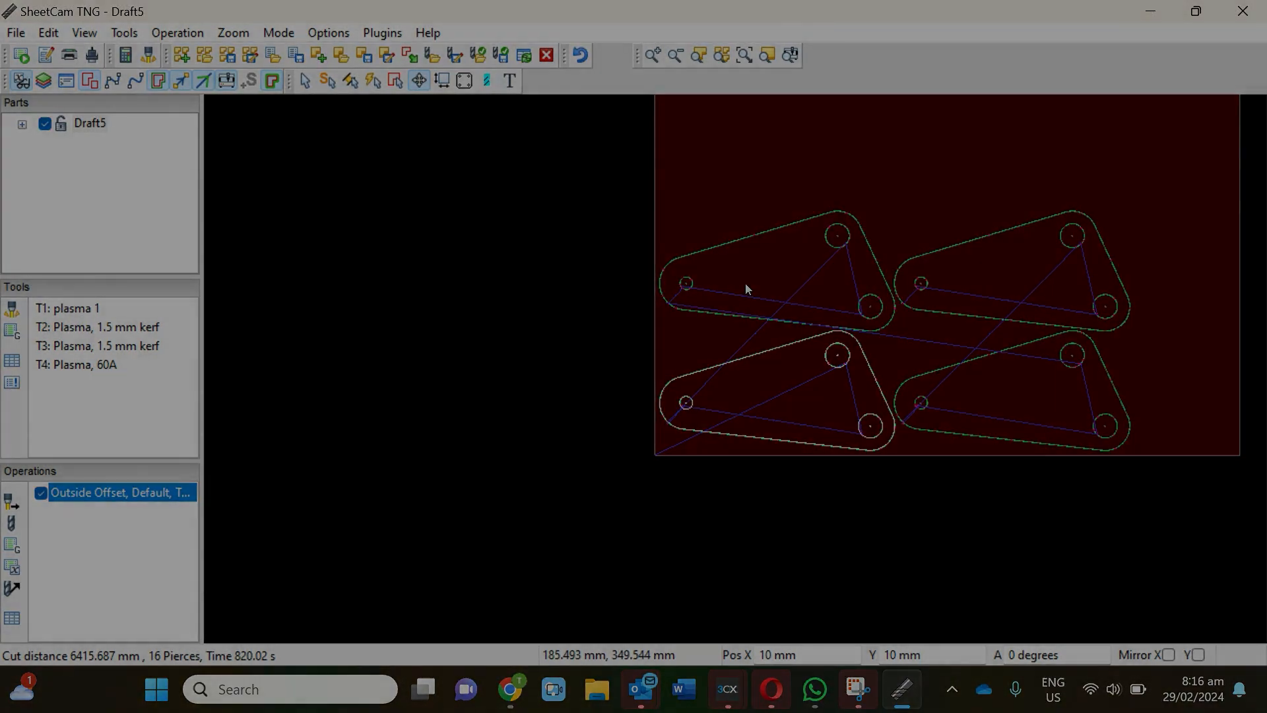